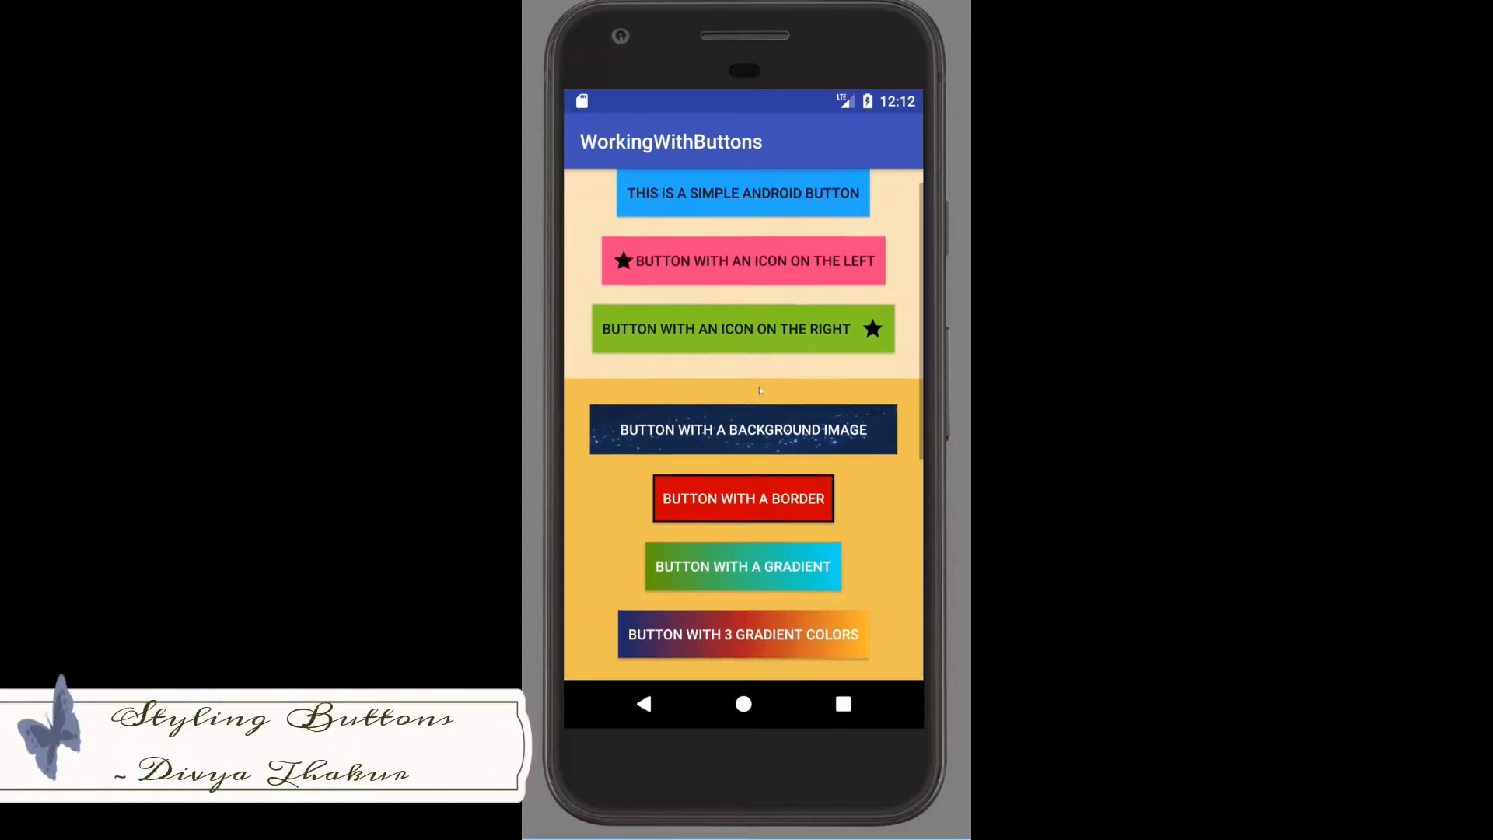
Return to activity_main.xml and place the caret inside the inner tan layout
scroll("down", 3)
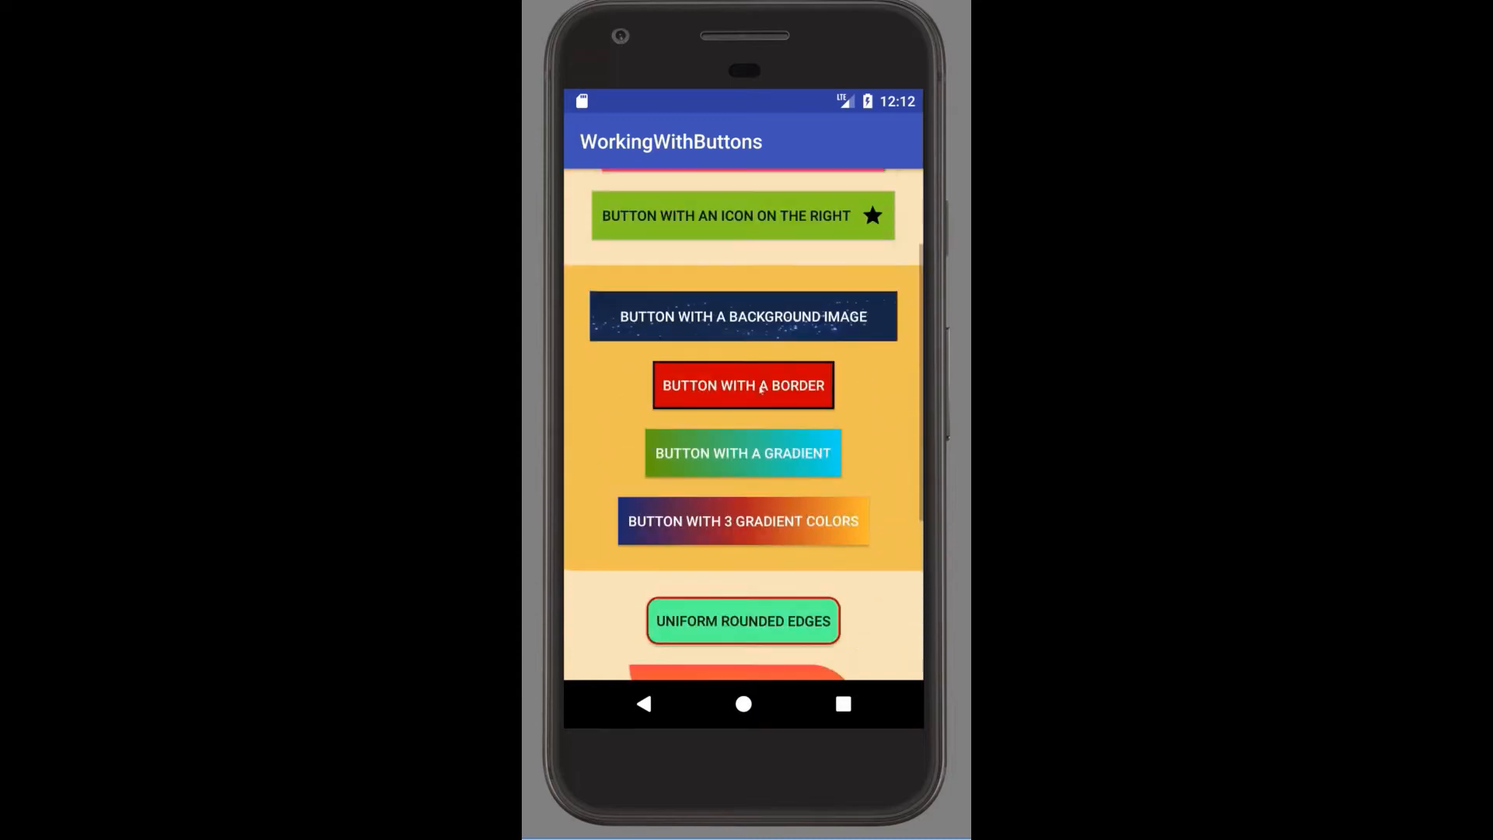
scroll("down", 3)
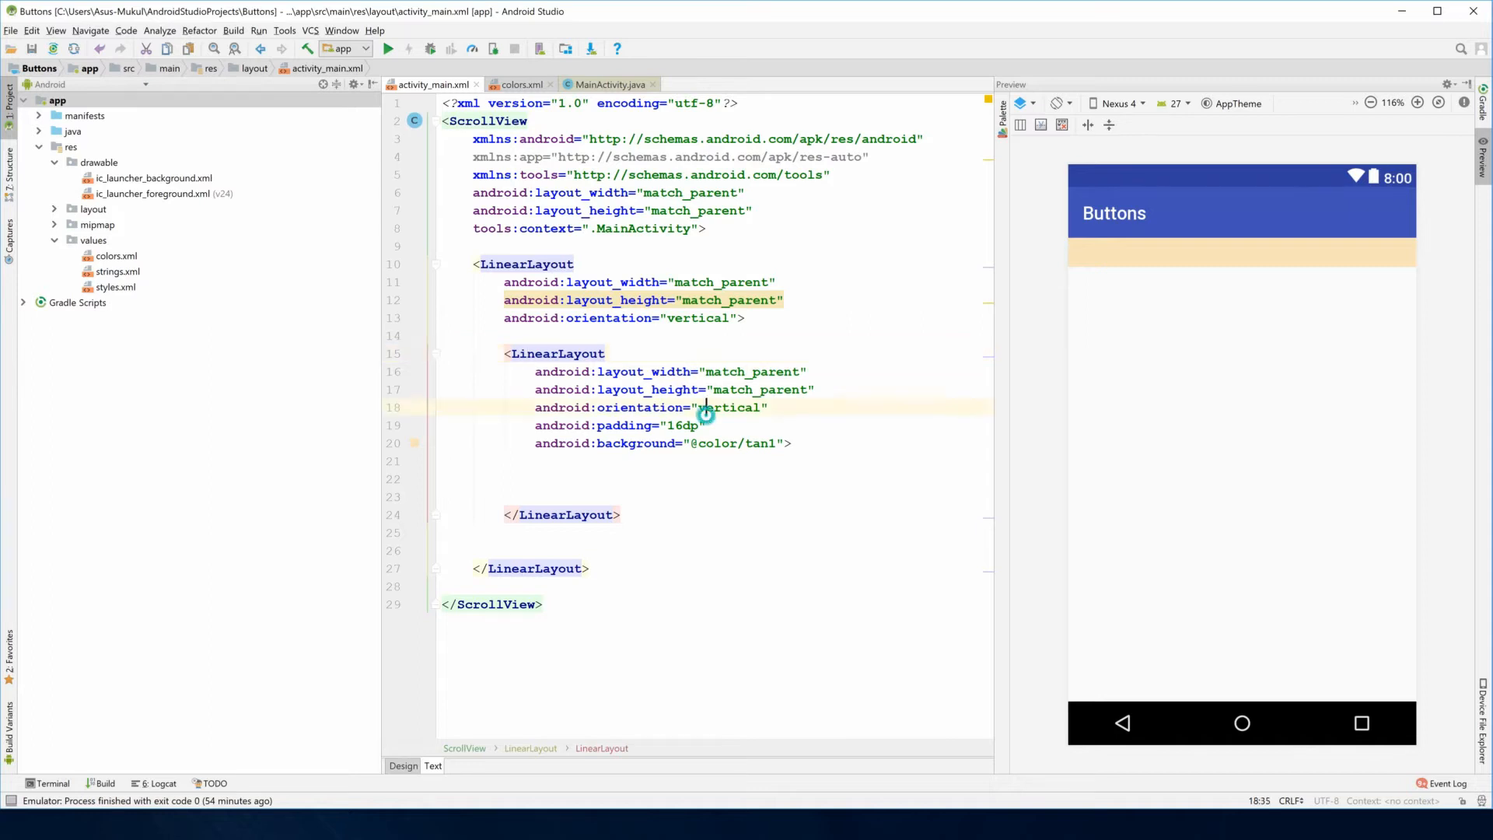
left_click(611, 425)
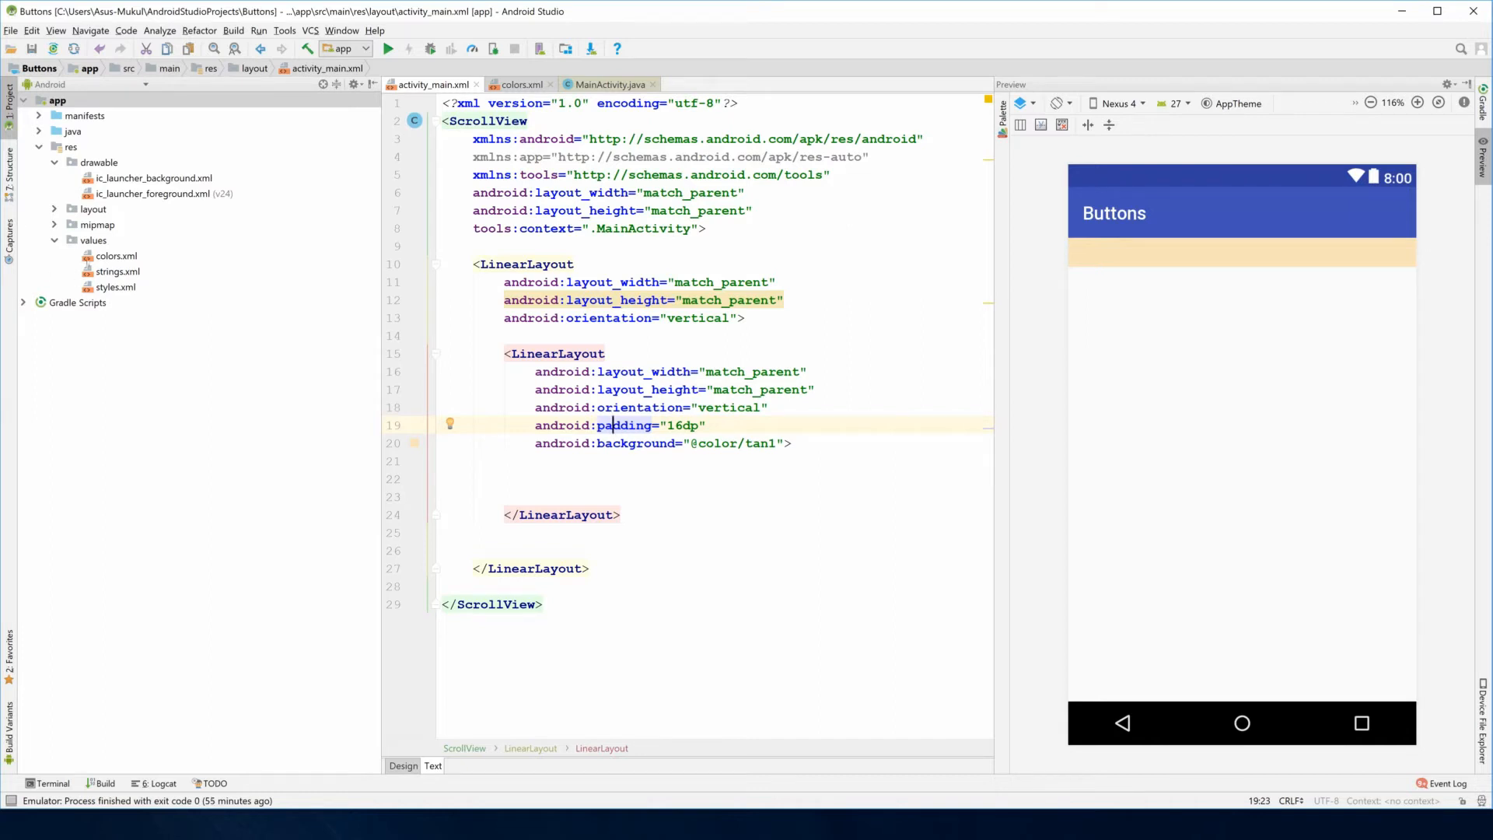
left_click(521, 84)
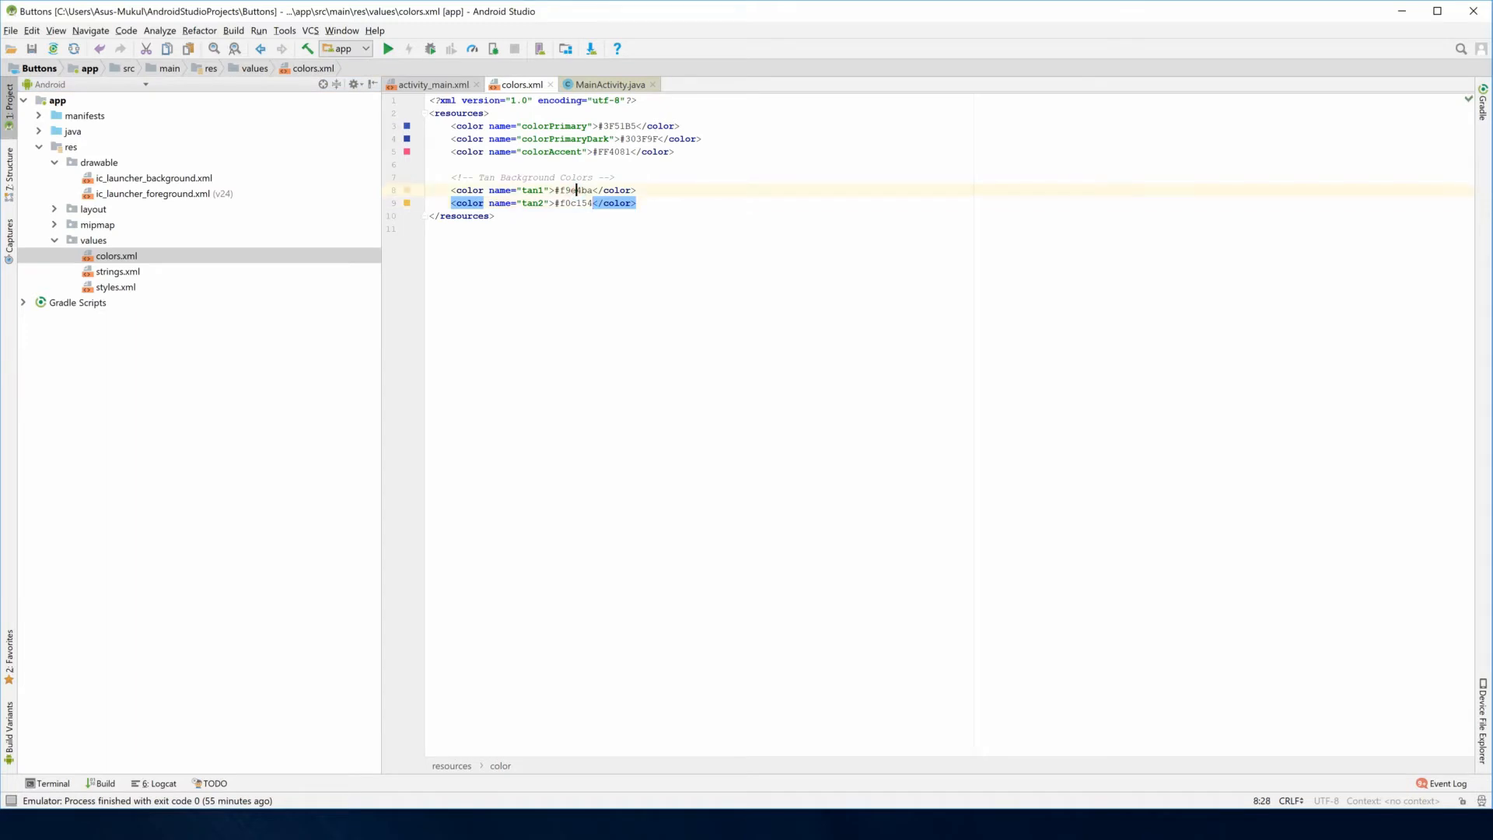
left_click(434, 84)
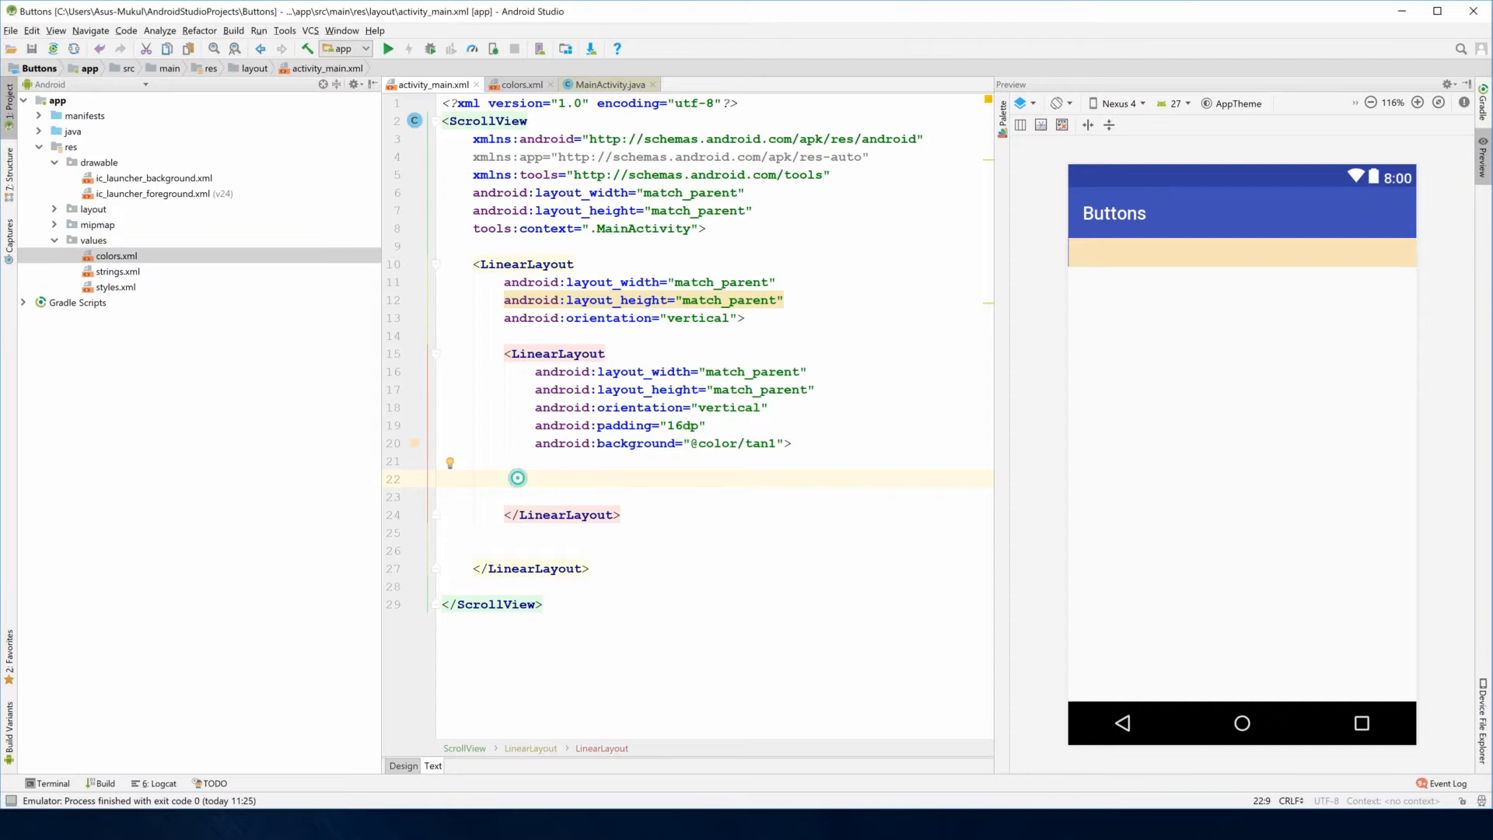
Add a <Button /> element with layout_width and layout_height set to wrap_content
type("<")
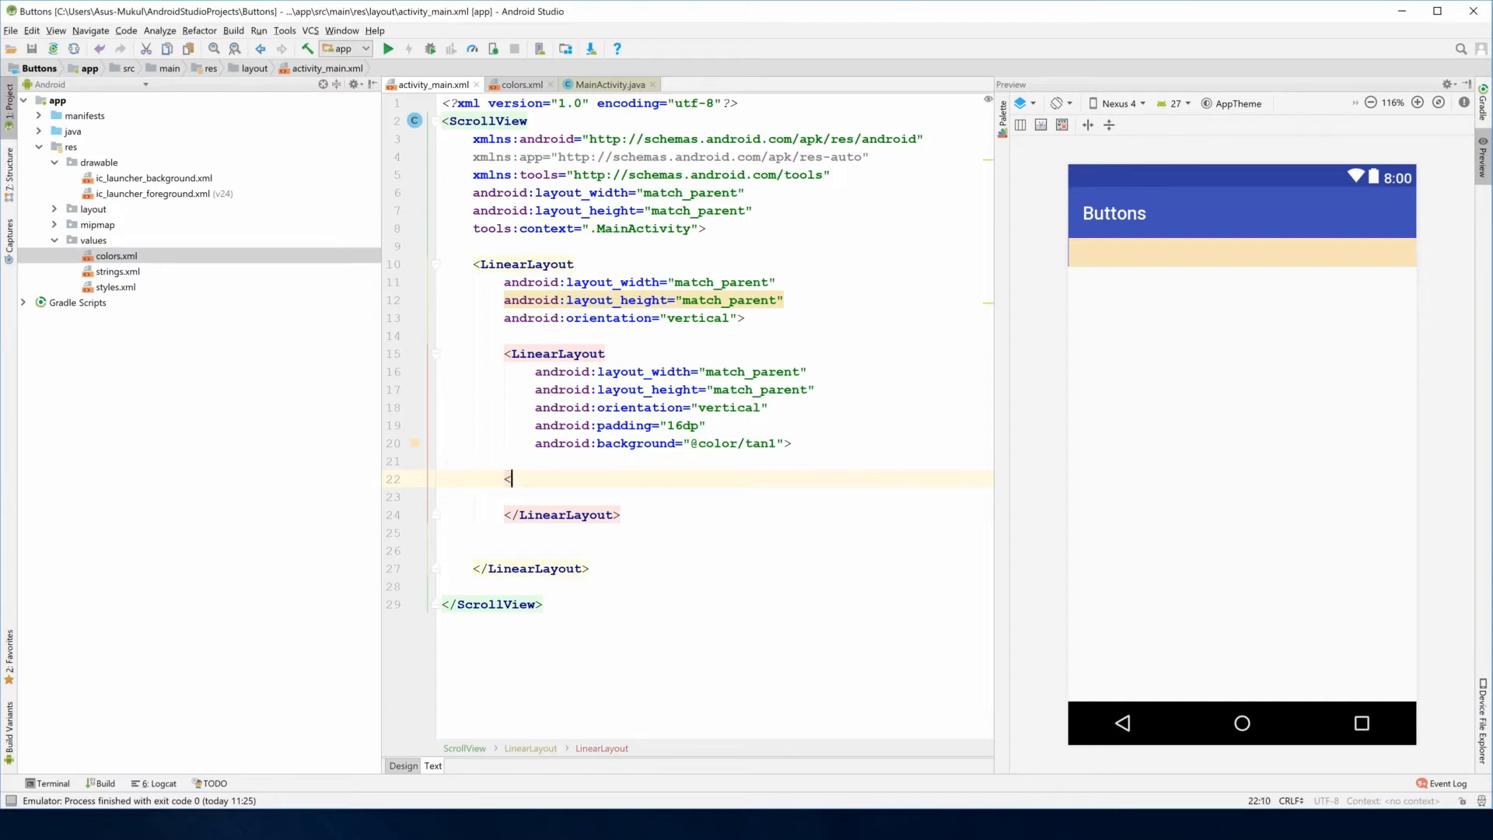
type("<Button")
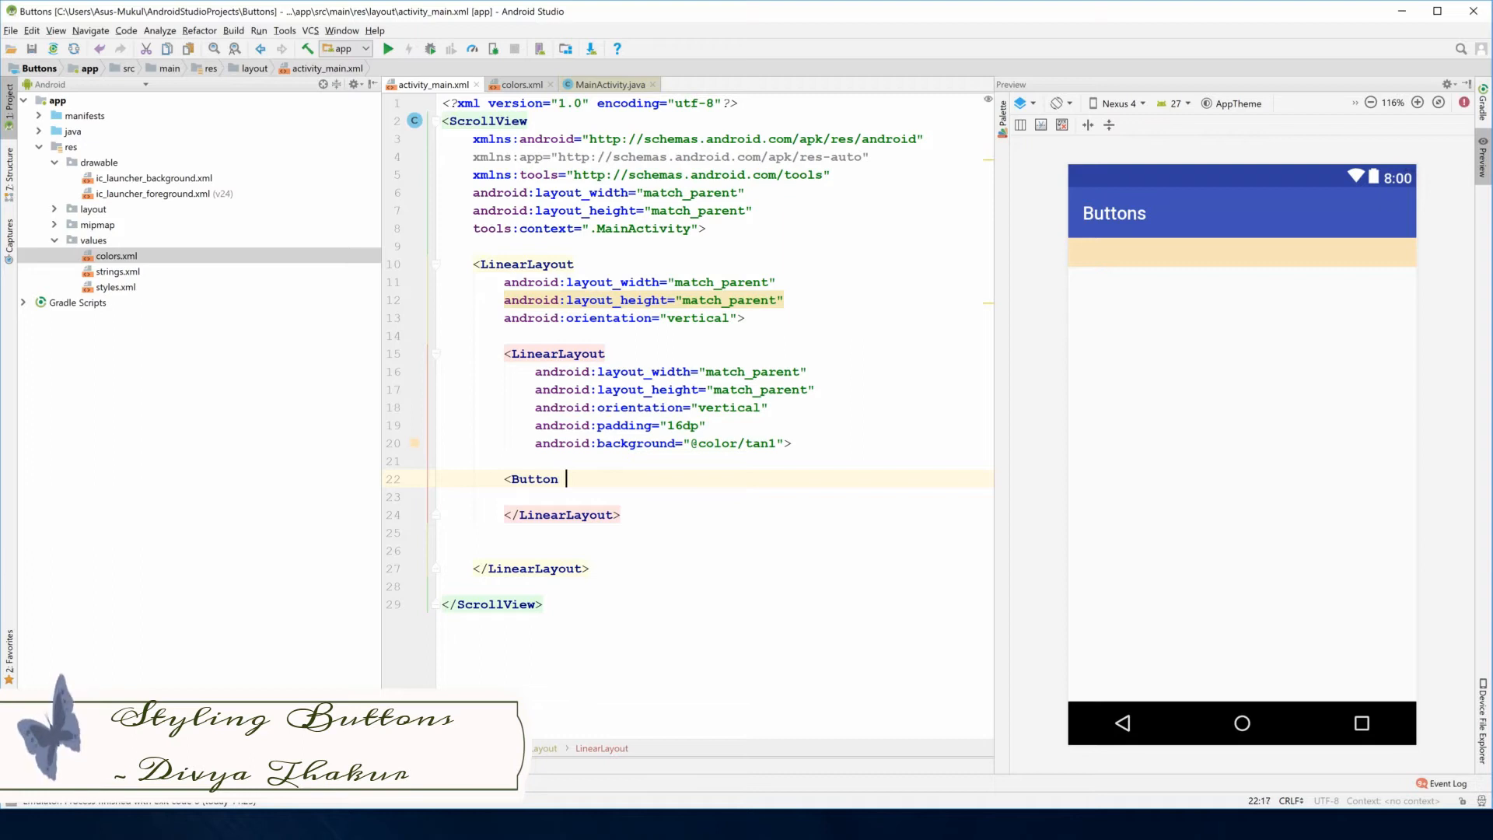
type("/>")
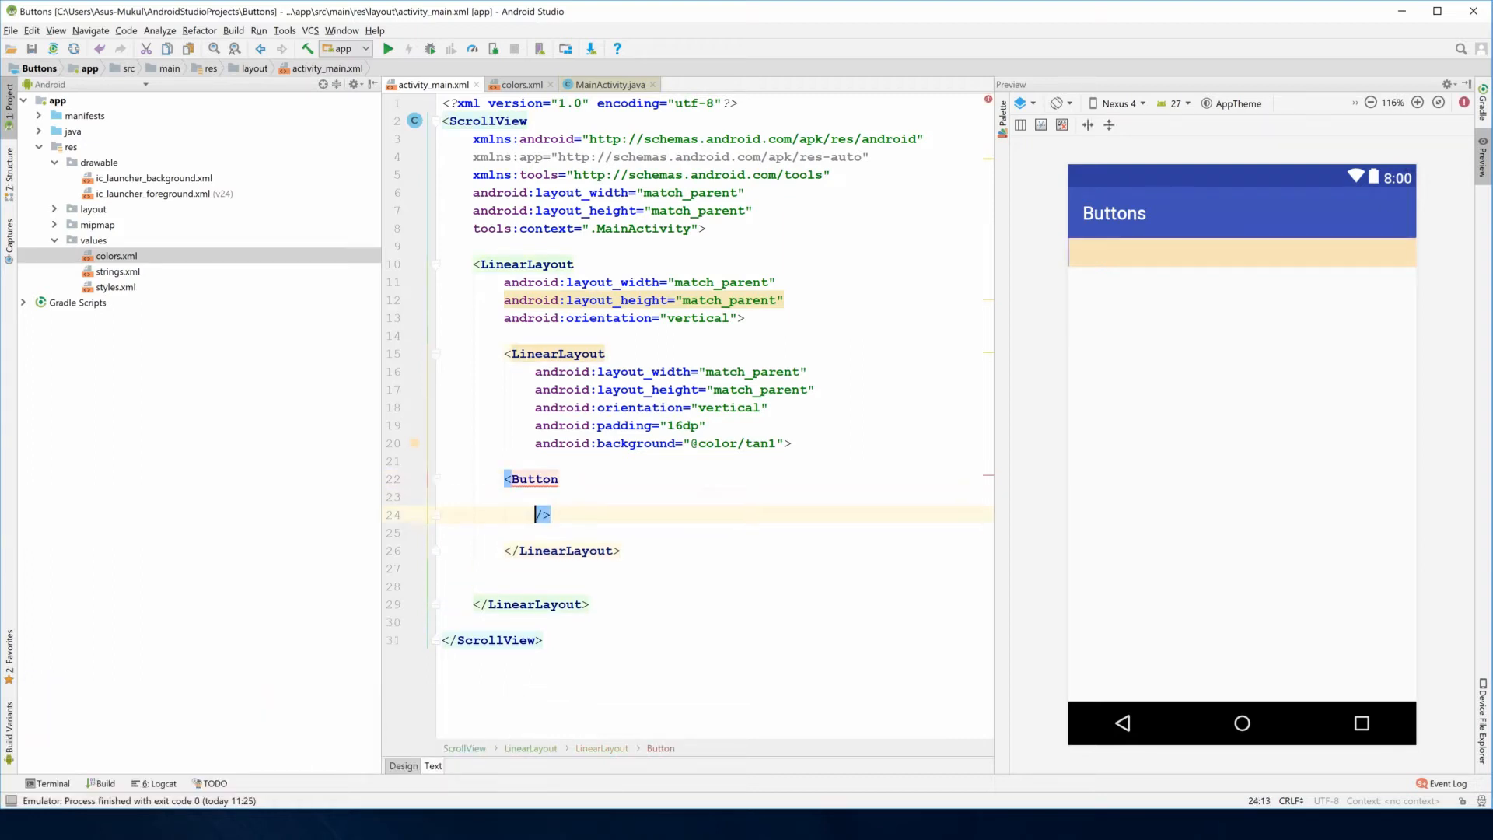
type("la")
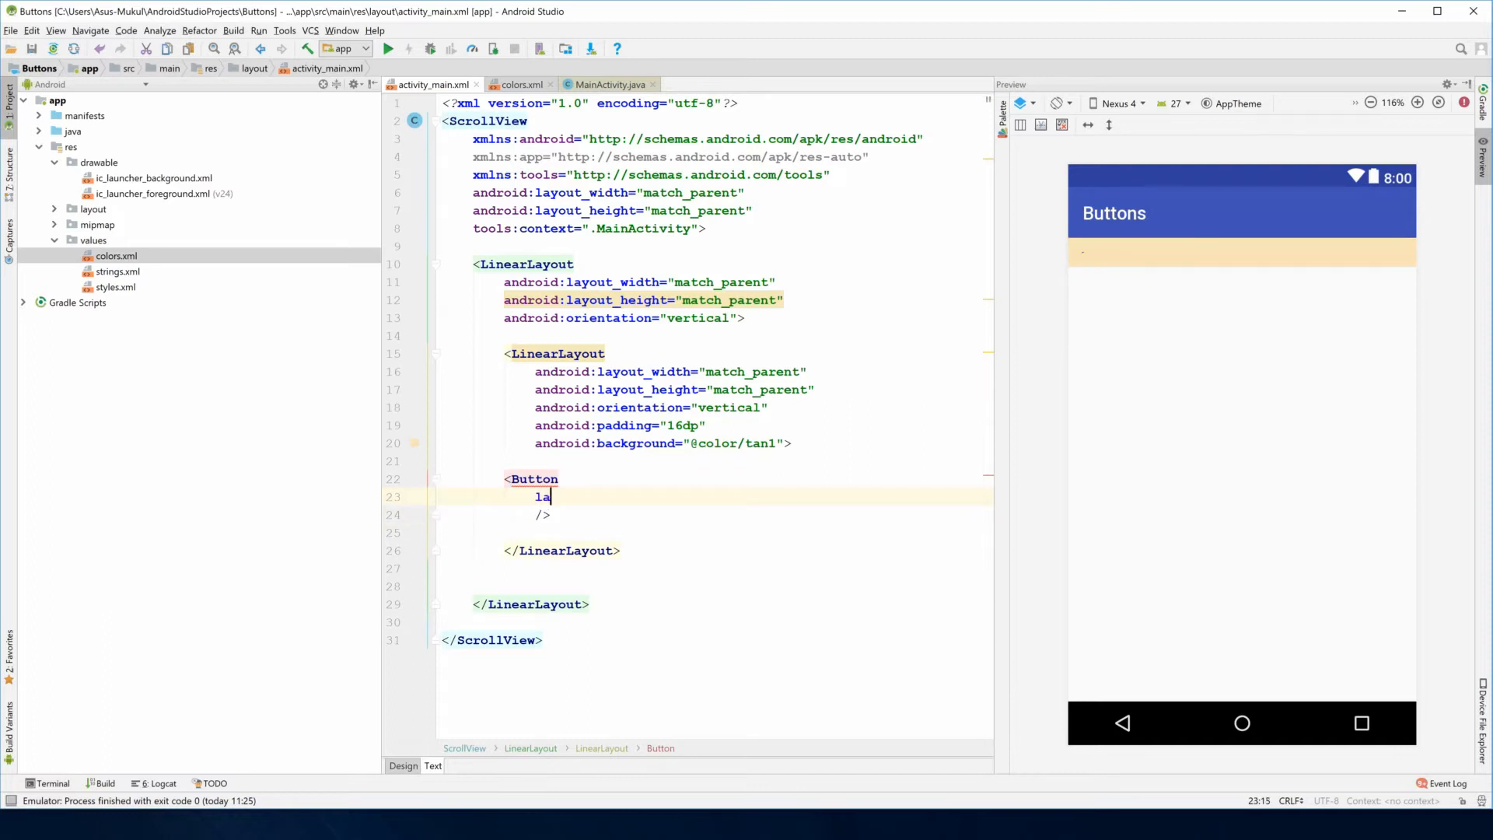
type("yout_width=\"wrap_content")
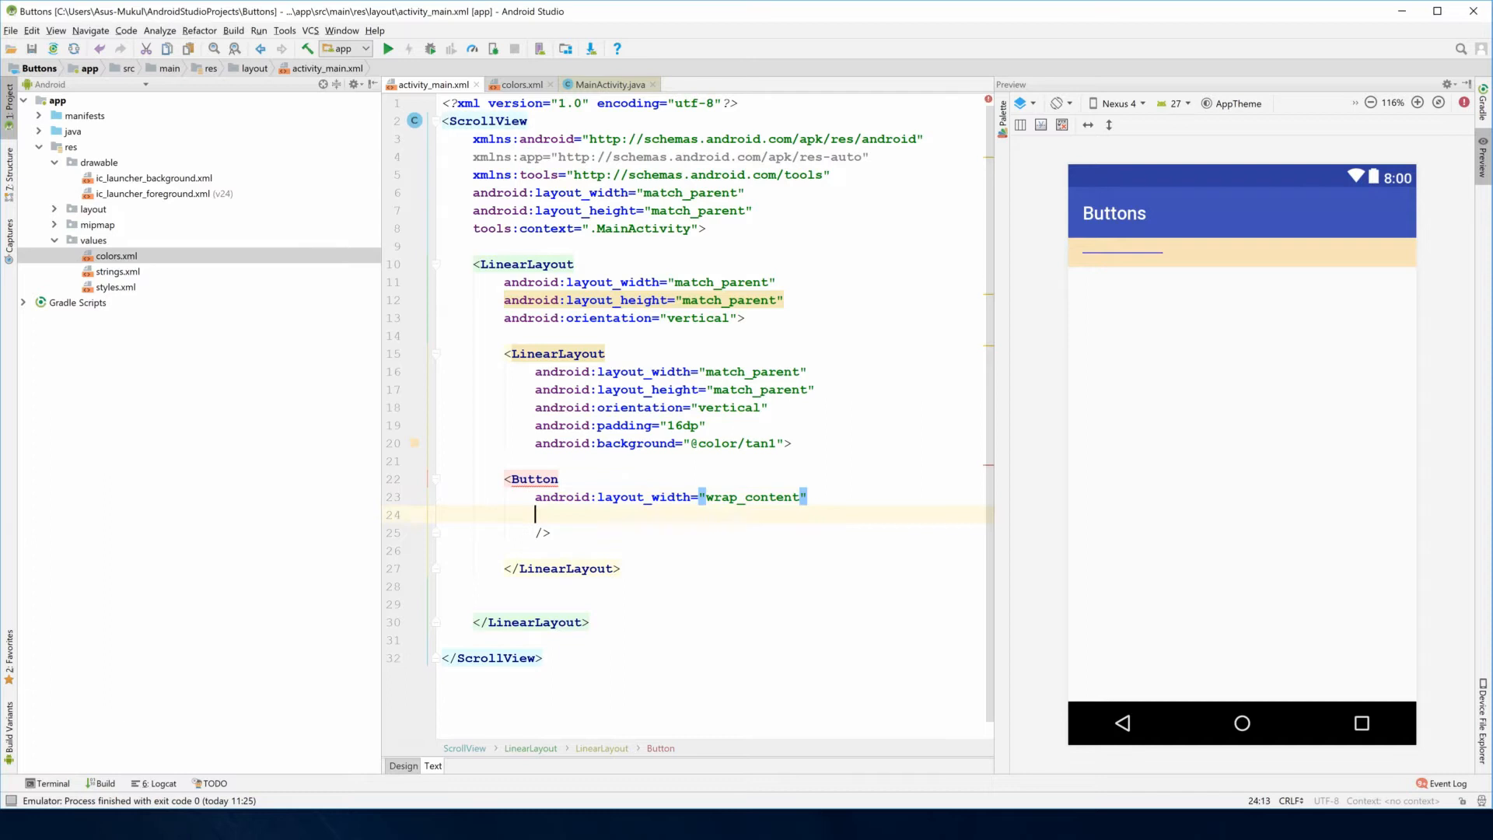
type("android:layout_height=\"wrap_content")
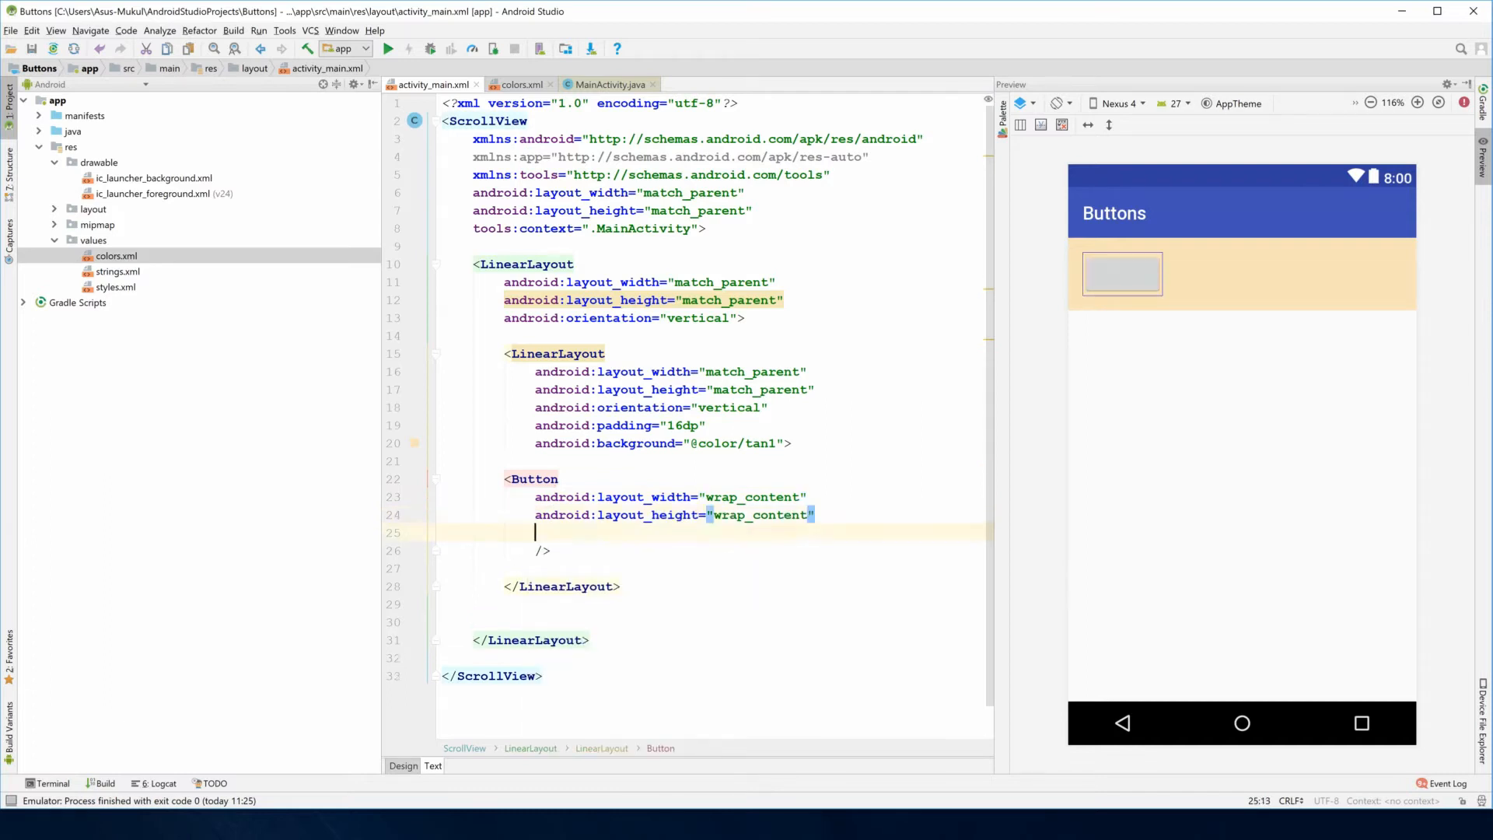
Give the button 10dp padding, 10dp layout_margin and layout_gravity center_horizontal
type("android:padding=\"\"")
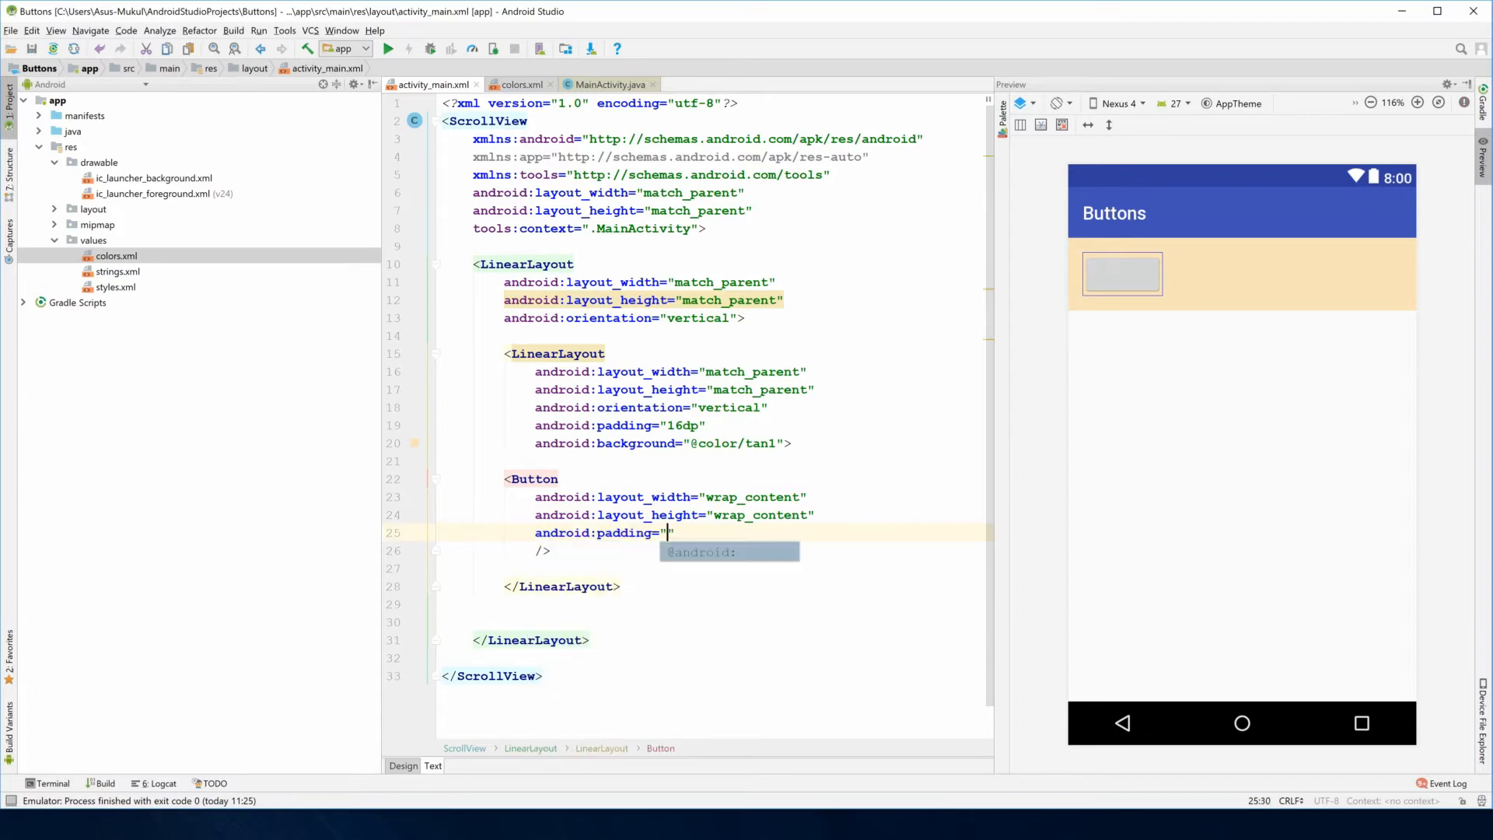
type("16")
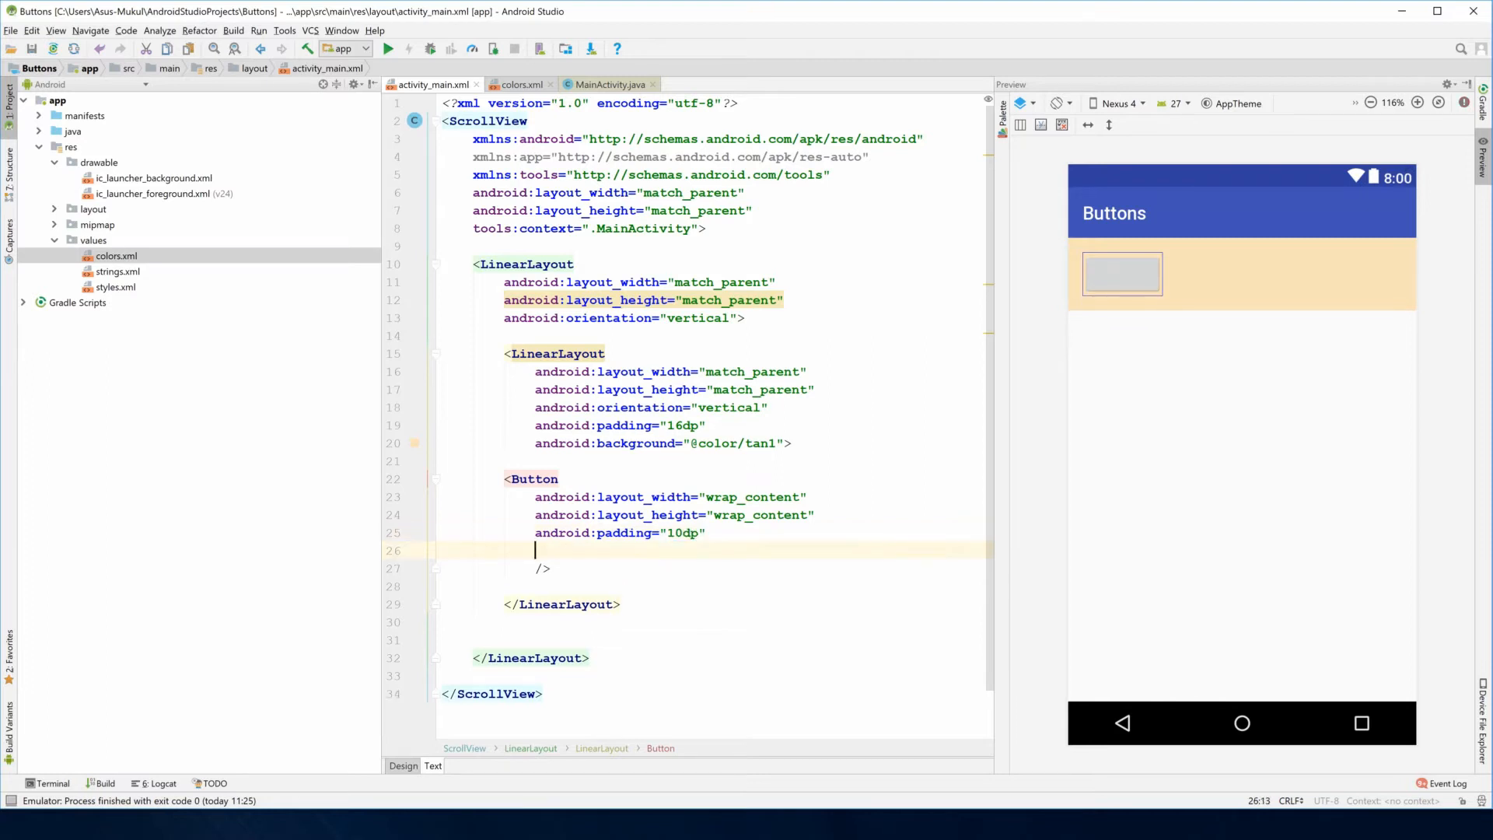
type("margin=\"10")
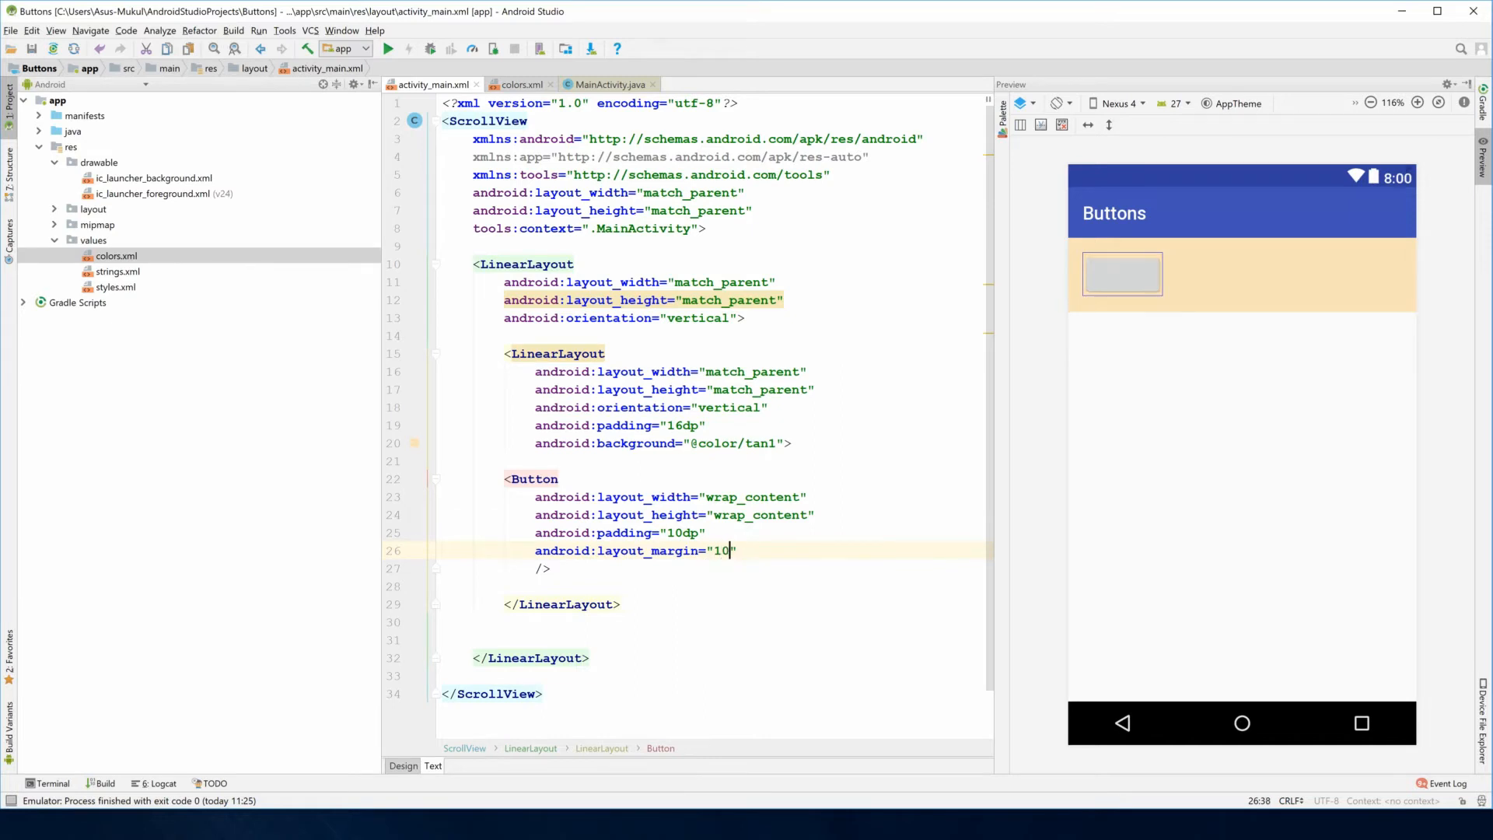
type("dp")
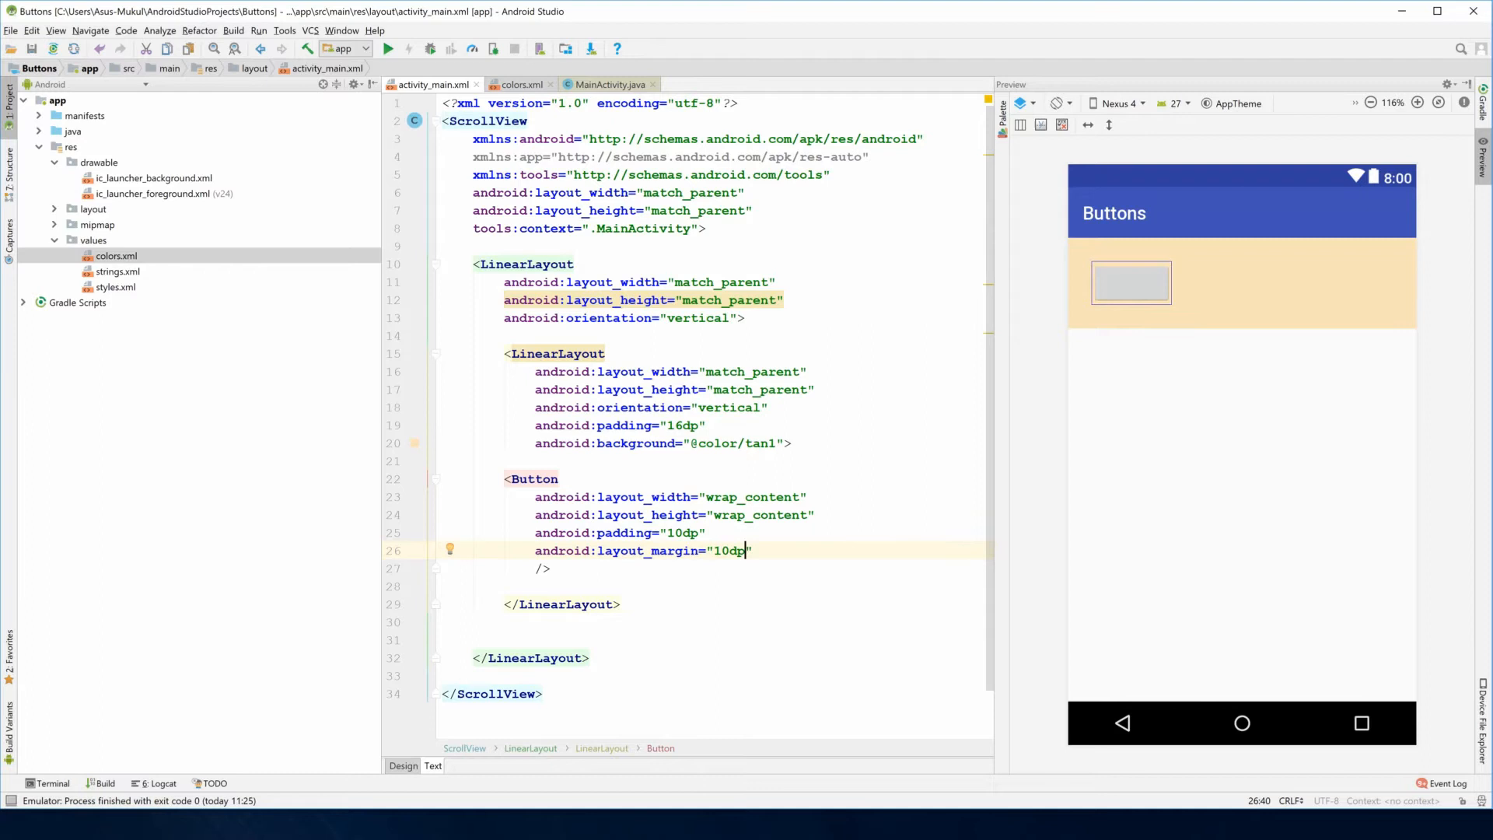
key("enter")
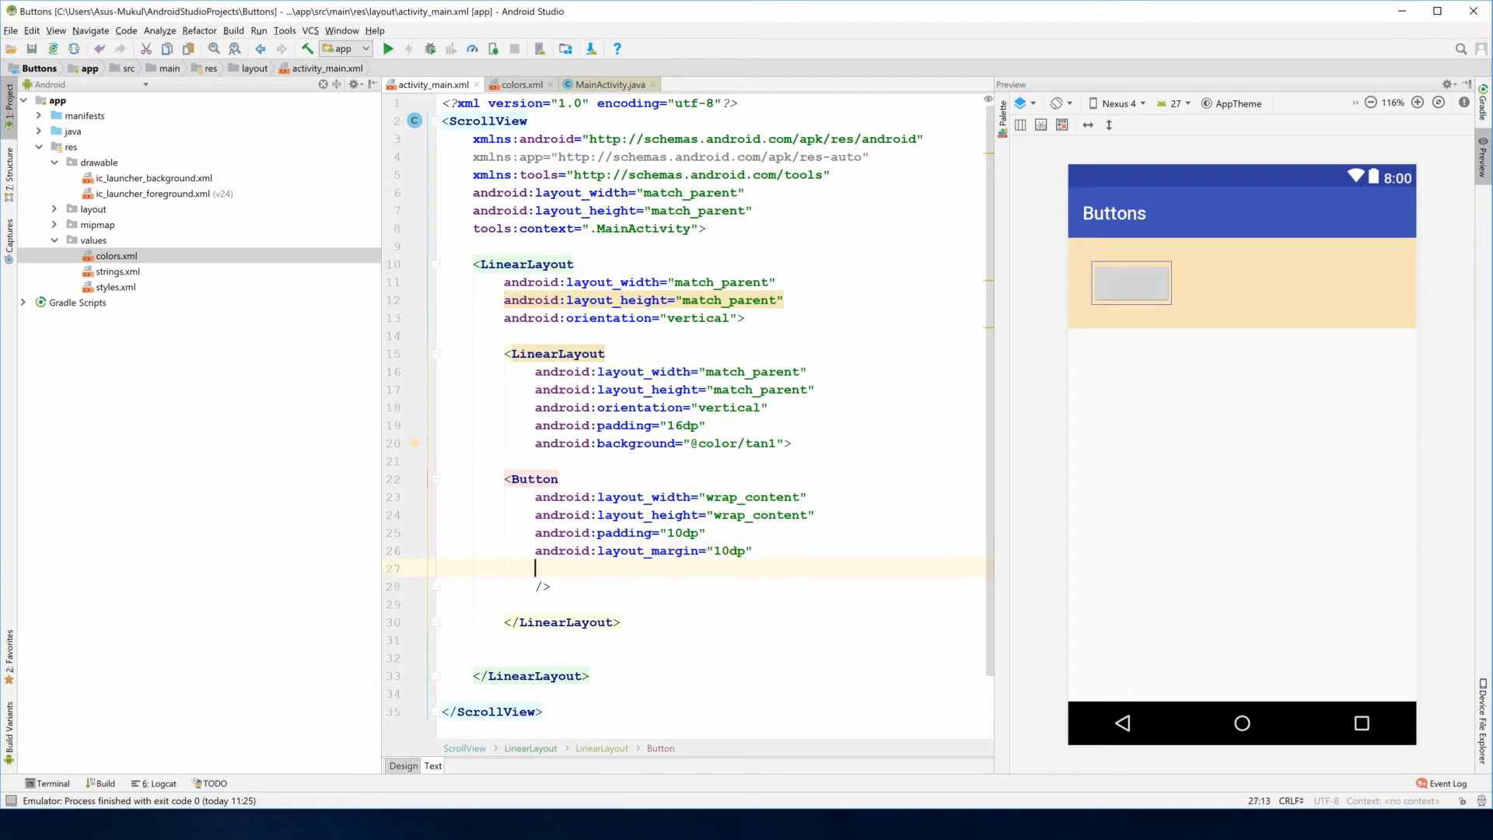
type("layout_gravity=\"center_horizontal")
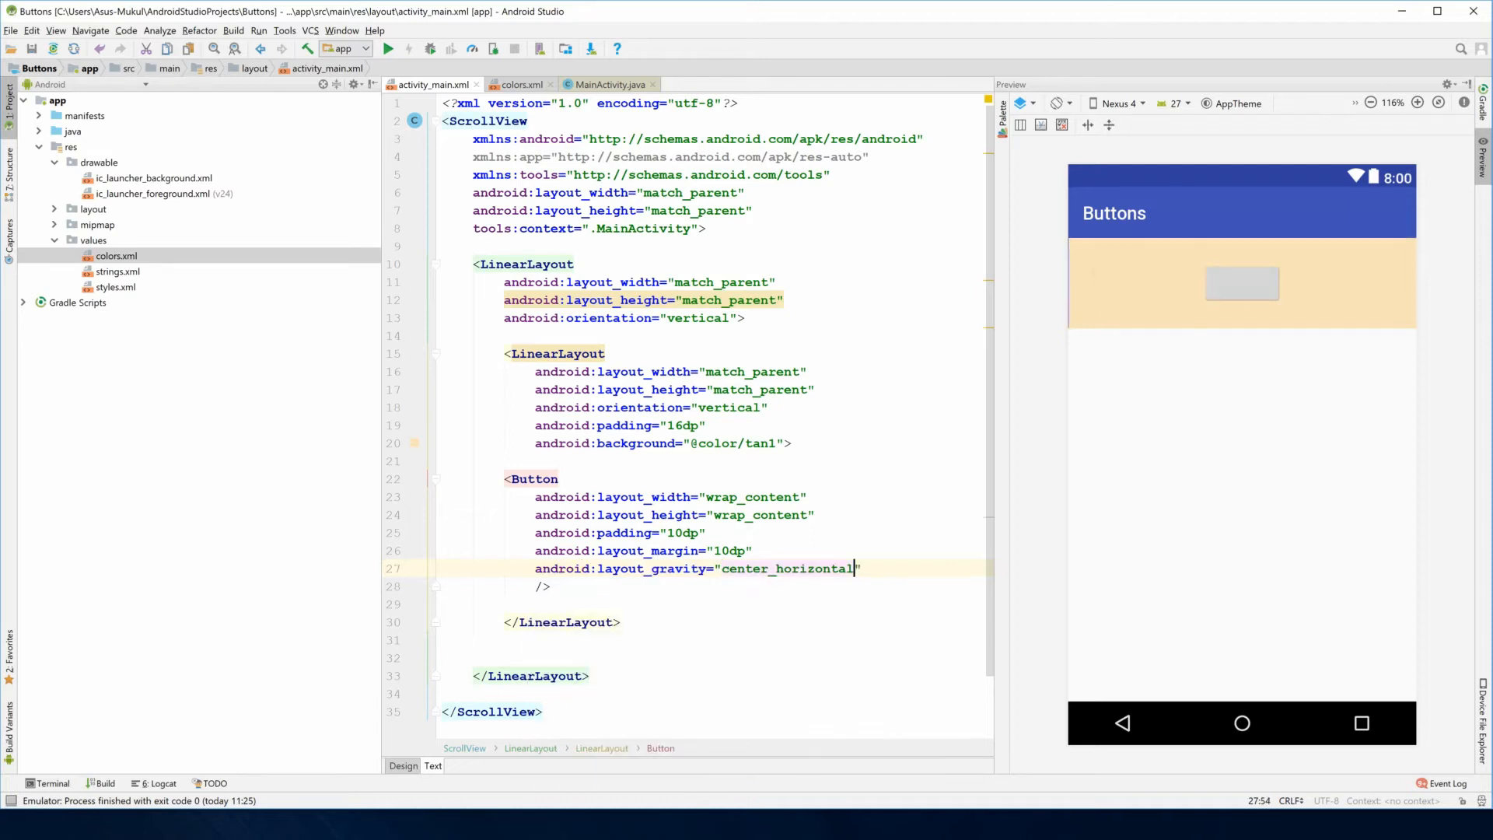
key("enter")
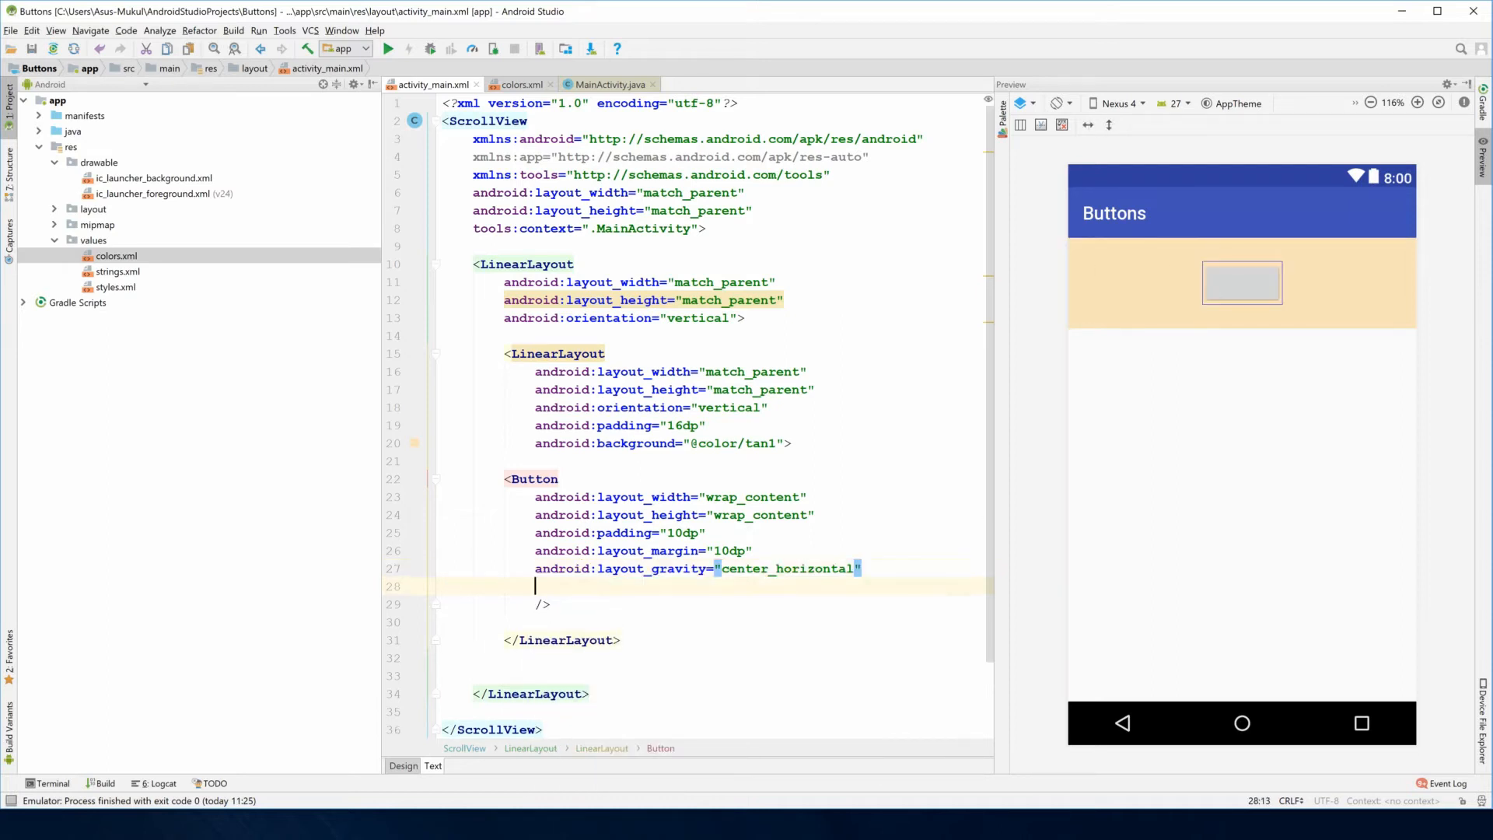
Set the button's android:text to "This is a Simple Button"
type("text=\"This is a Simple")
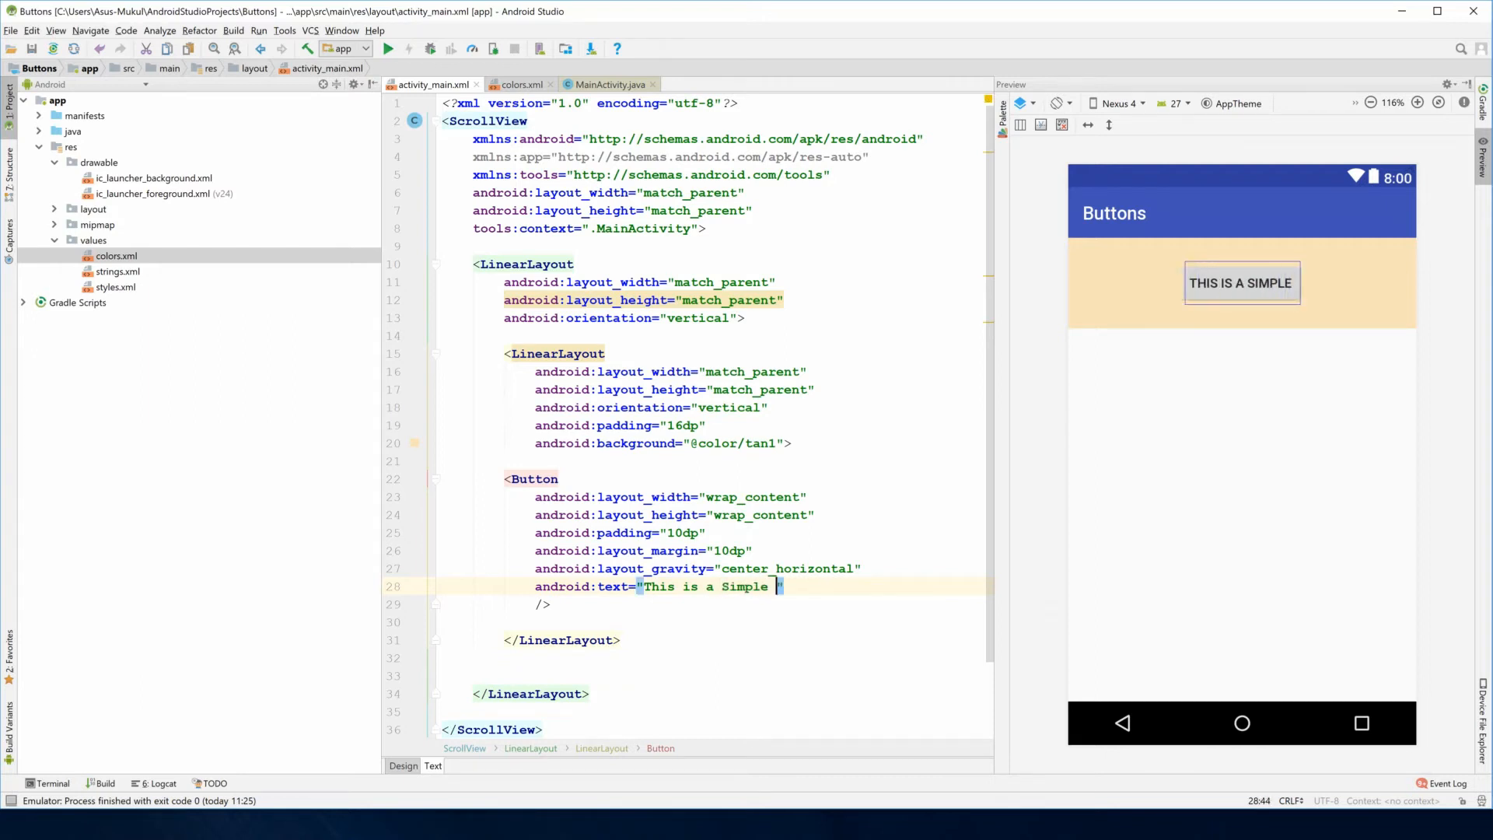
type("Button")
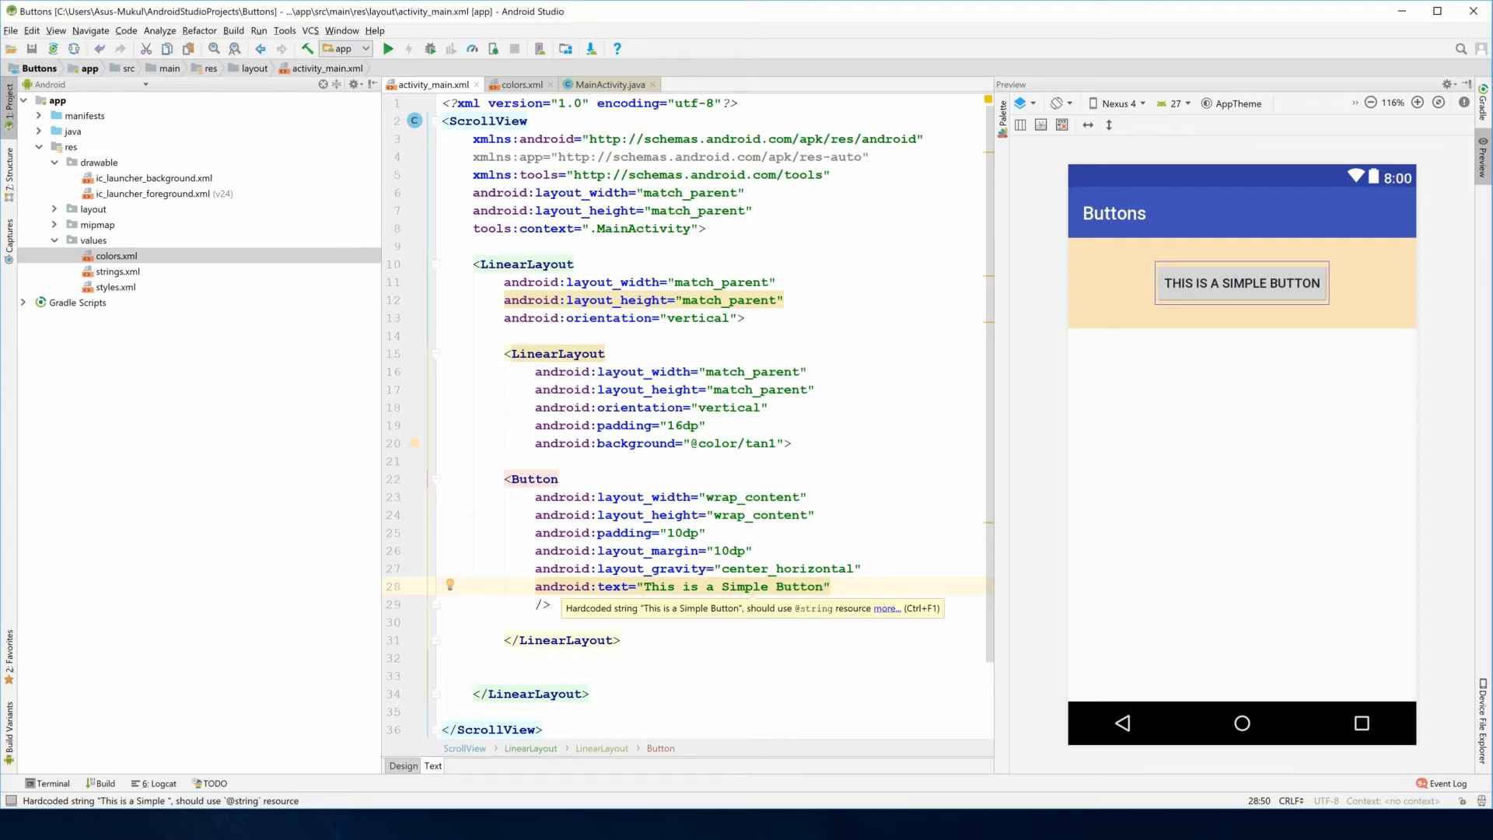
left_click(1241, 283)
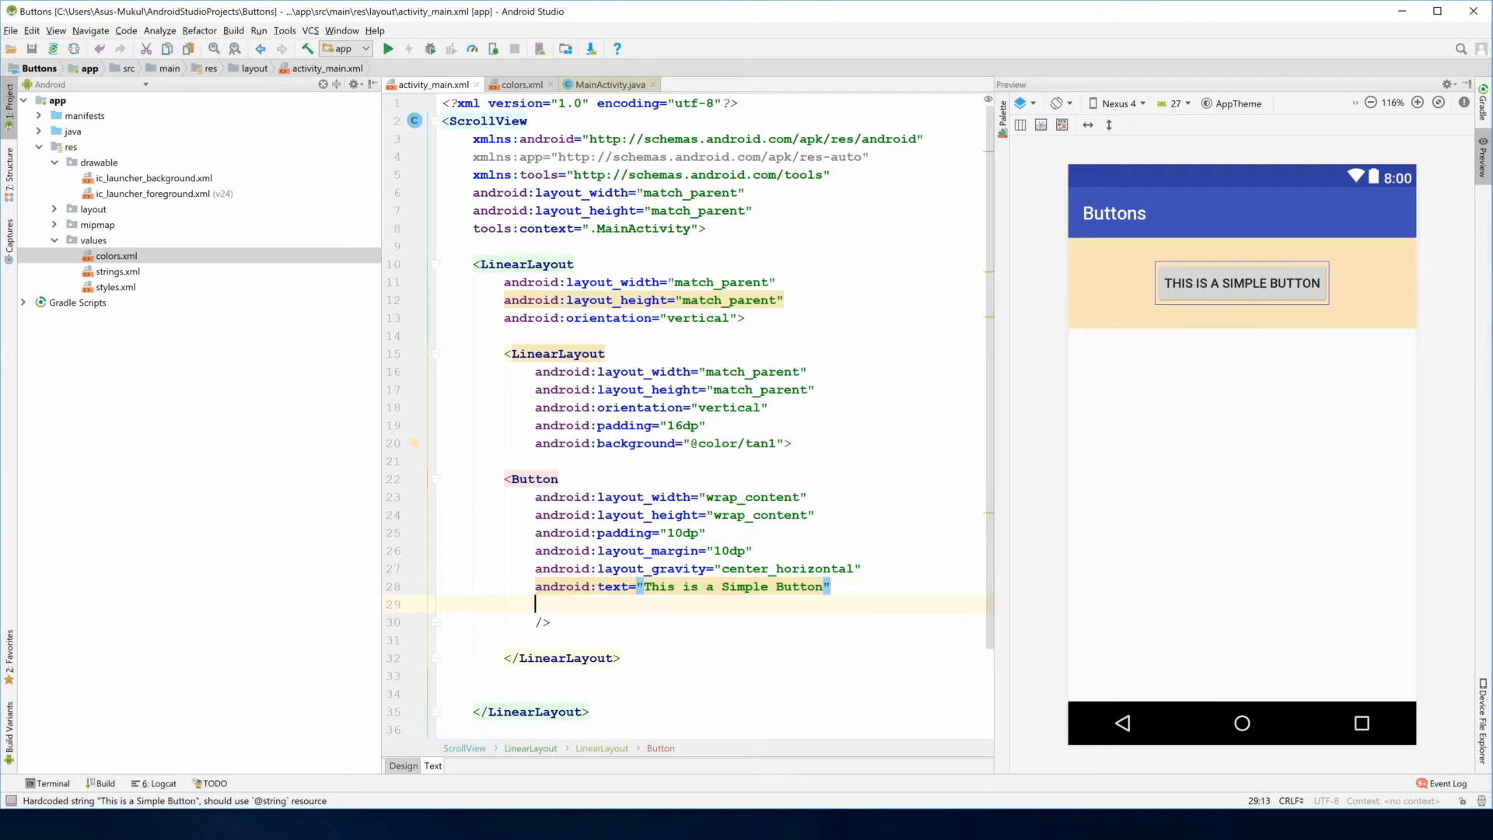
Try textAllCaps=false, remove it, and begin an android:background attribute
type("textAllCaps=\"")
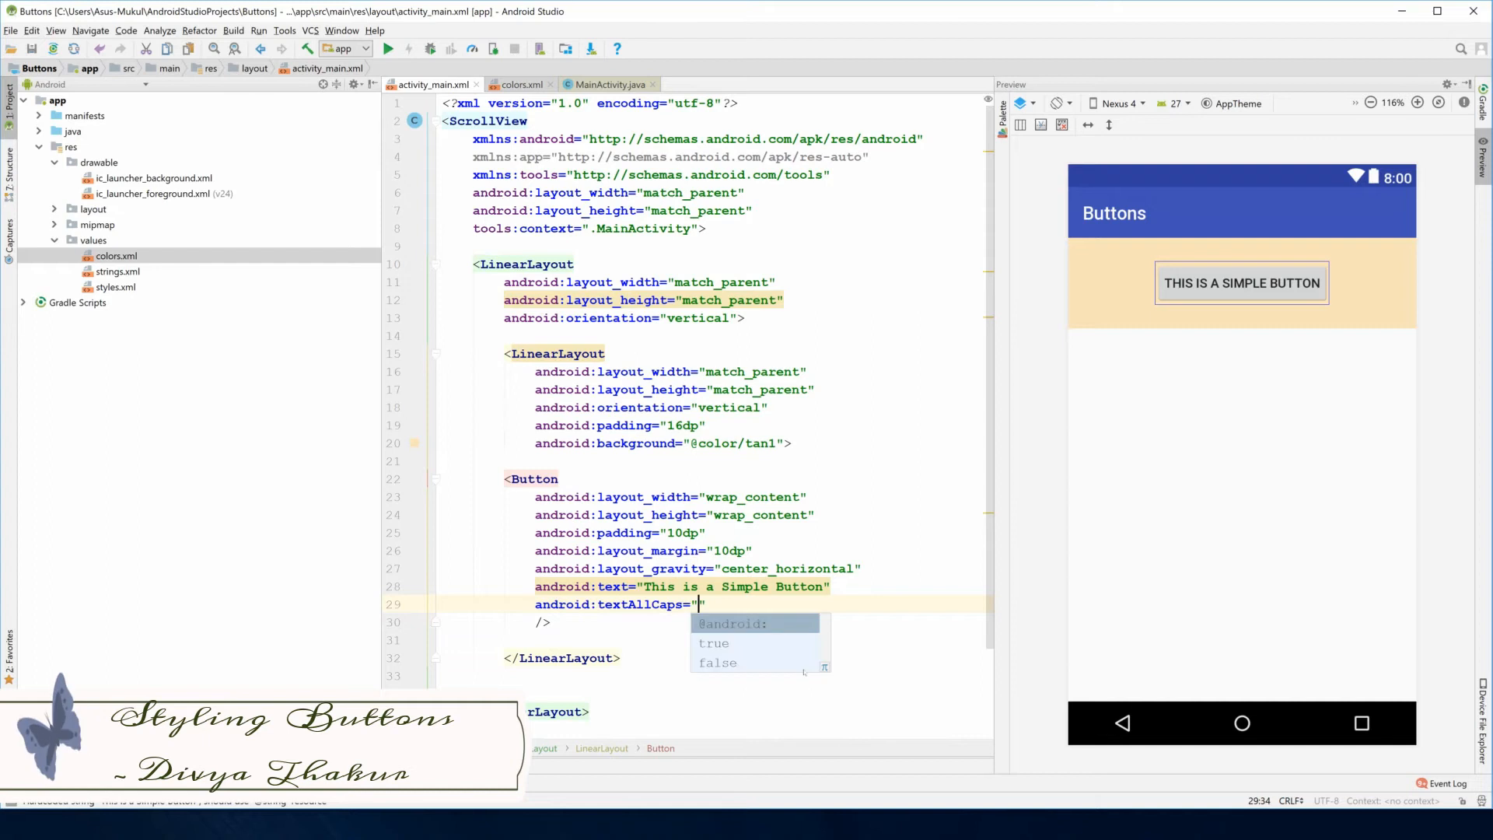
type("false")
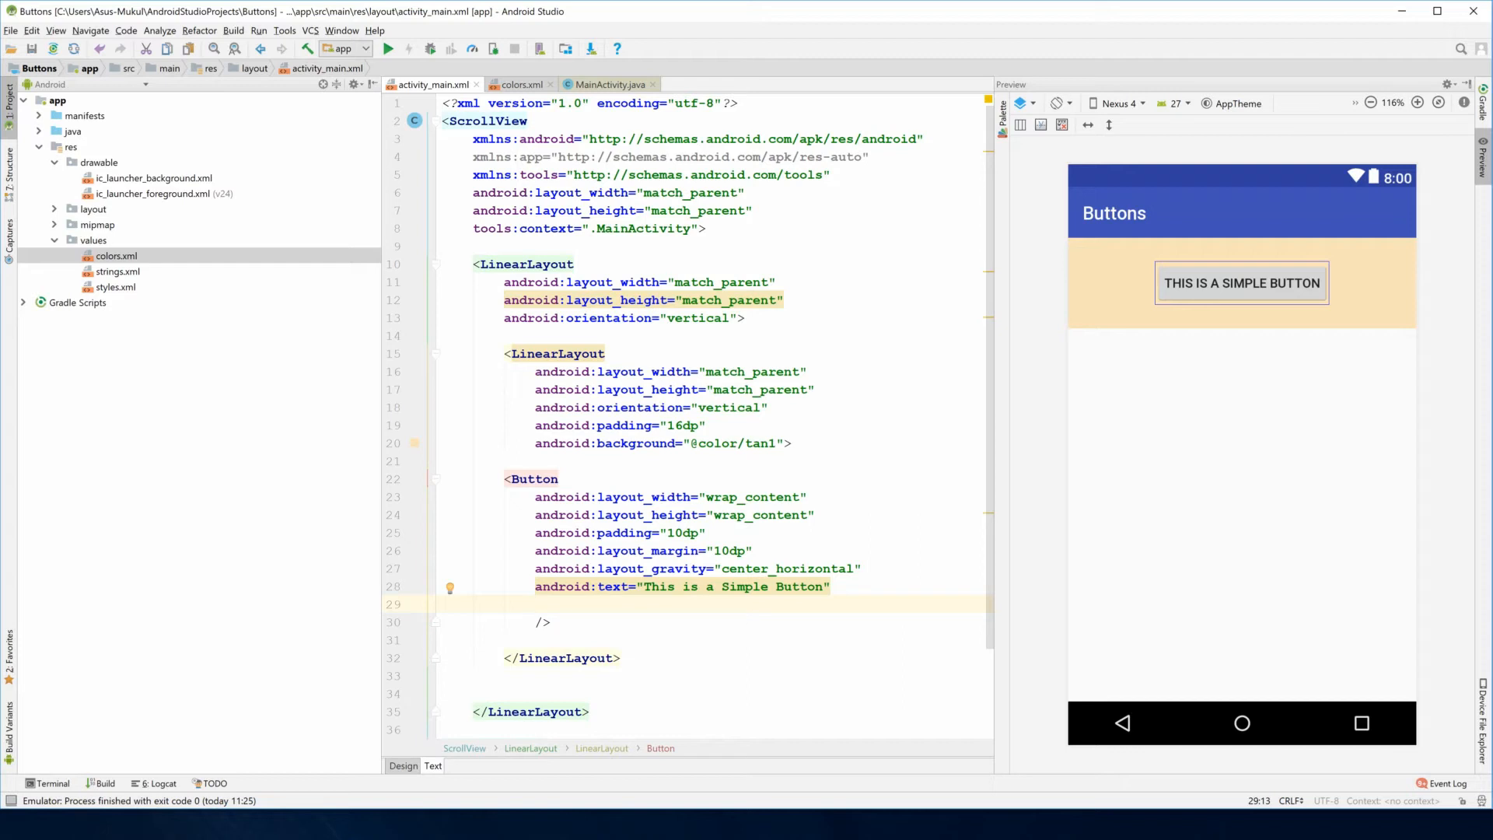
type("background=\"")
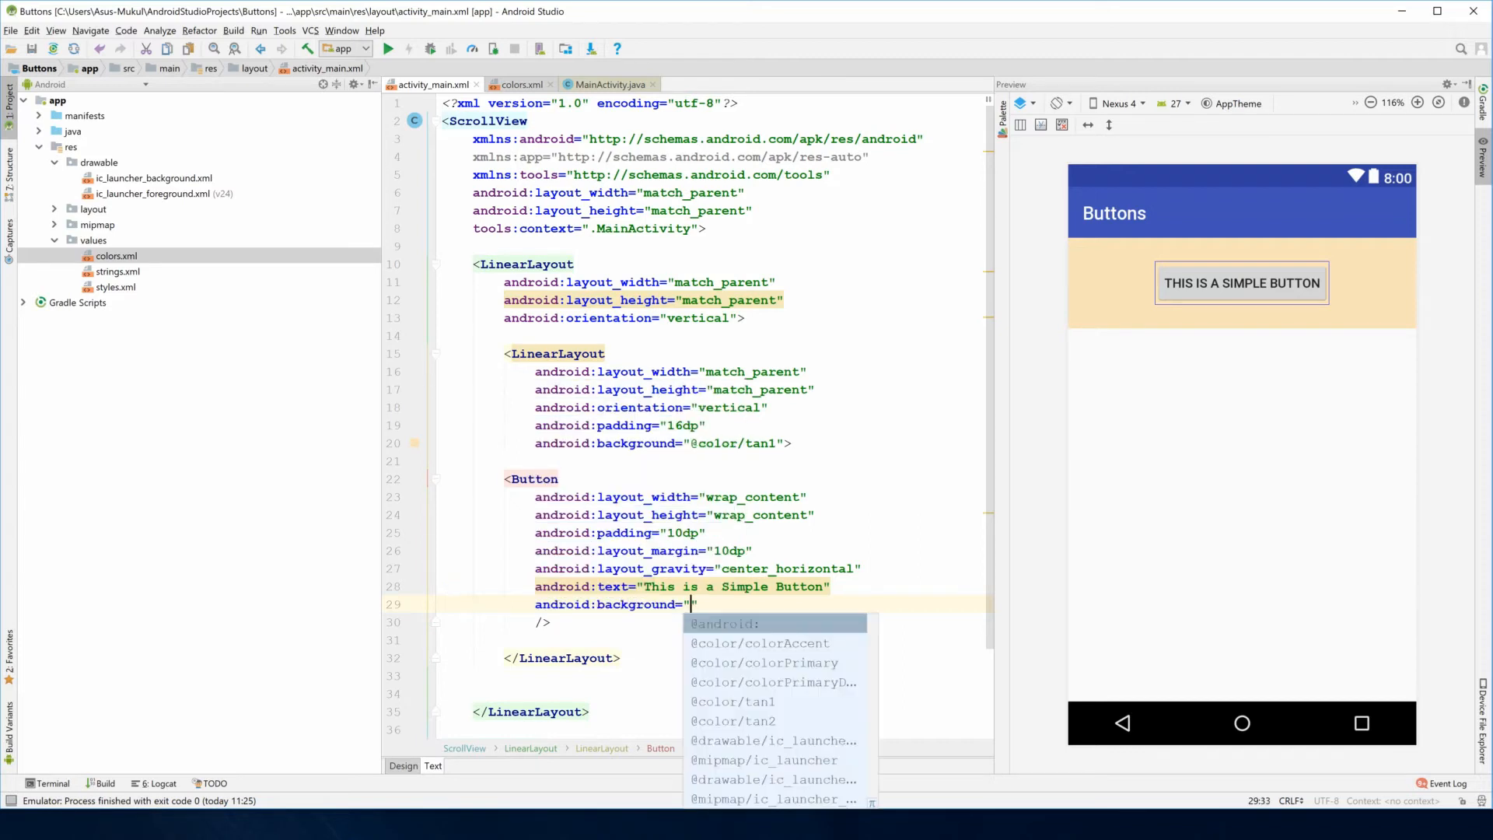
Set the button background to cyan #37f4f1 using the gutter Choose Color dialog
type("#")
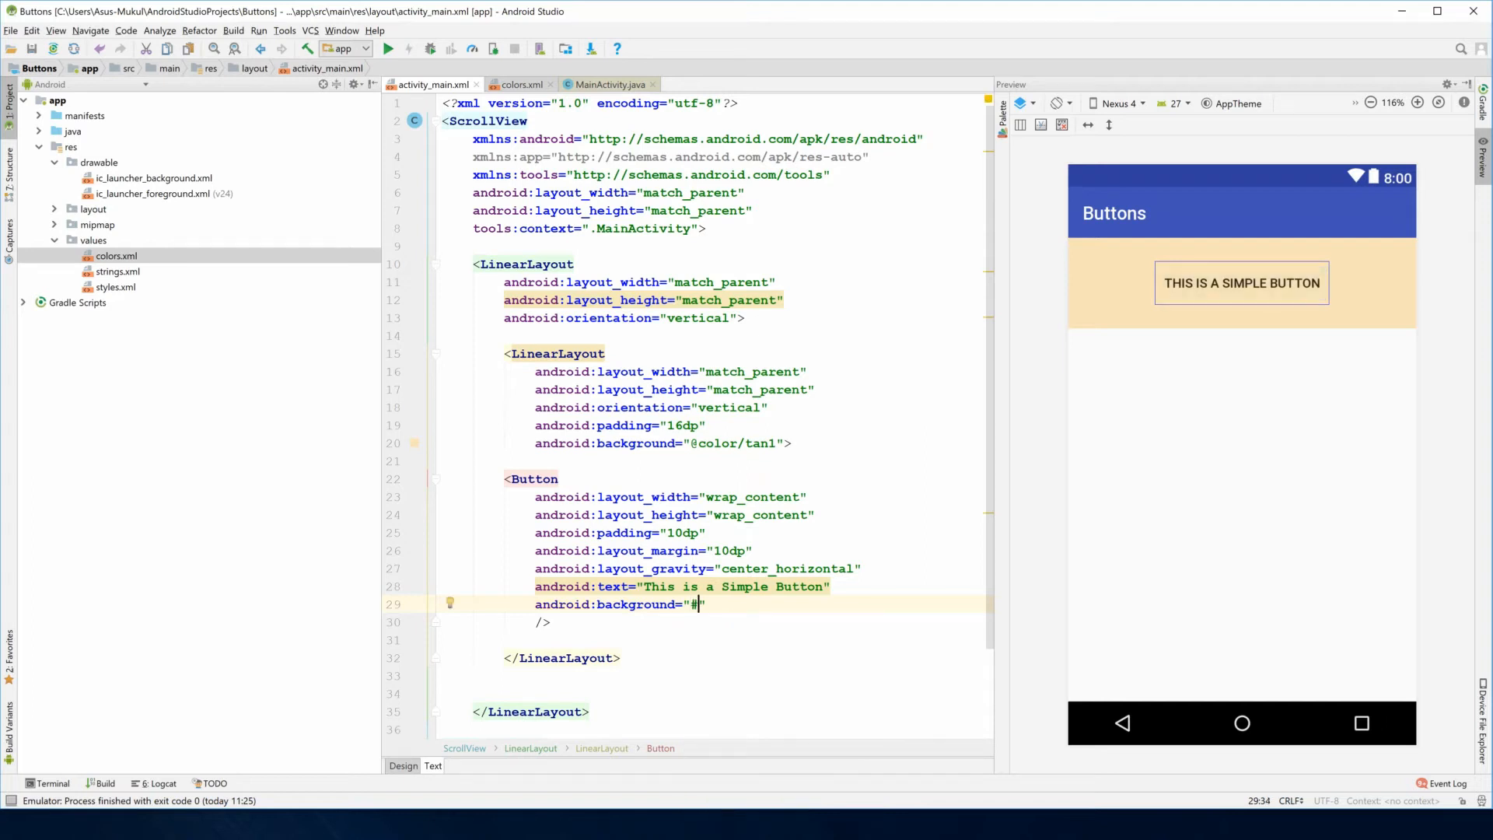
type("F")
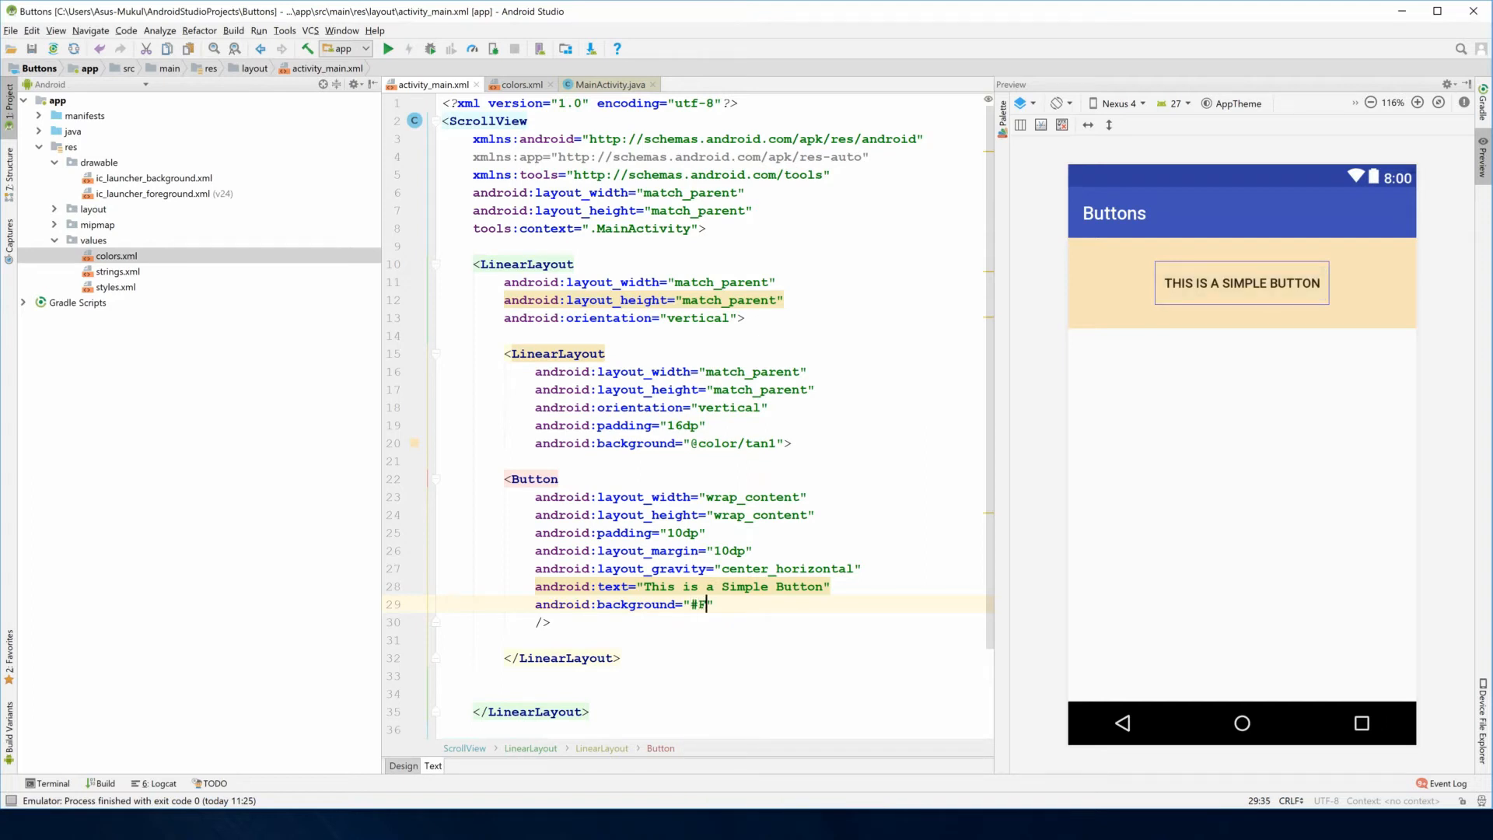
type("FF")
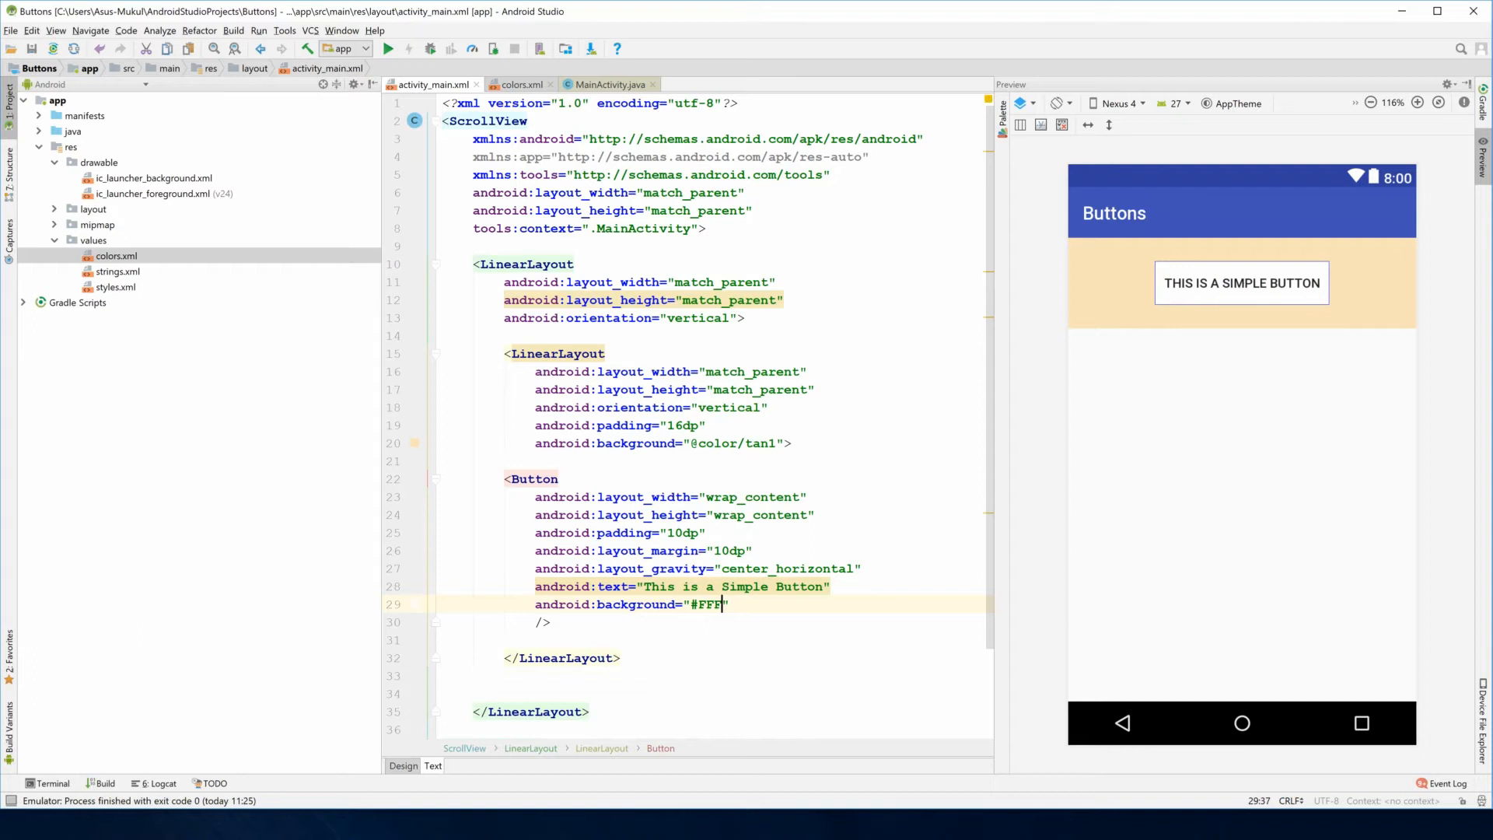
type("FFF")
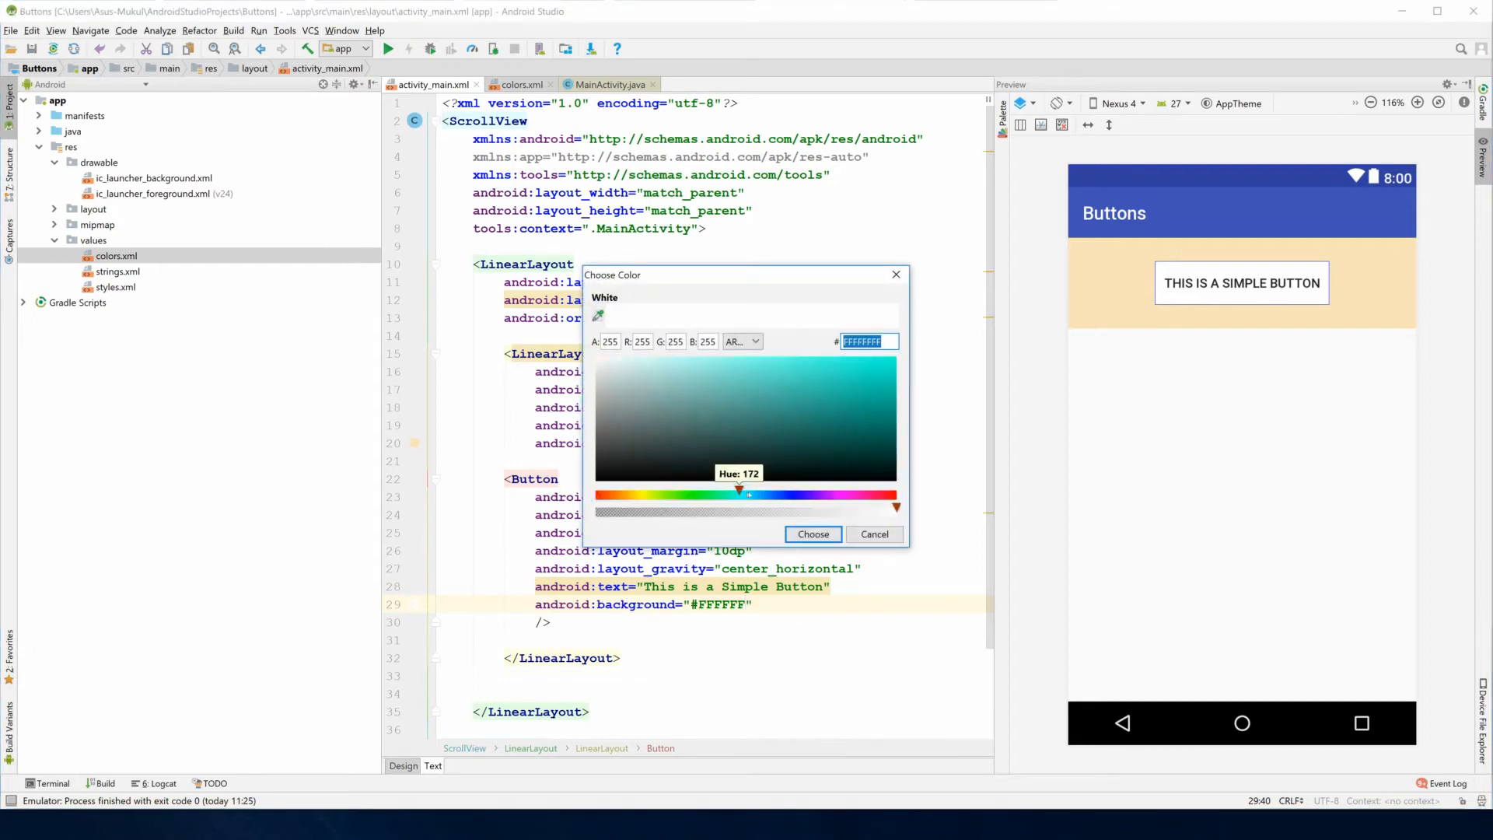
left_click(752, 492)
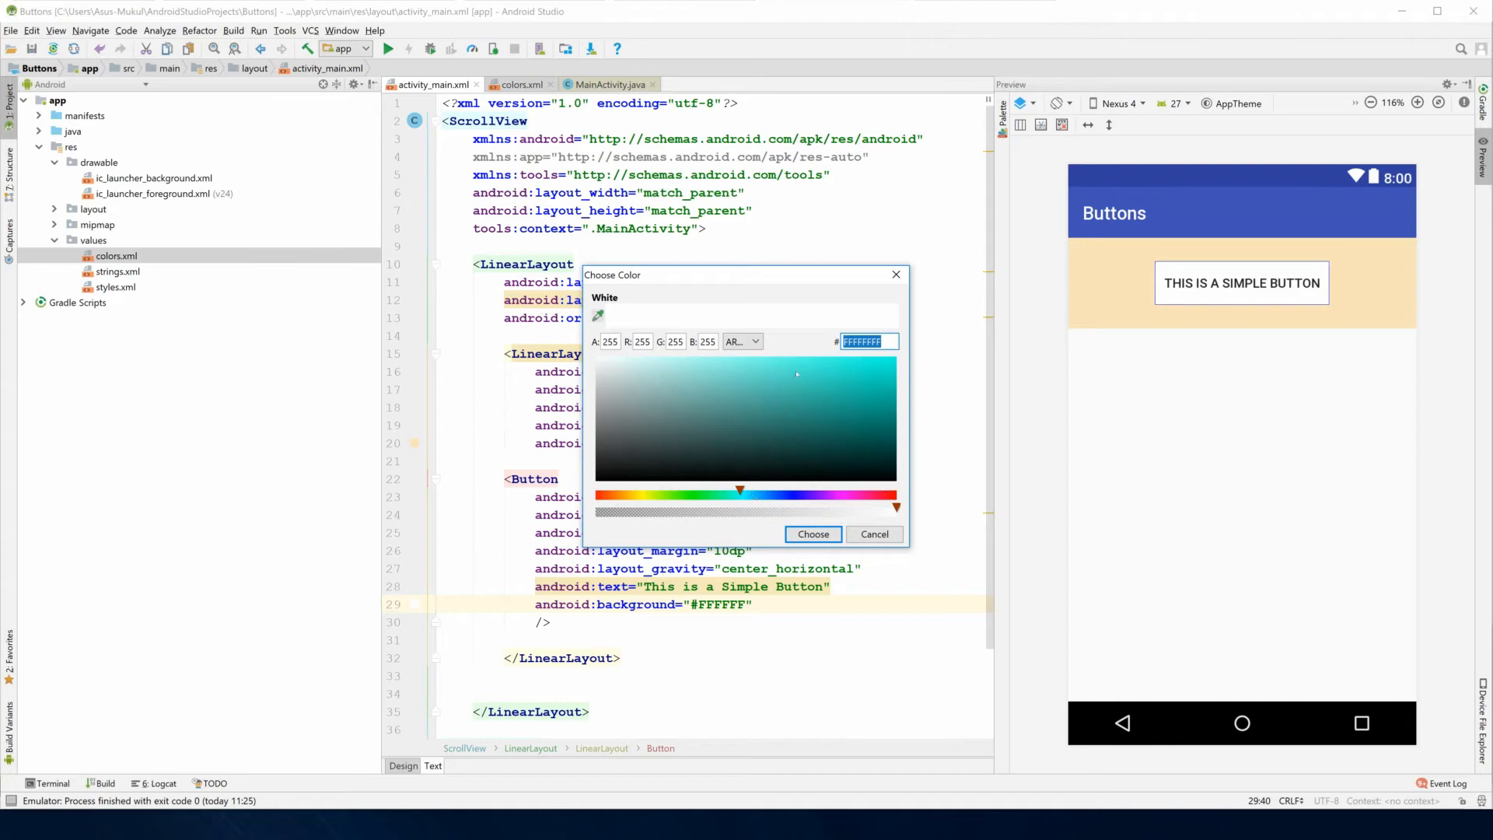
left_click(793, 365)
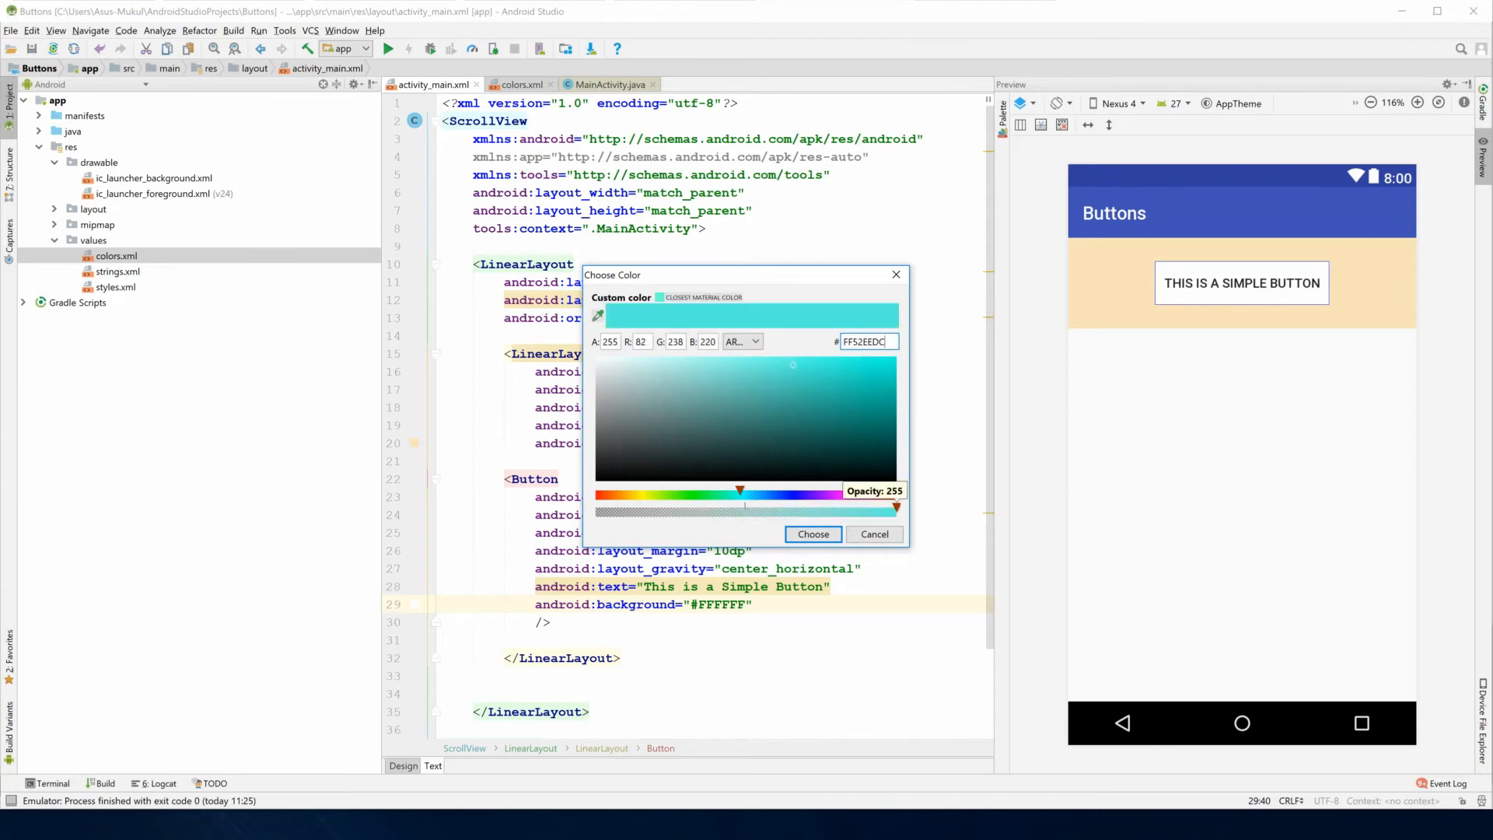
left_click(828, 363)
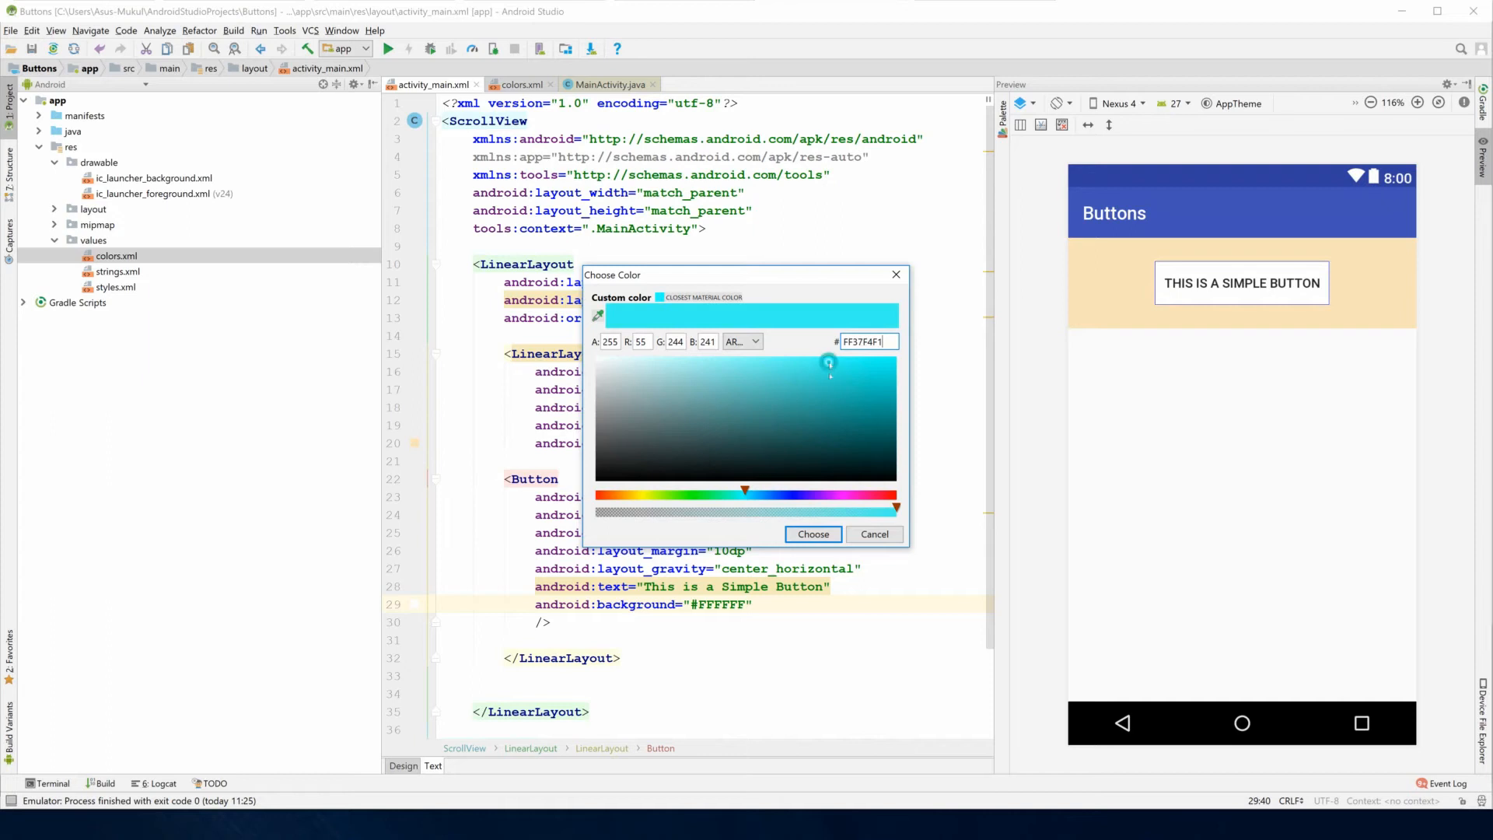
left_click(812, 534)
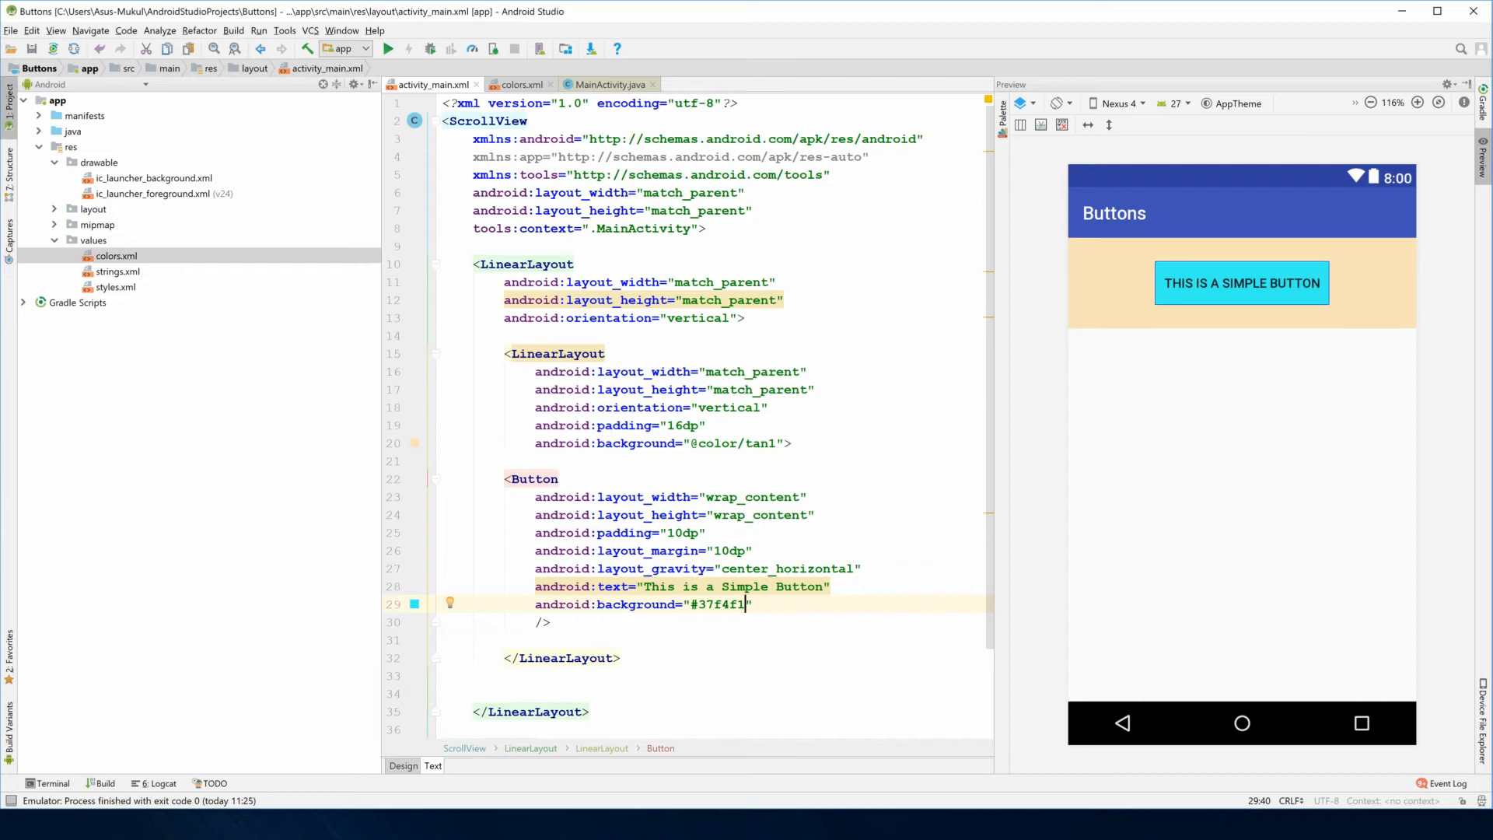
type("t")
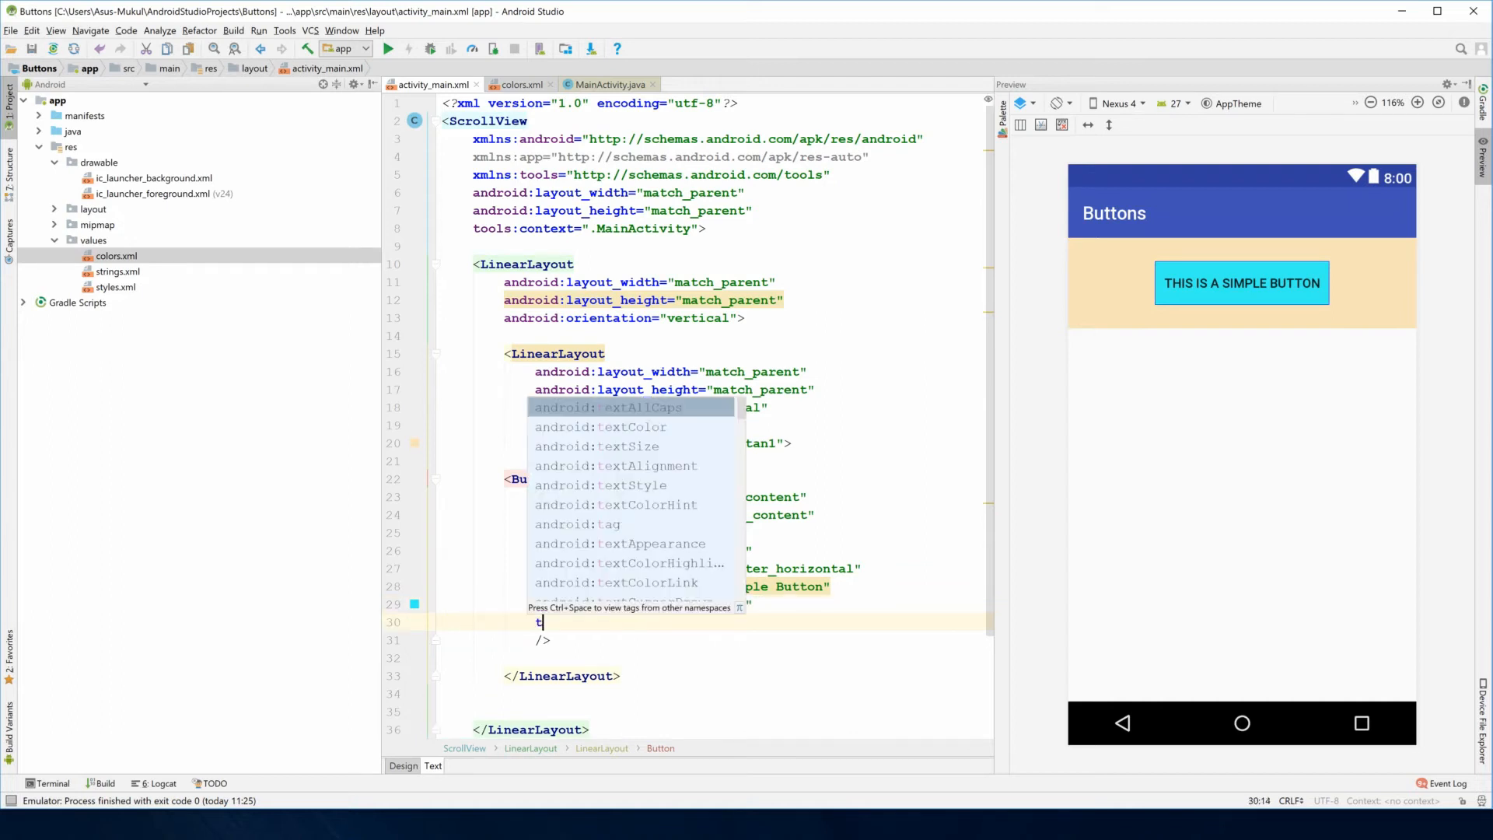
type("extColor=\"#")
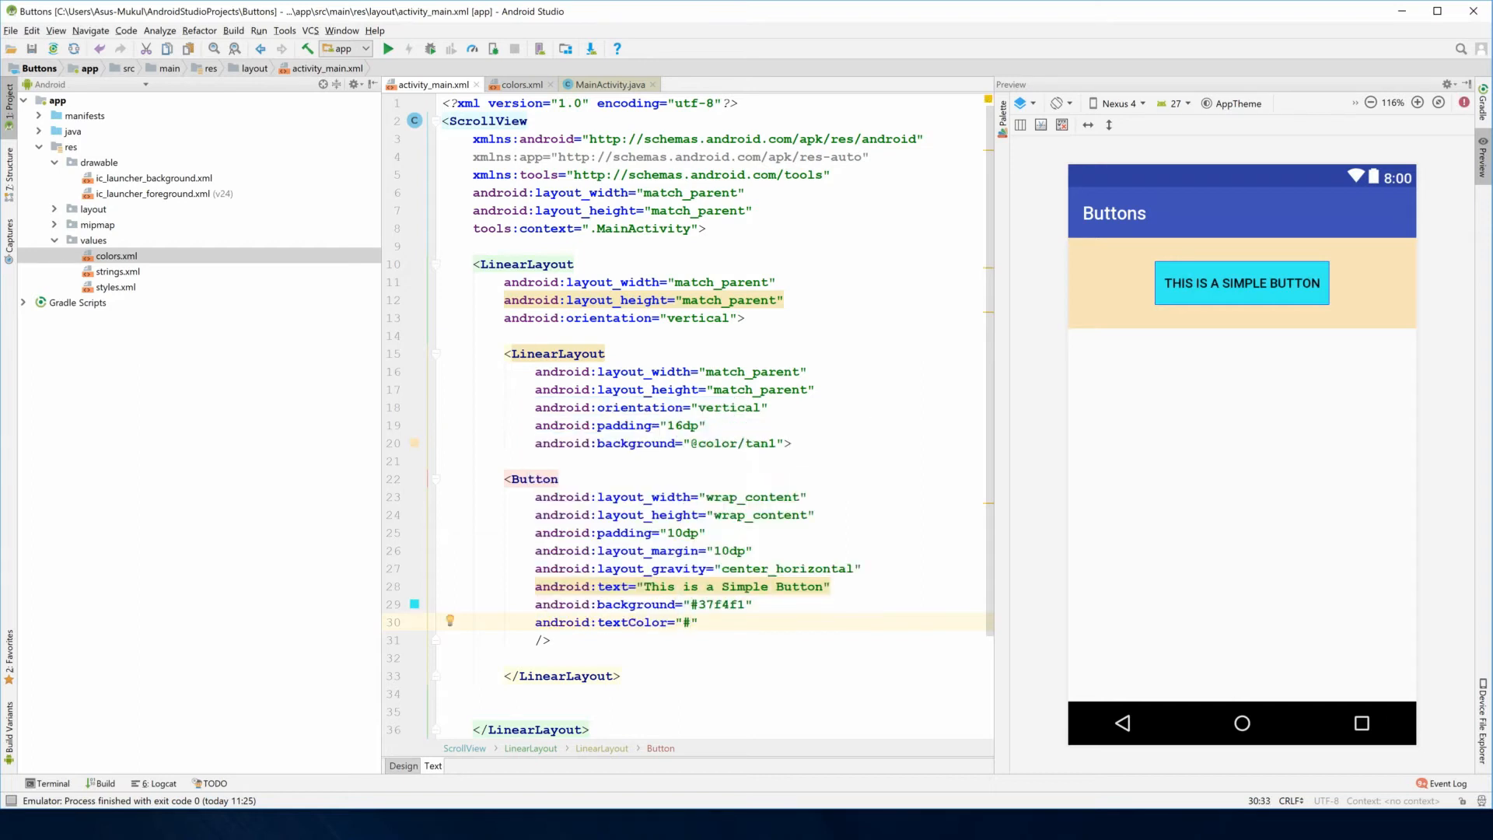
type("FFFF")
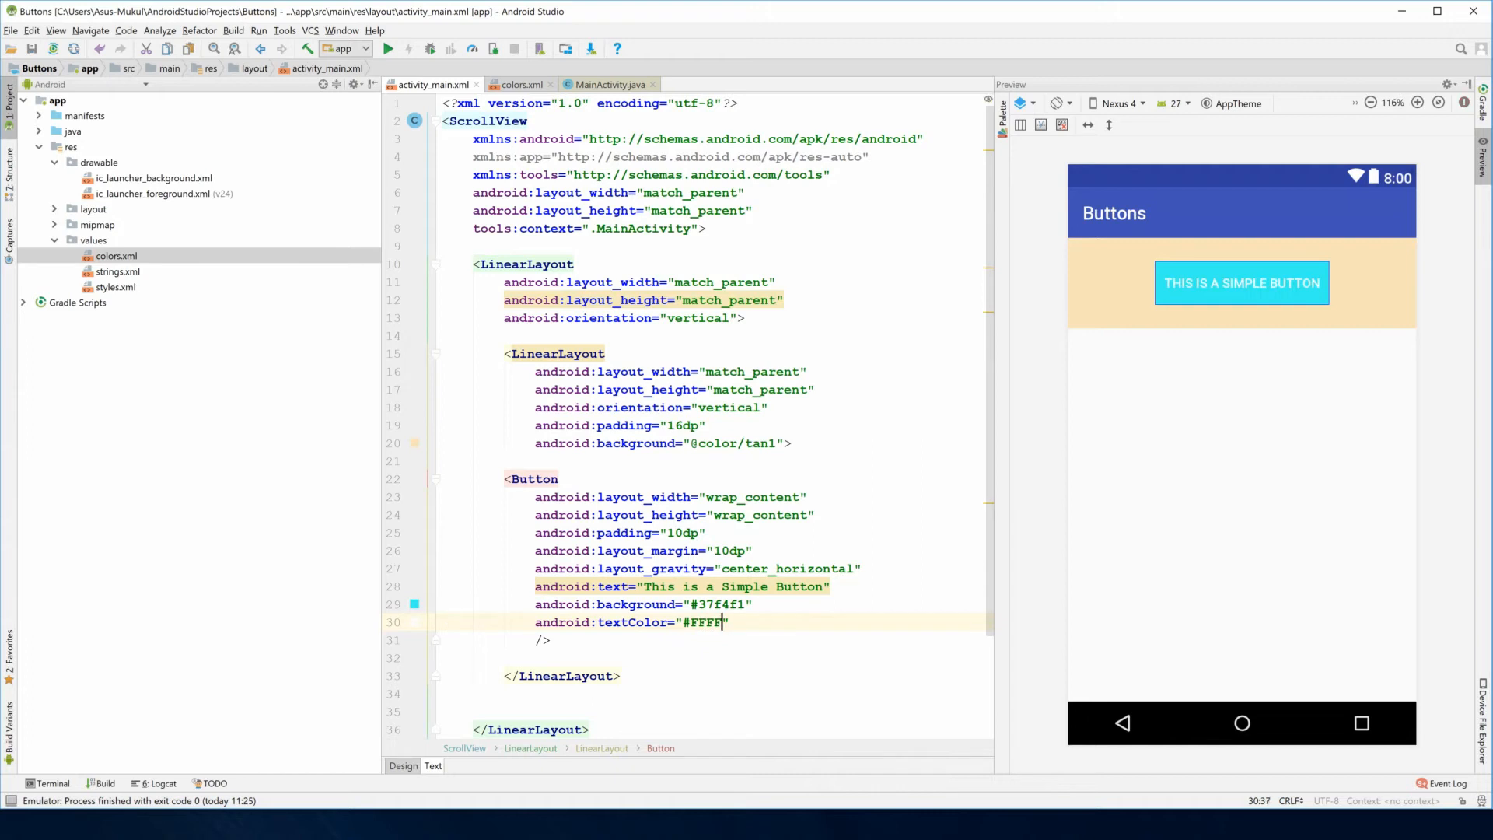
key("BackSpace")
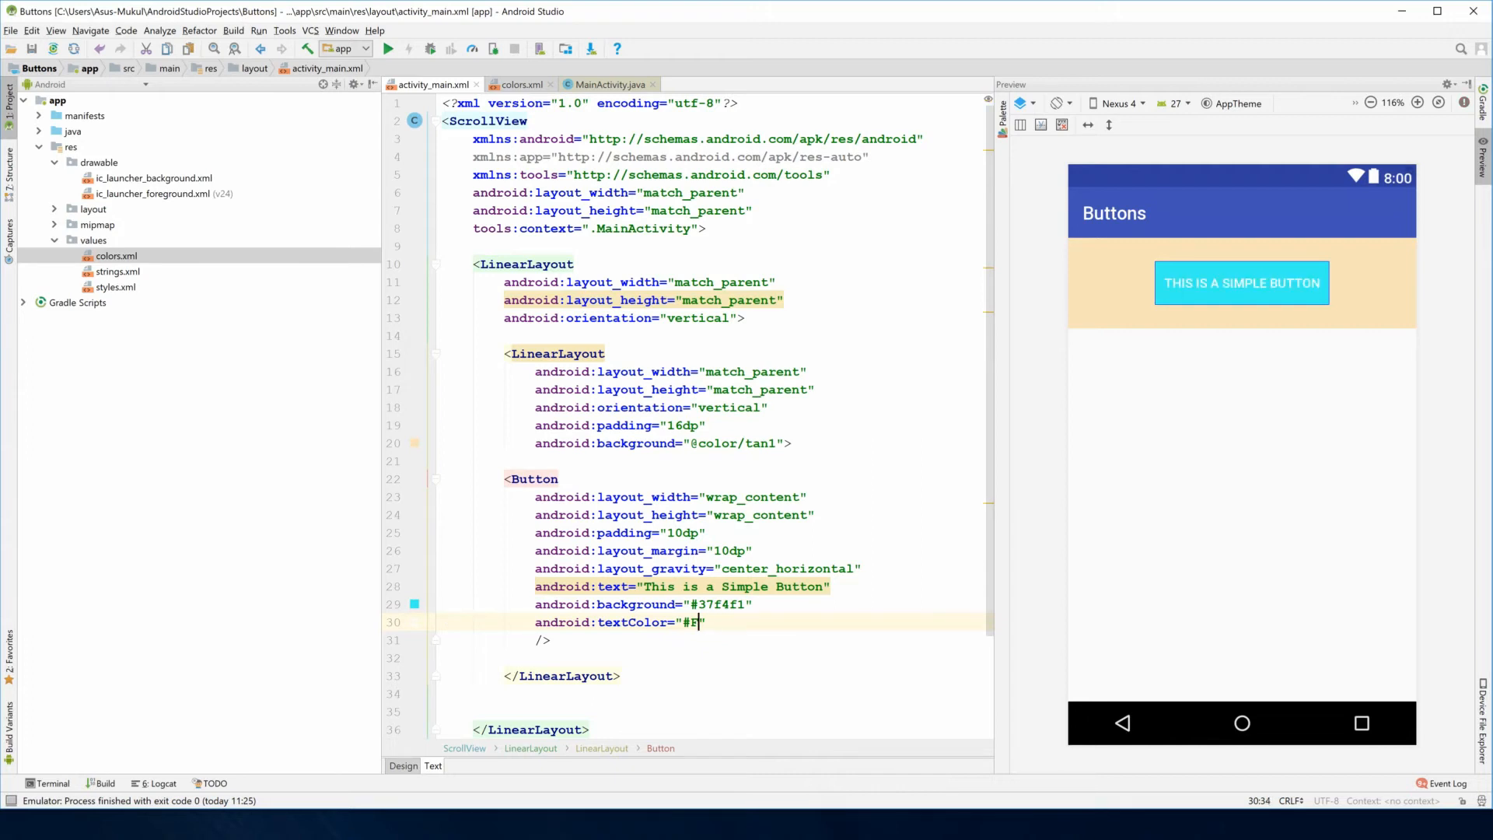
type("@a")
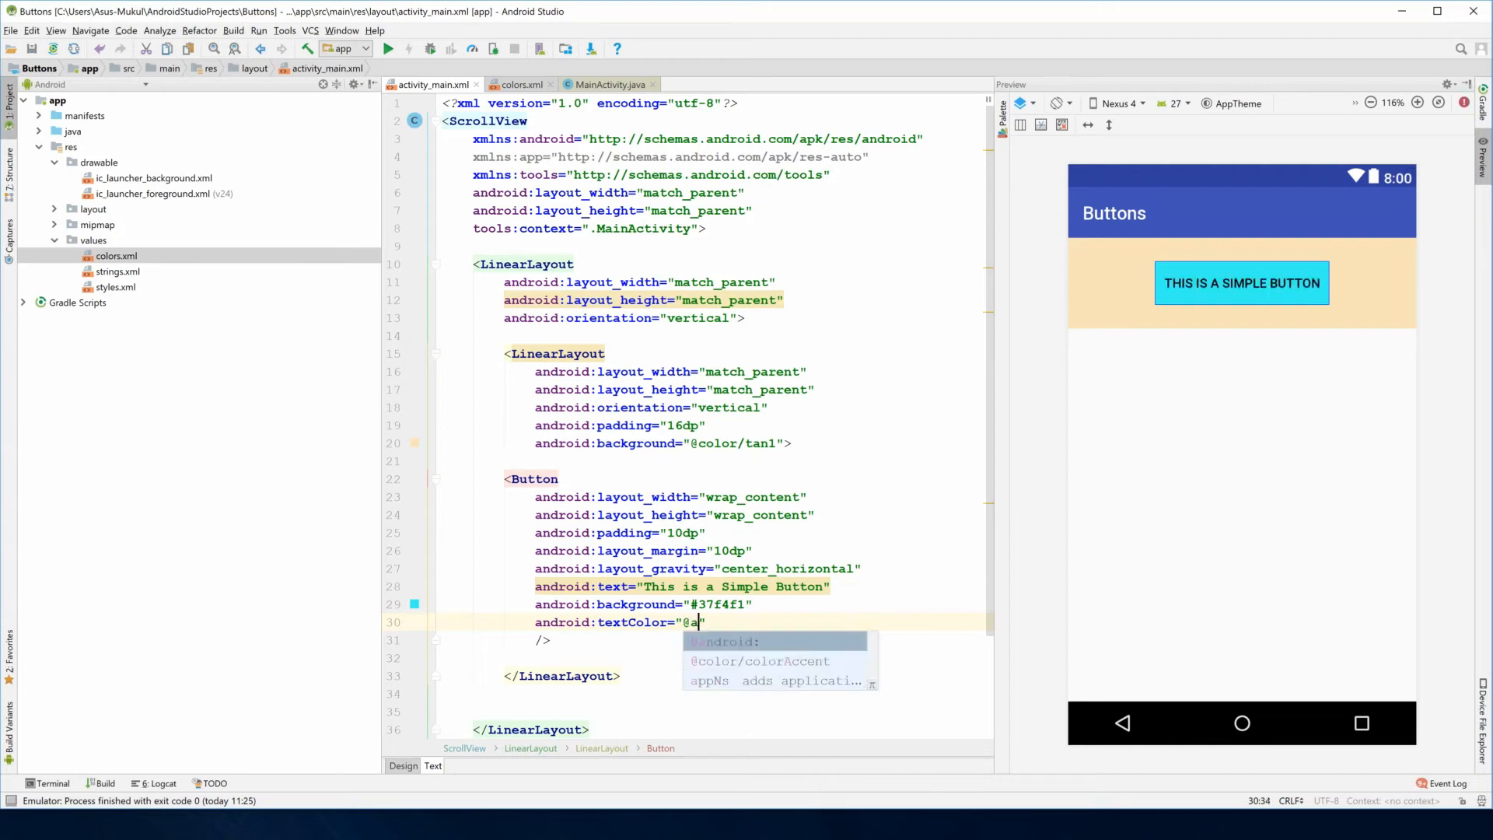
type("ndroid:color/white")
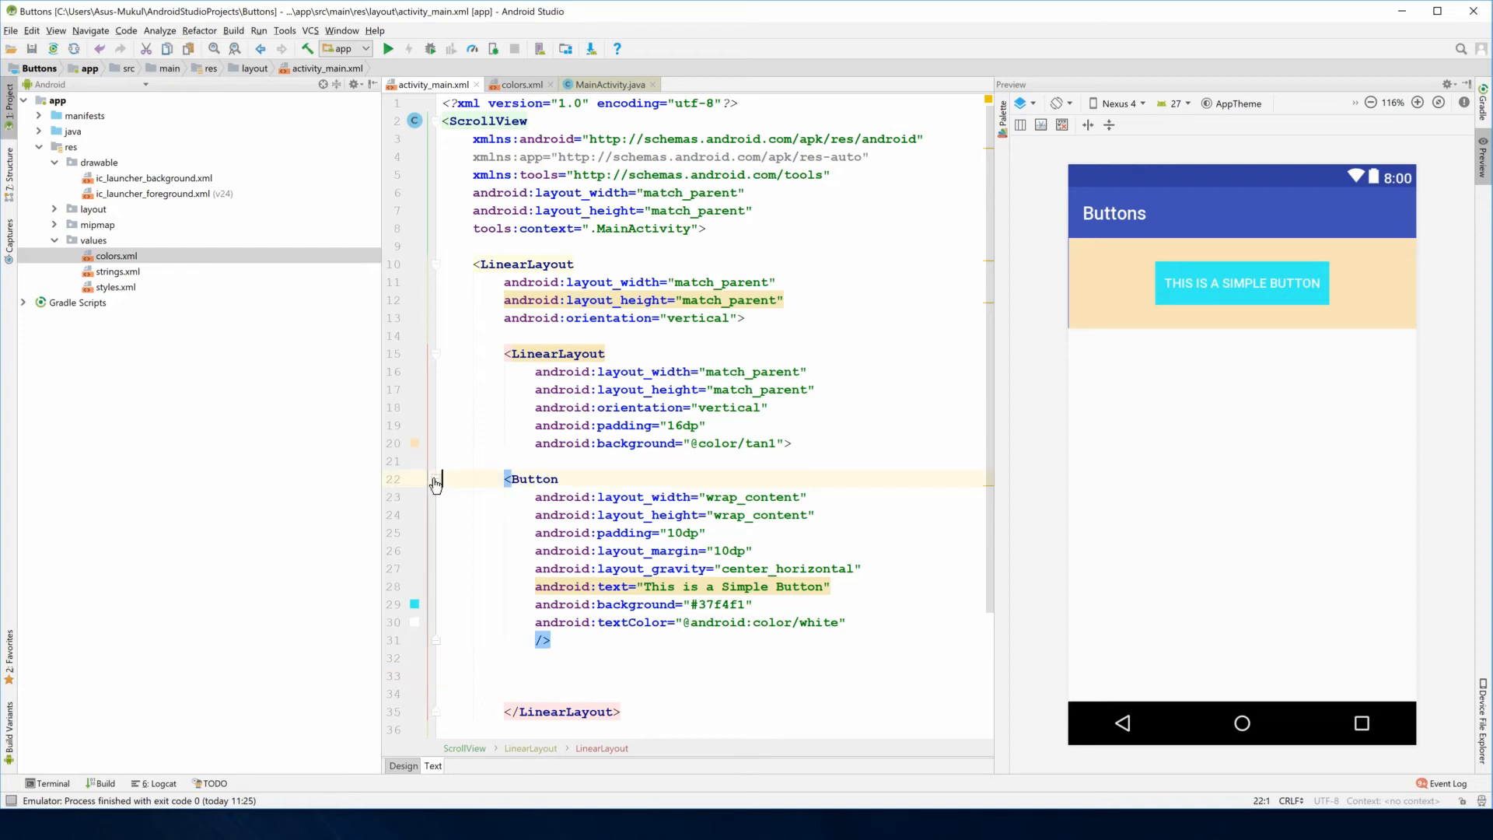
Fold the simple Button block, remove a blank line and start a new element below it
left_click(436, 479)
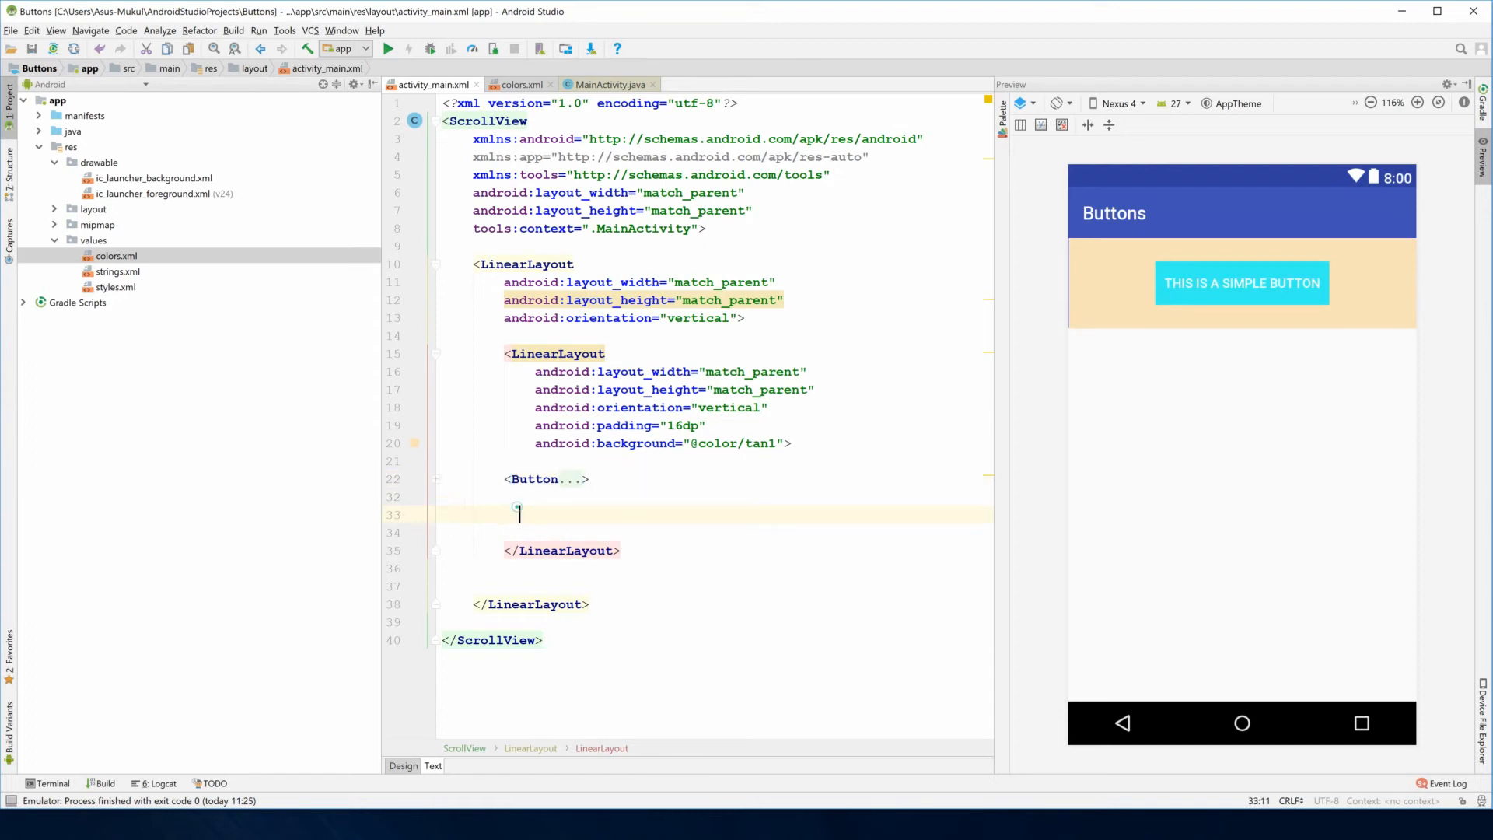
key("Backspace")
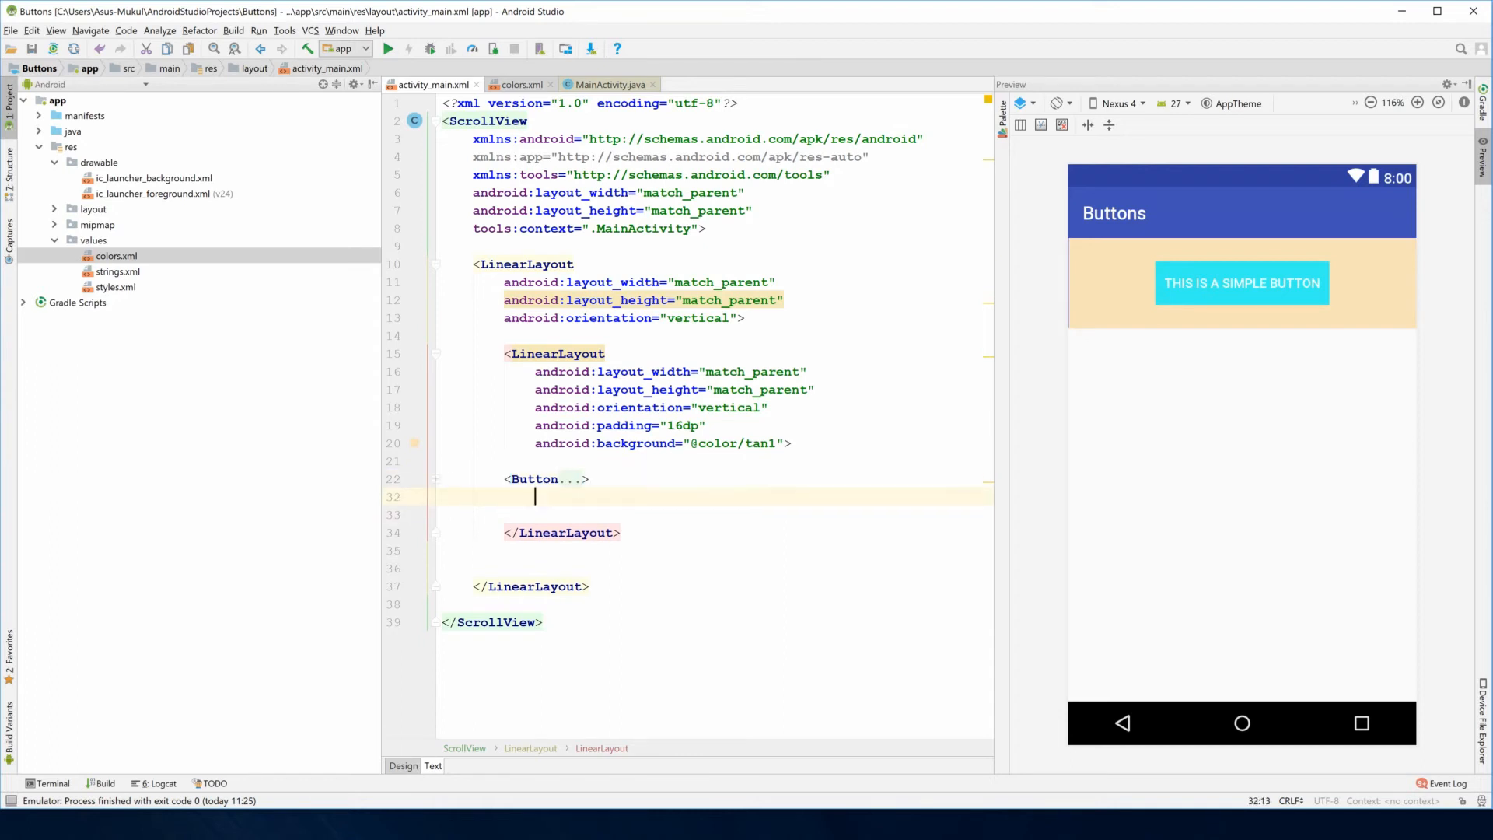
type("<")
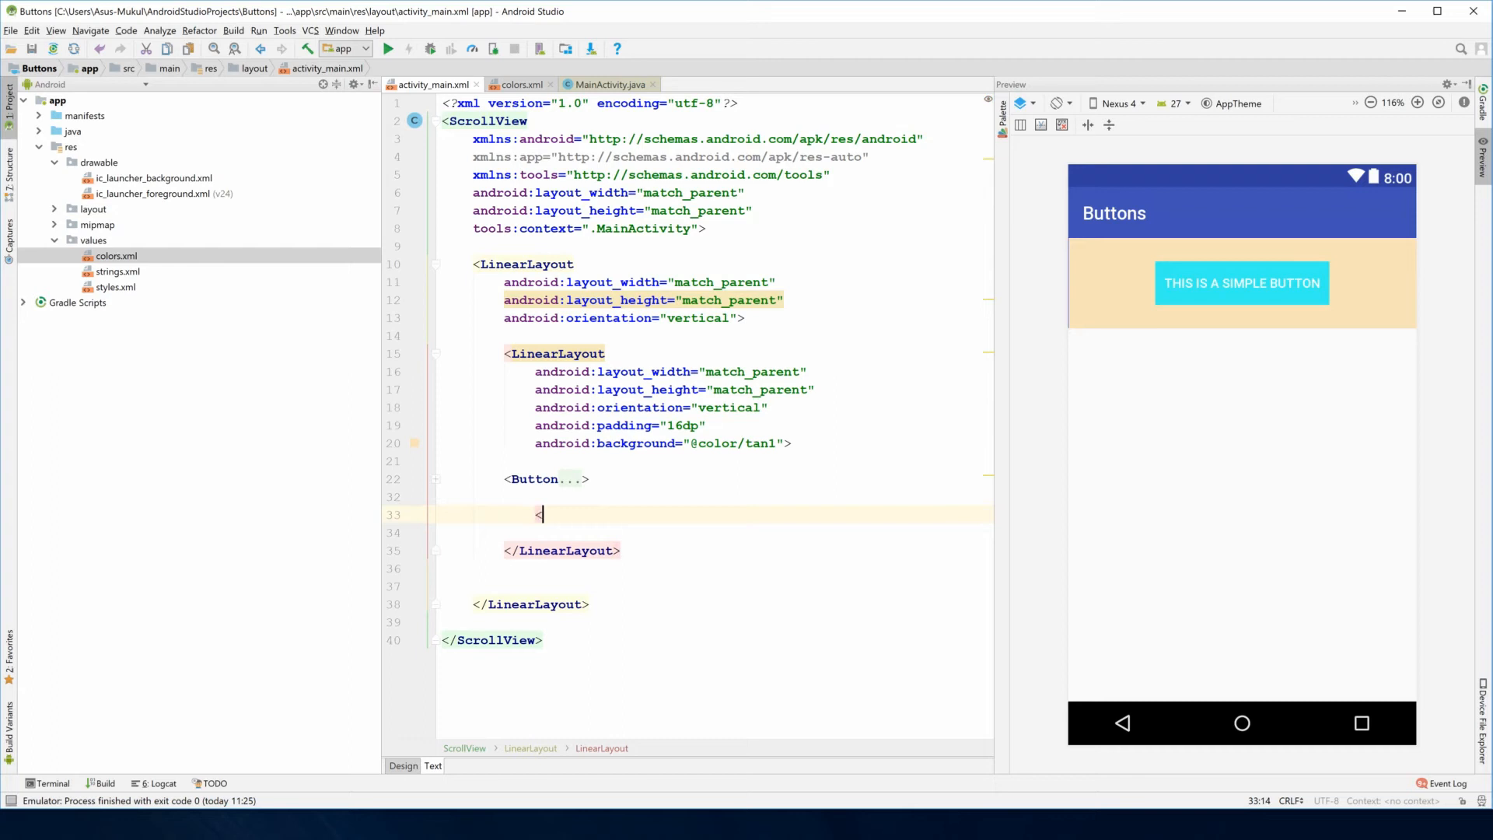
Add a wrap_content Button with 10dp padding, 10dp layout_margin and layout_gravity center_horizontal
type("Button")
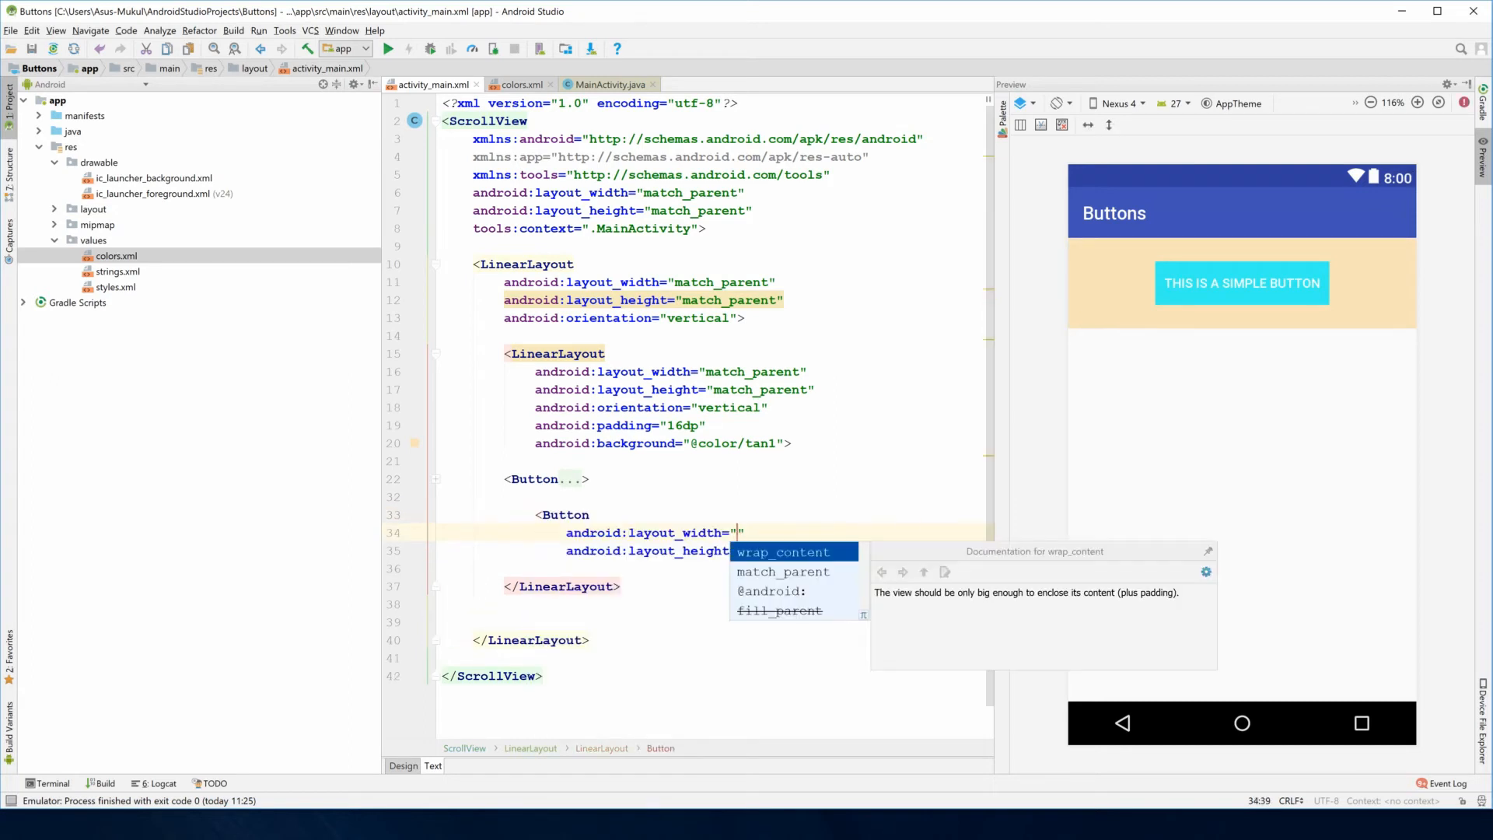
left_click(782, 552)
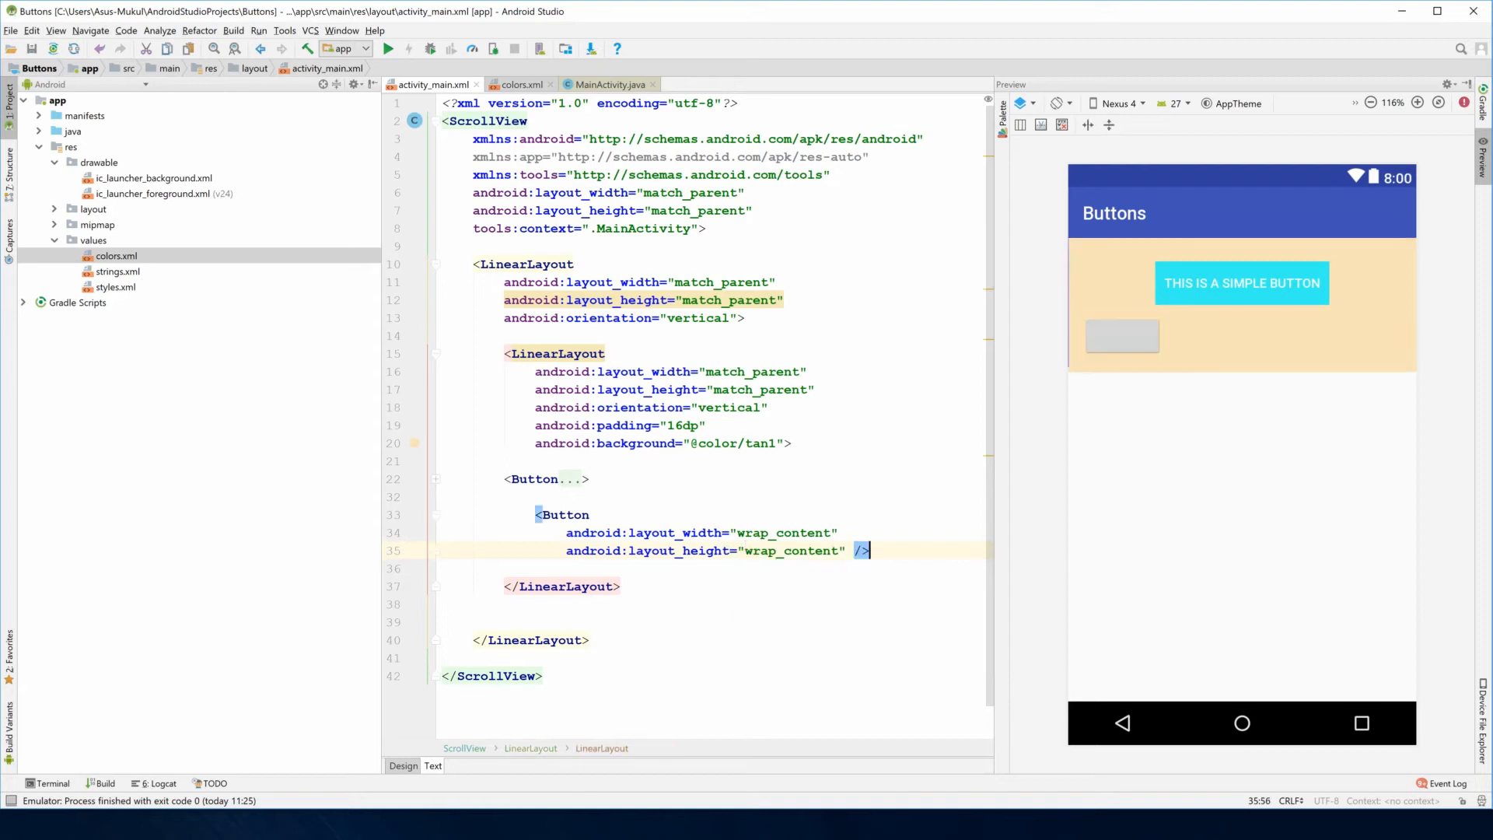
key("Enter")
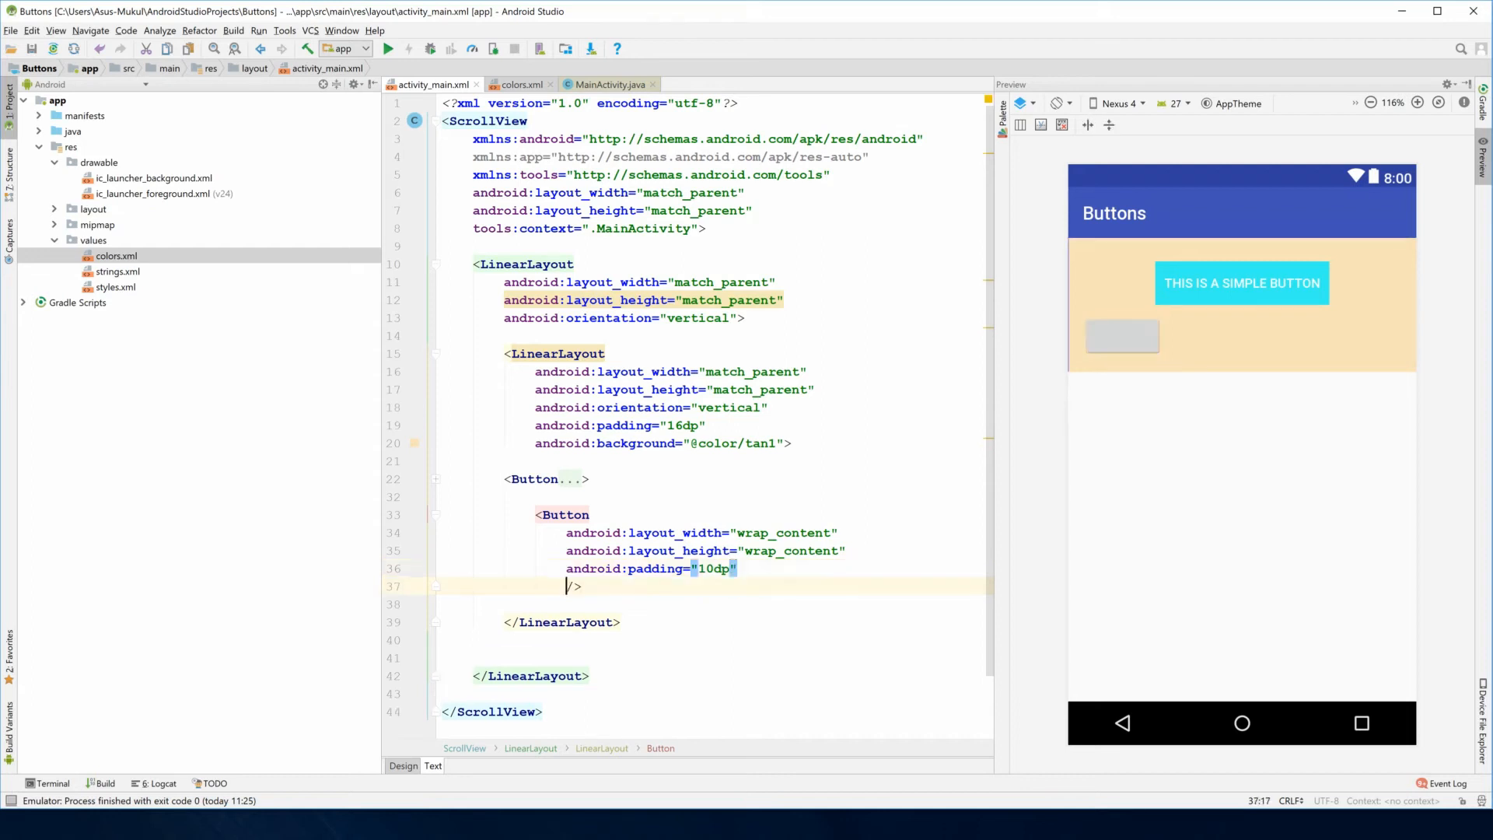
type("layout)")
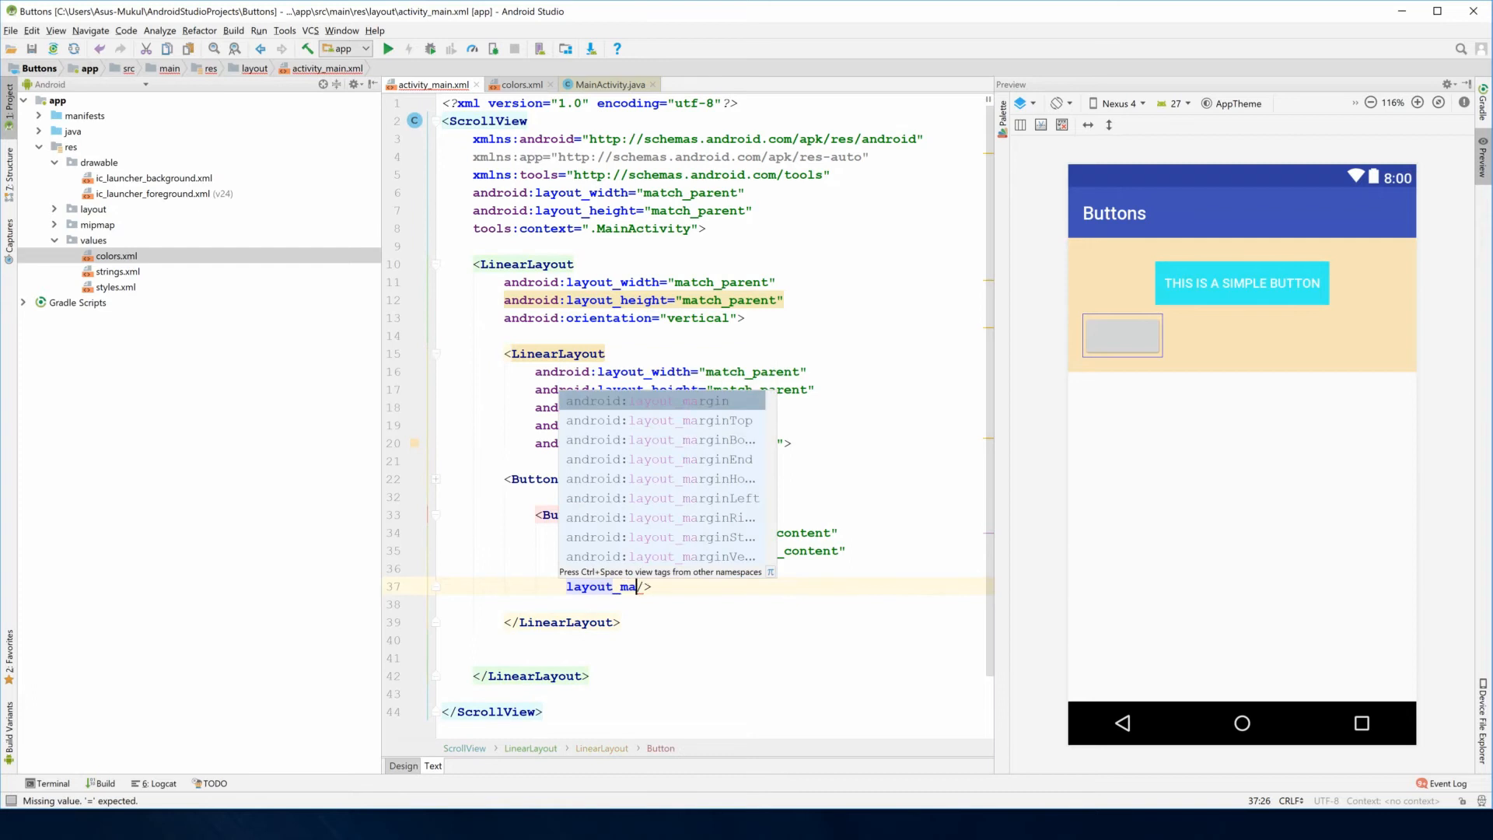
type("10dp\"")
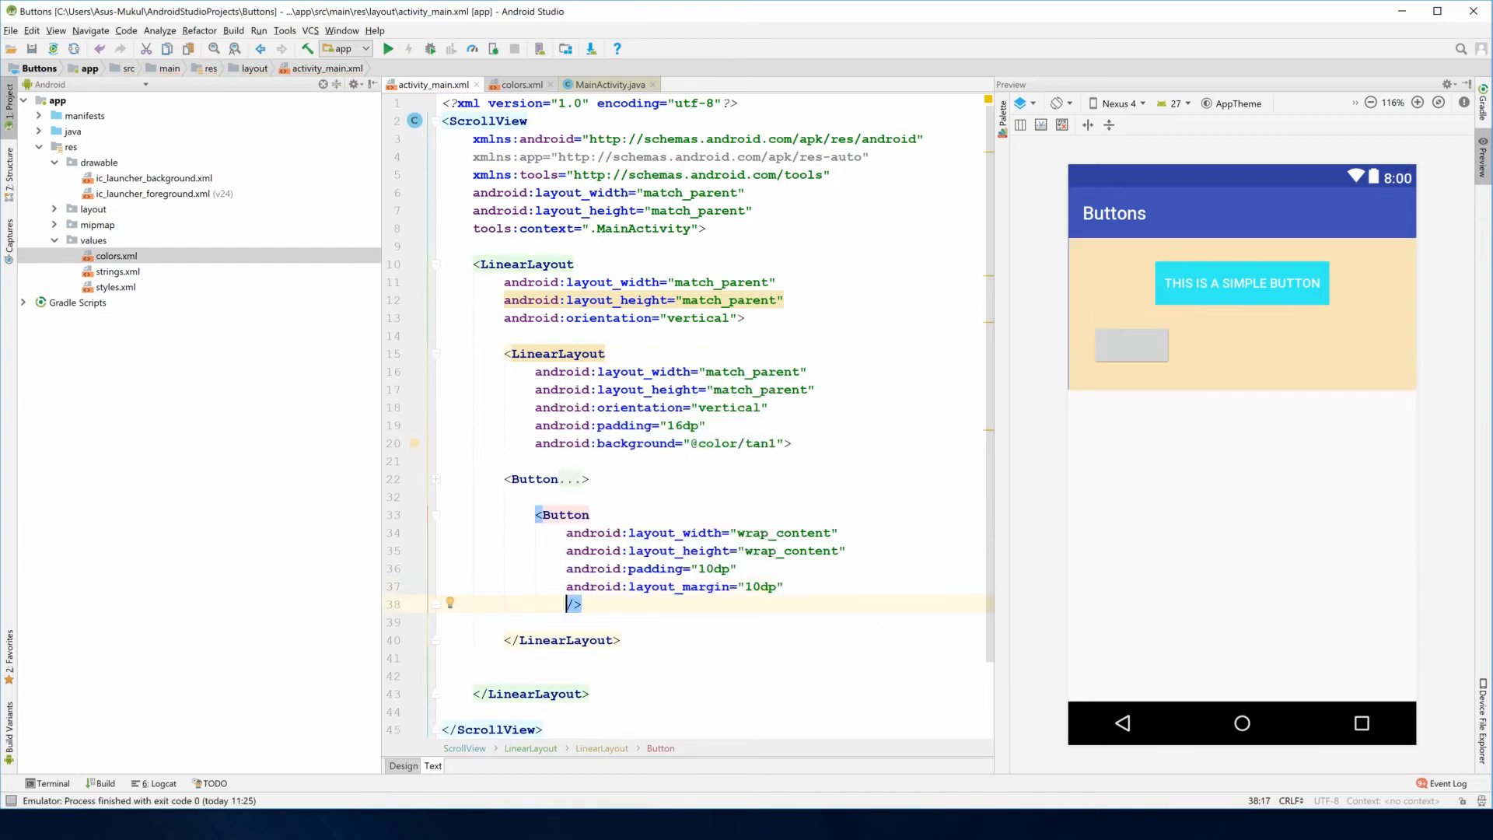
type("android:layout_gravity=\"center_horizontal")
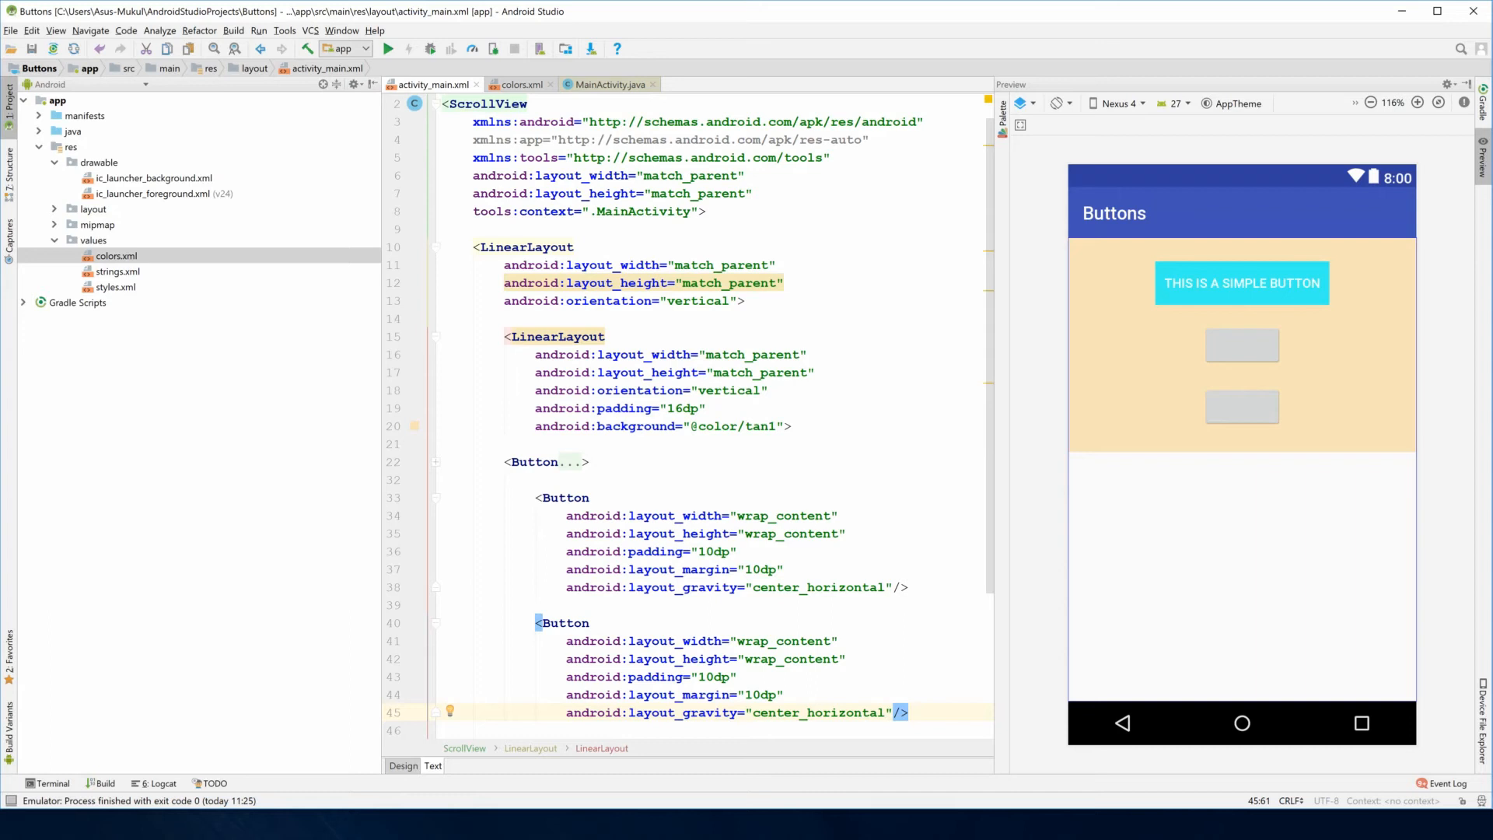
Label the first new button "Button With An Icon On The Left"
scroll("down", 3)
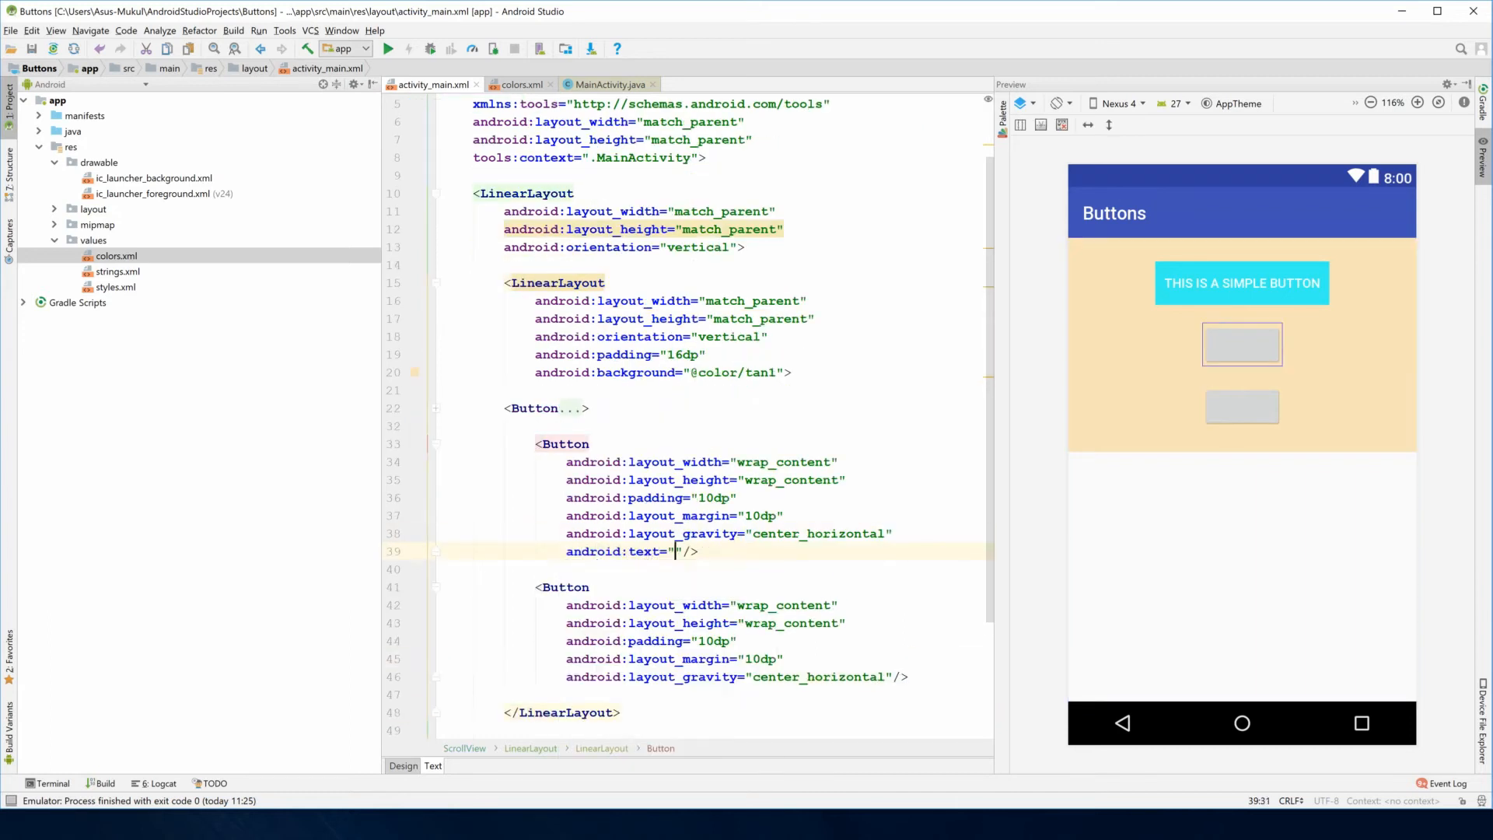
type("Button WIt")
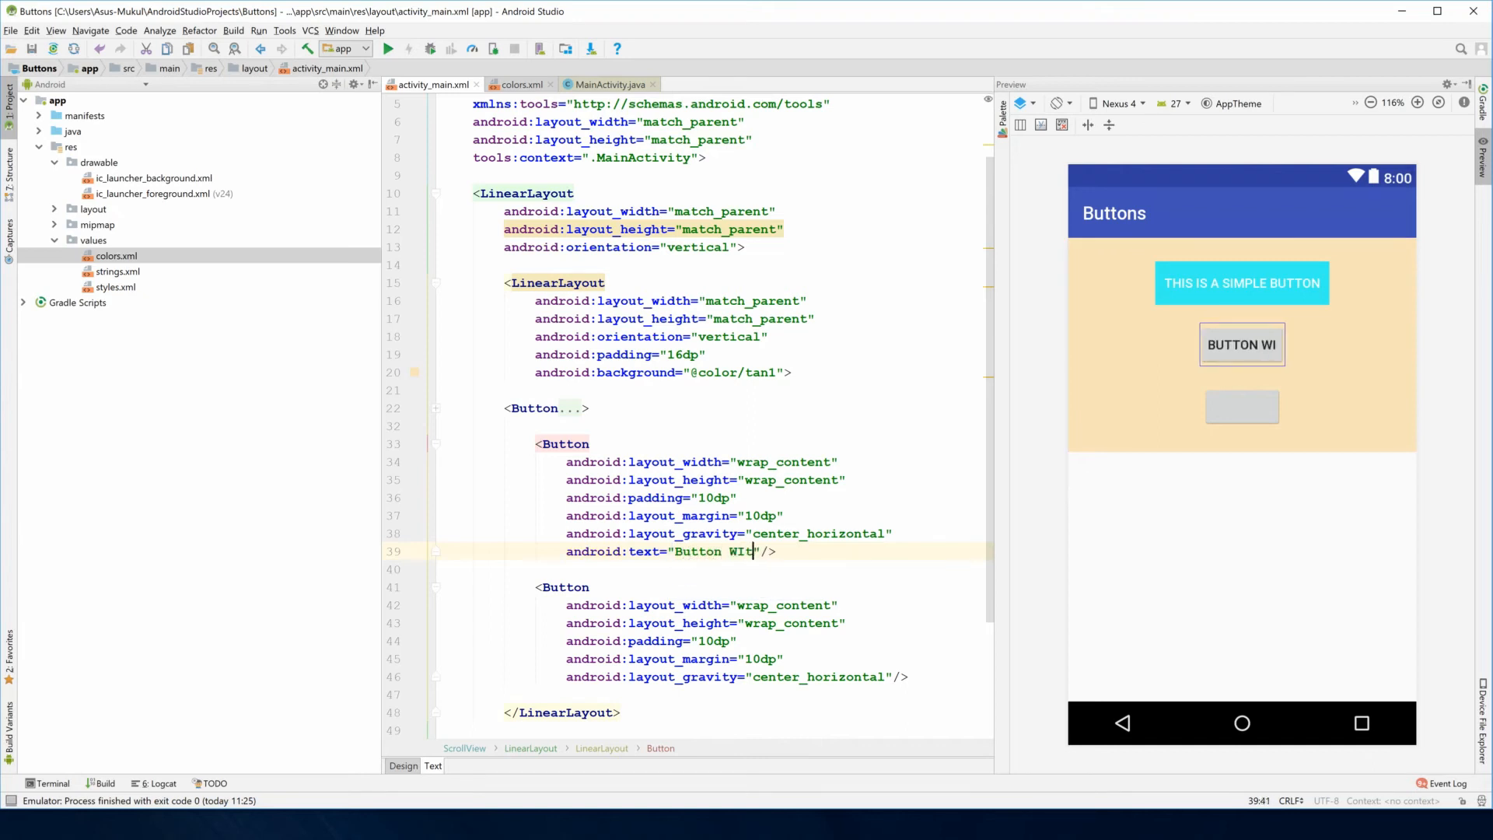
type("h An Icon On The Lef")
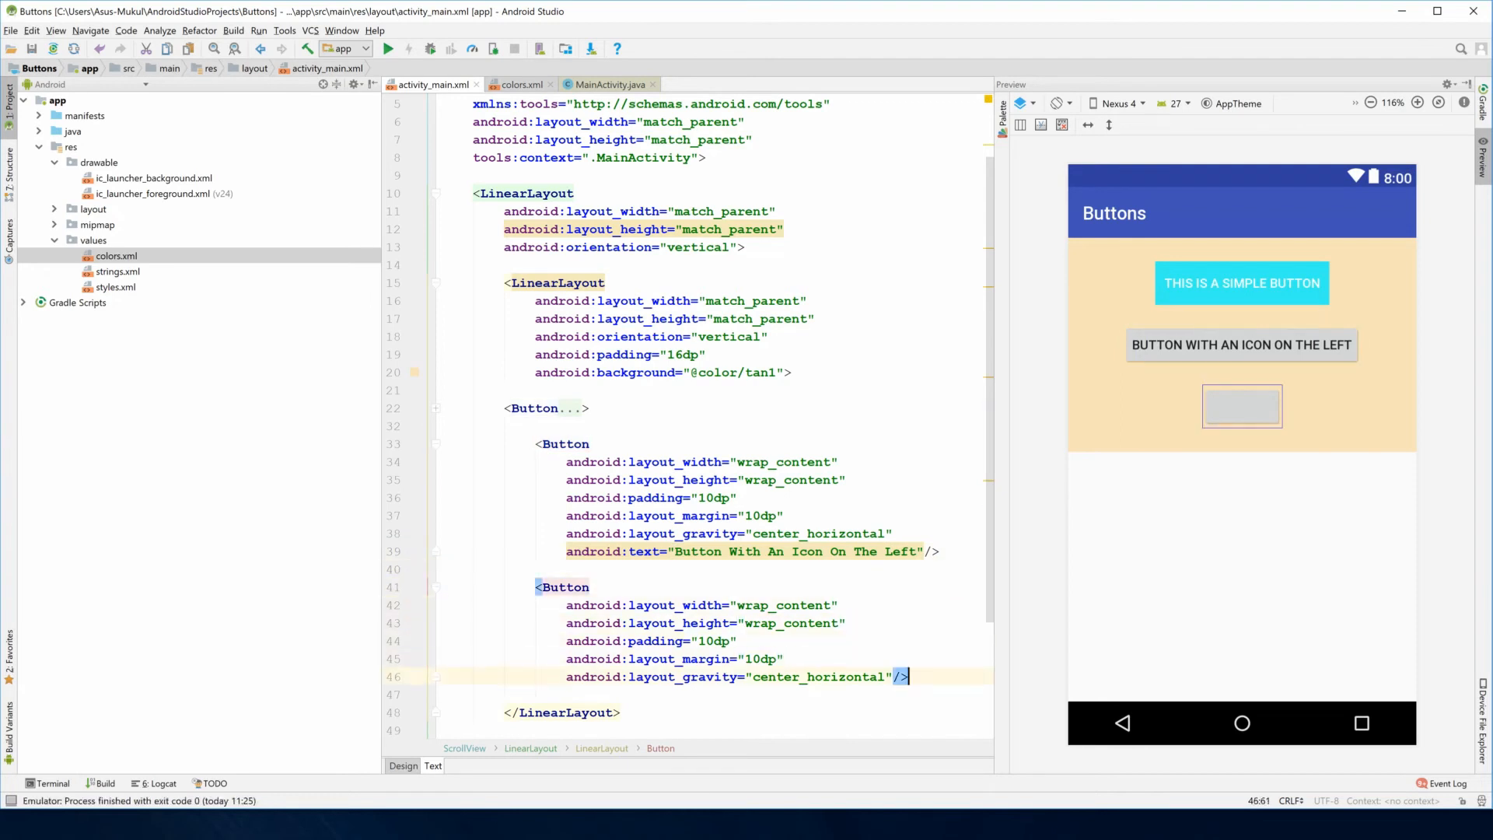
key("enter")
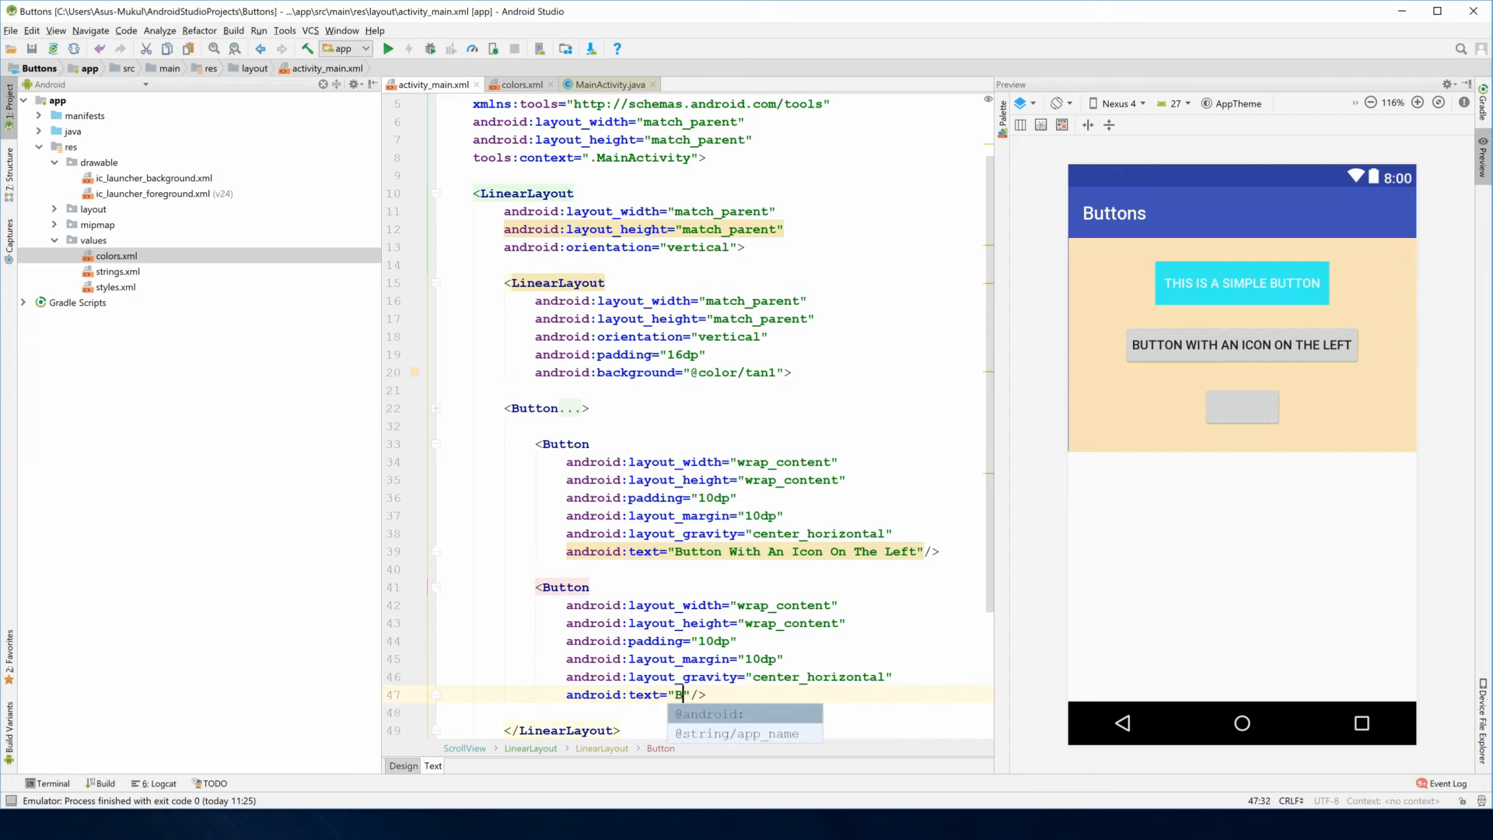
Label the second new button "Button With An Icon On The Right"
type("utton With")
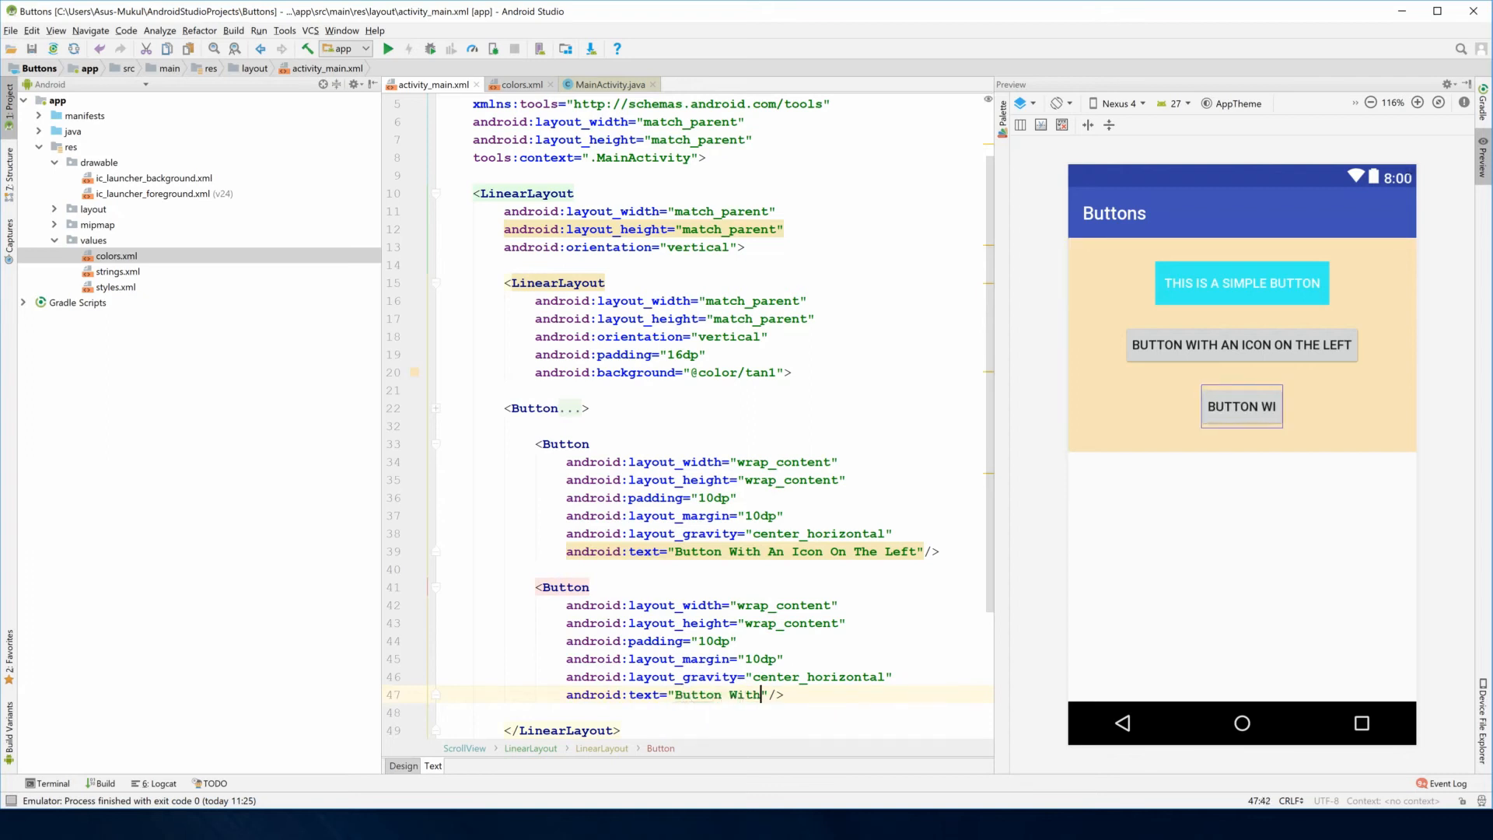
type("An Icon")
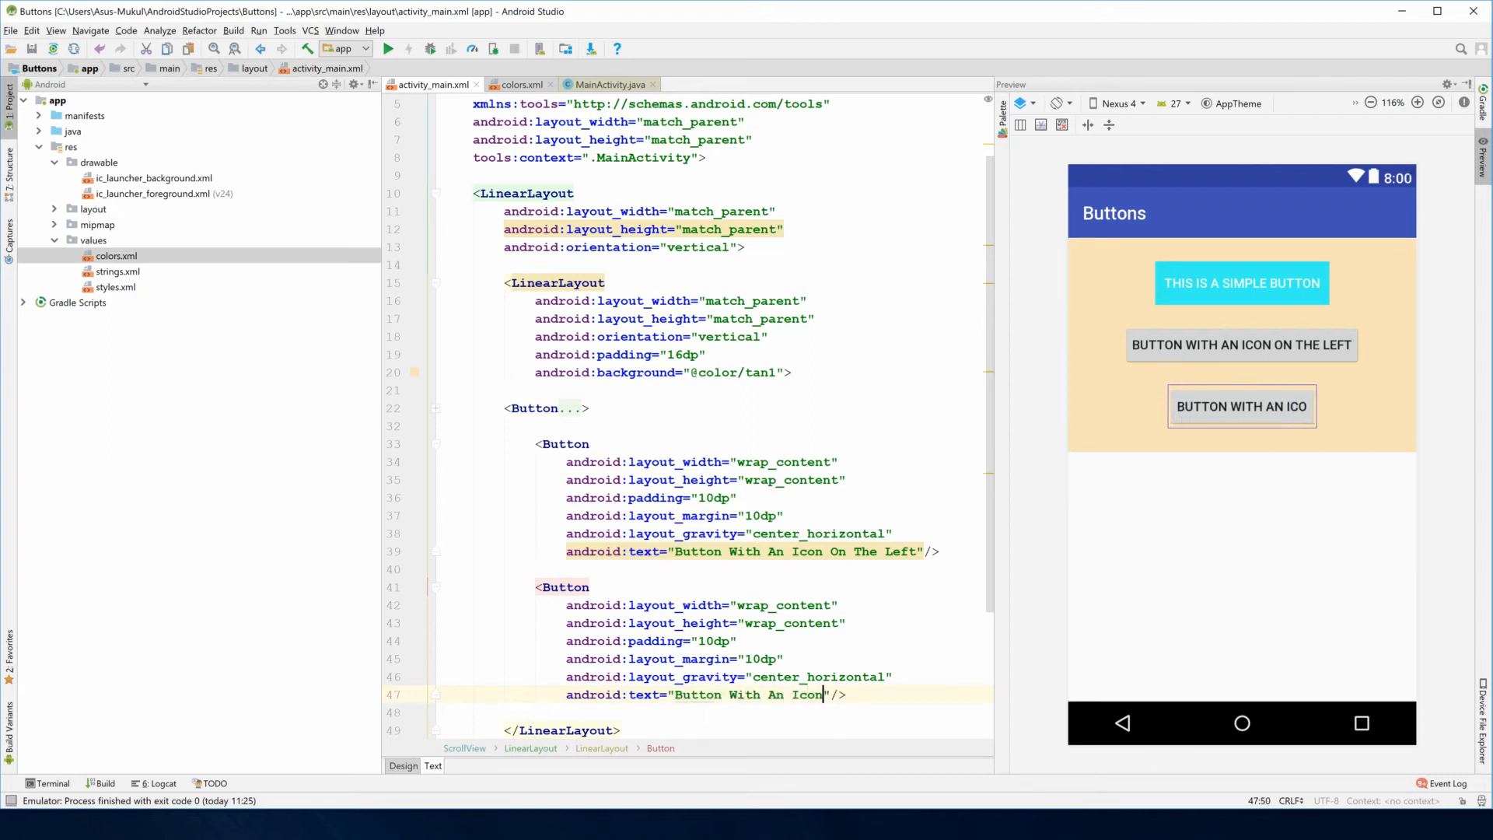
type("On The Right")
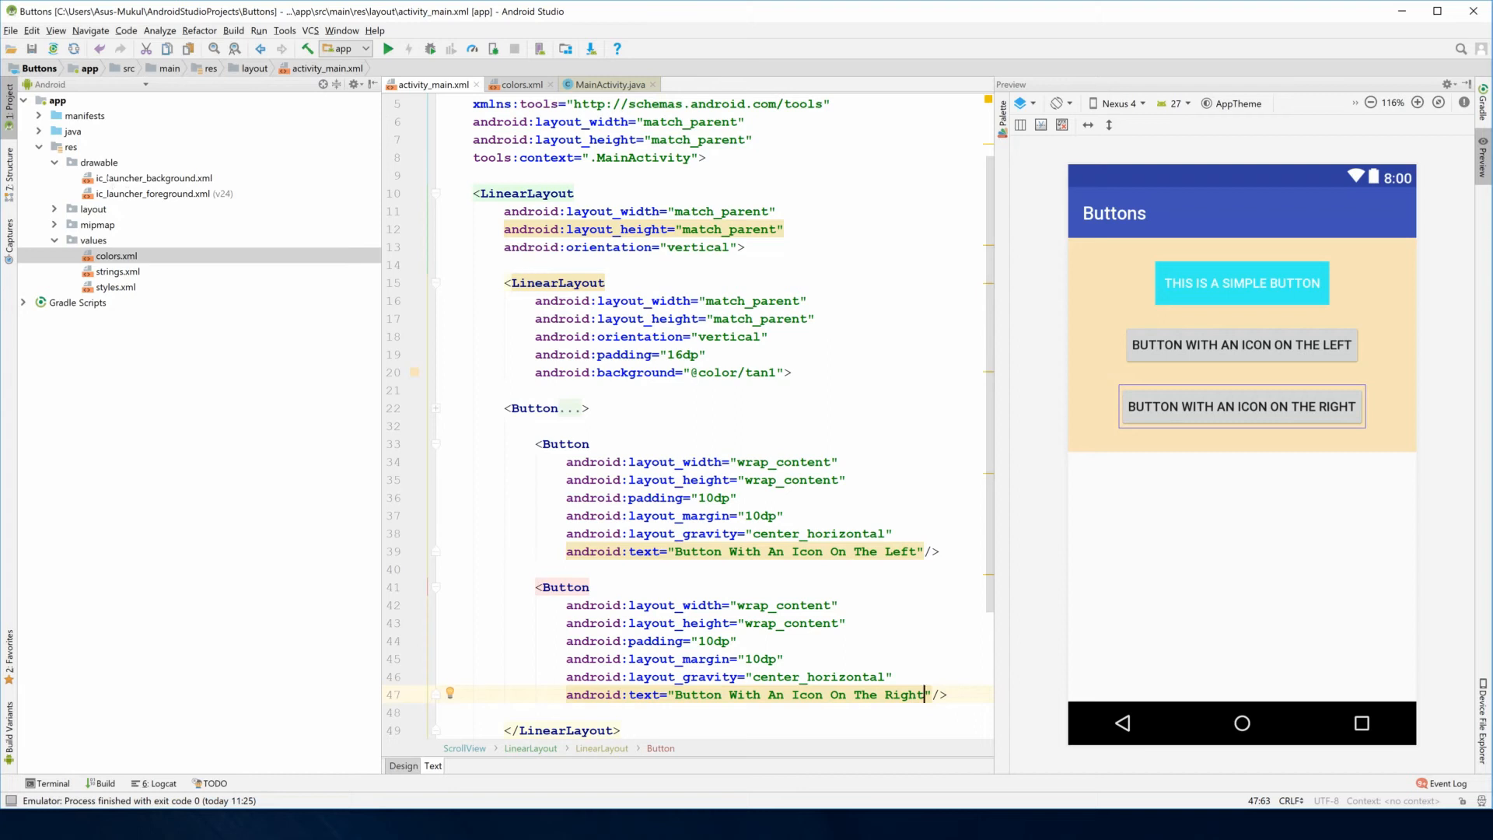
left_click(98, 162)
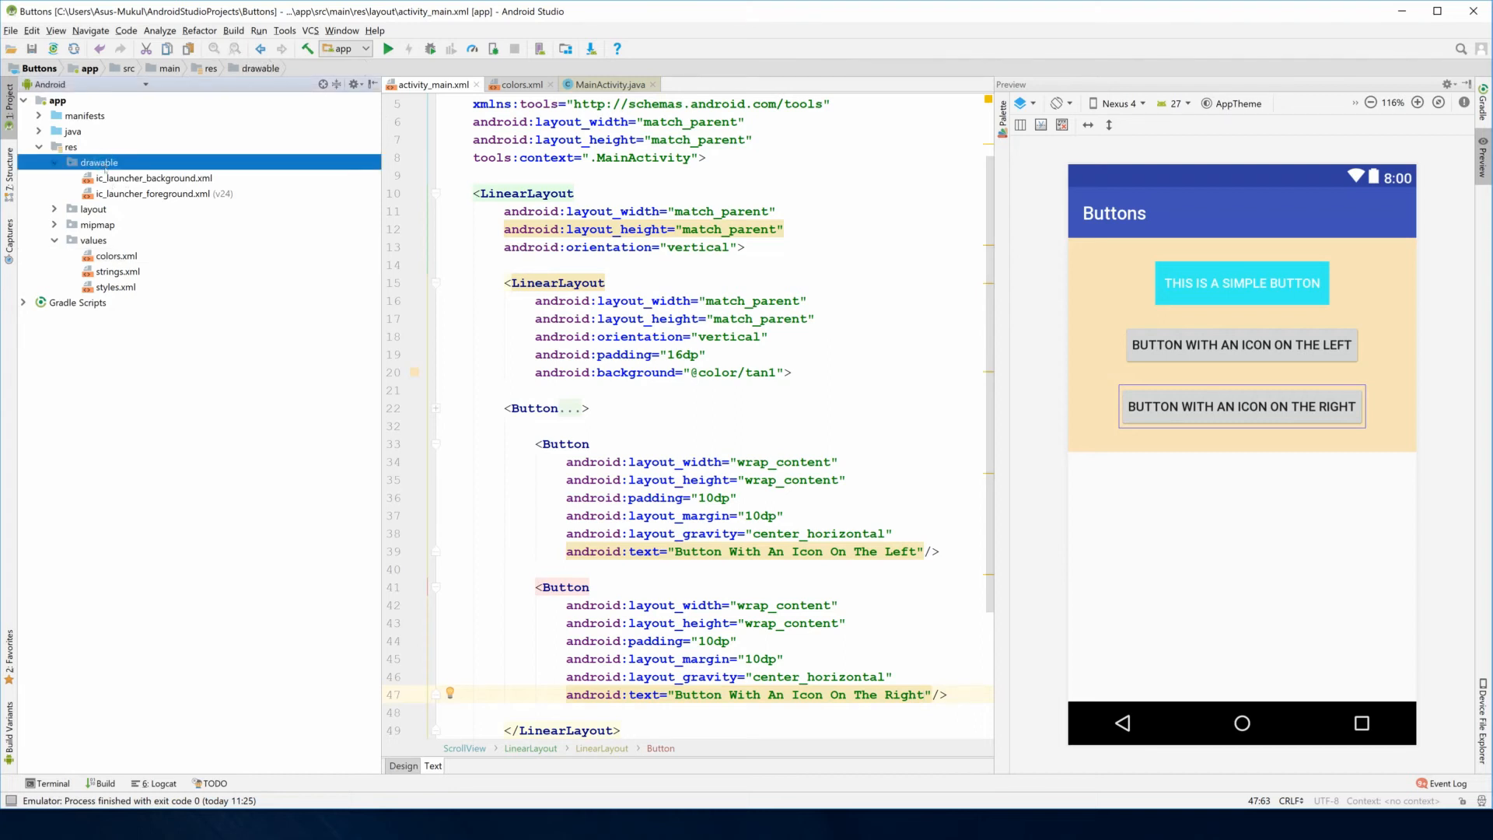
Start a New > Vector Asset from res/drawable and bring up the clip art chooser
right_click(98, 162)
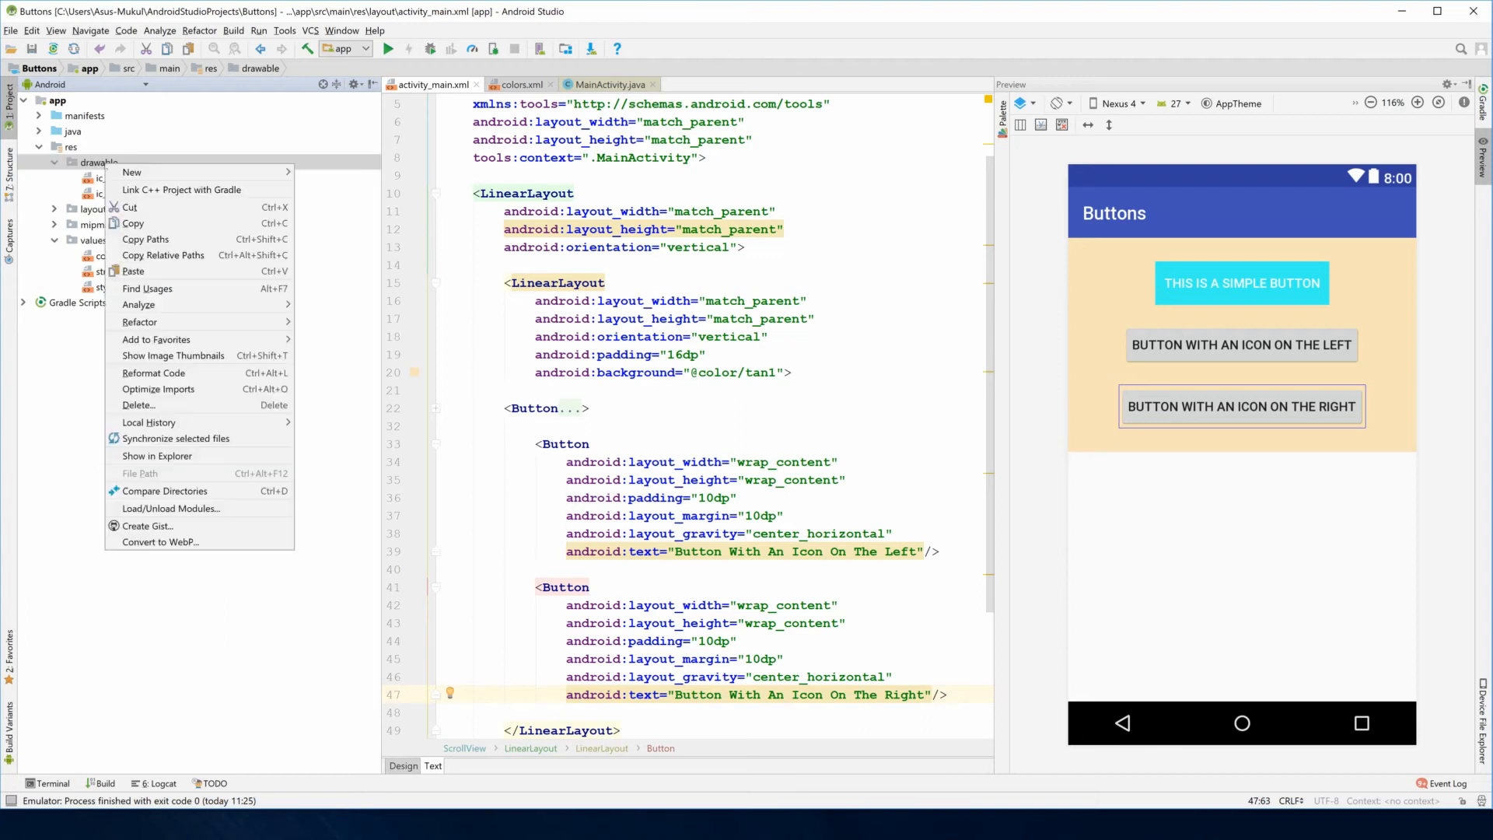
mouse_move(131, 173)
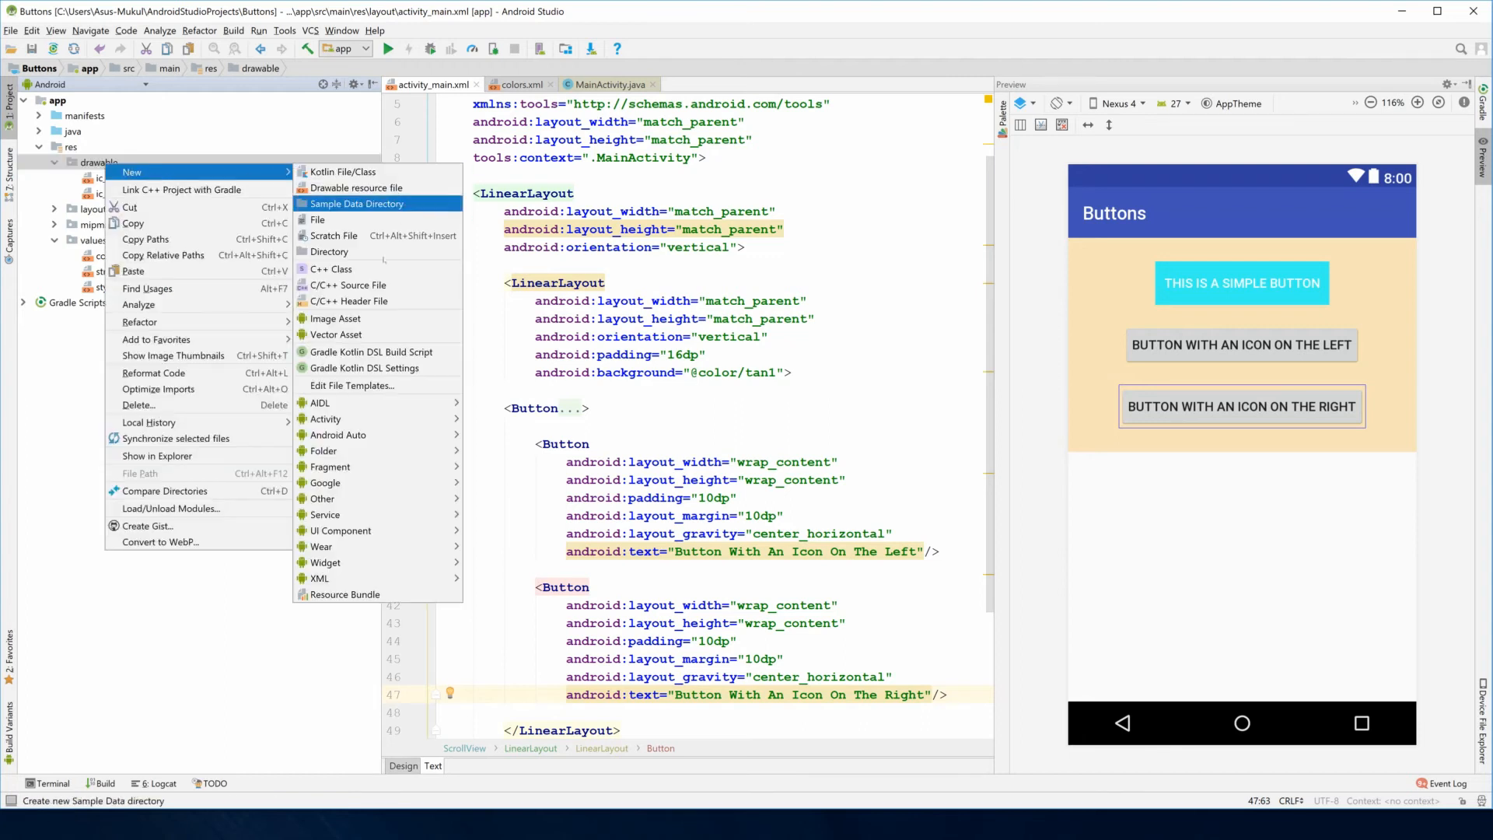
mouse_move(335, 334)
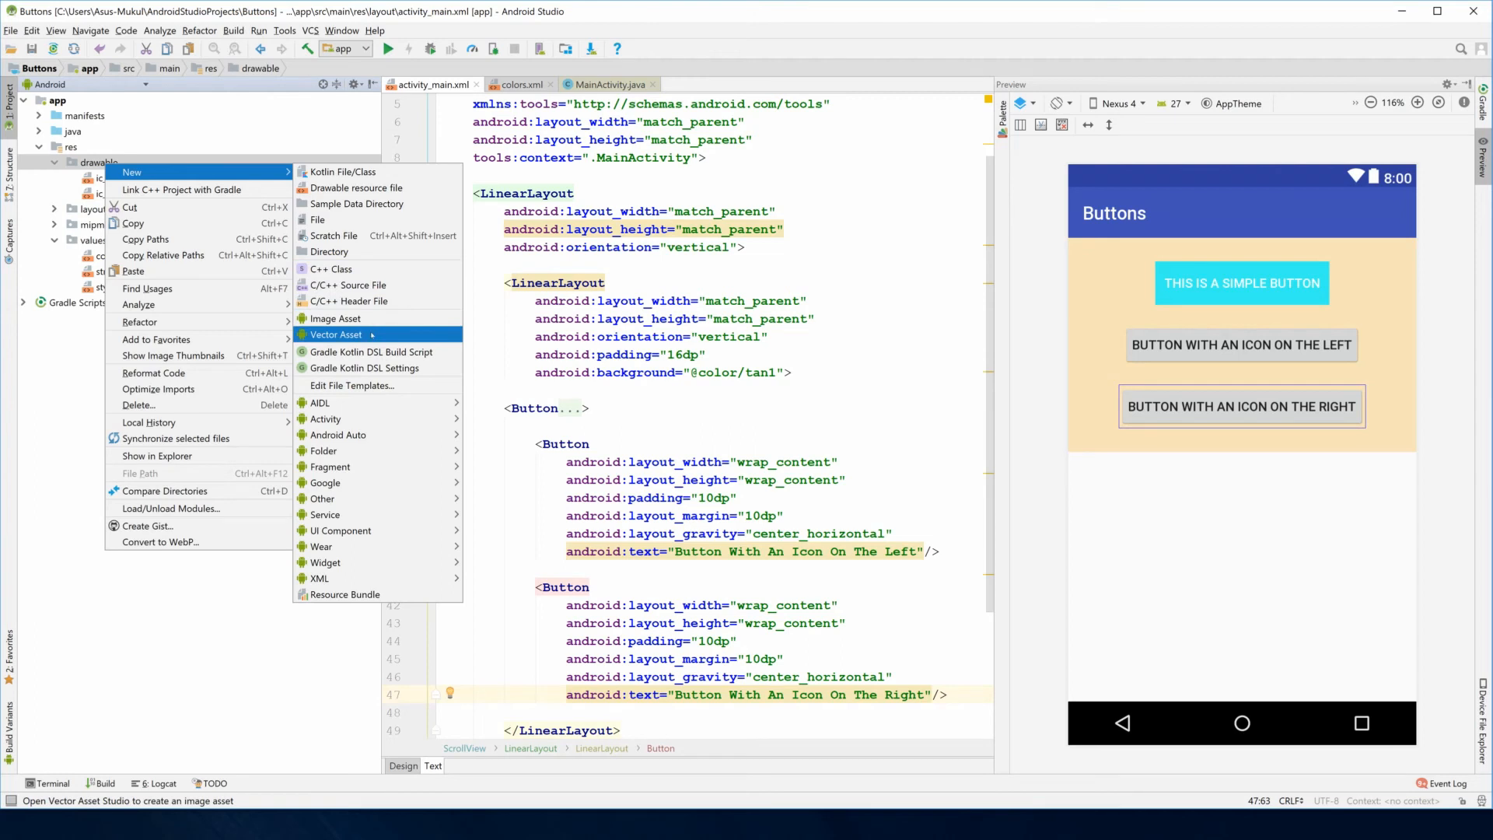
left_click(336, 334)
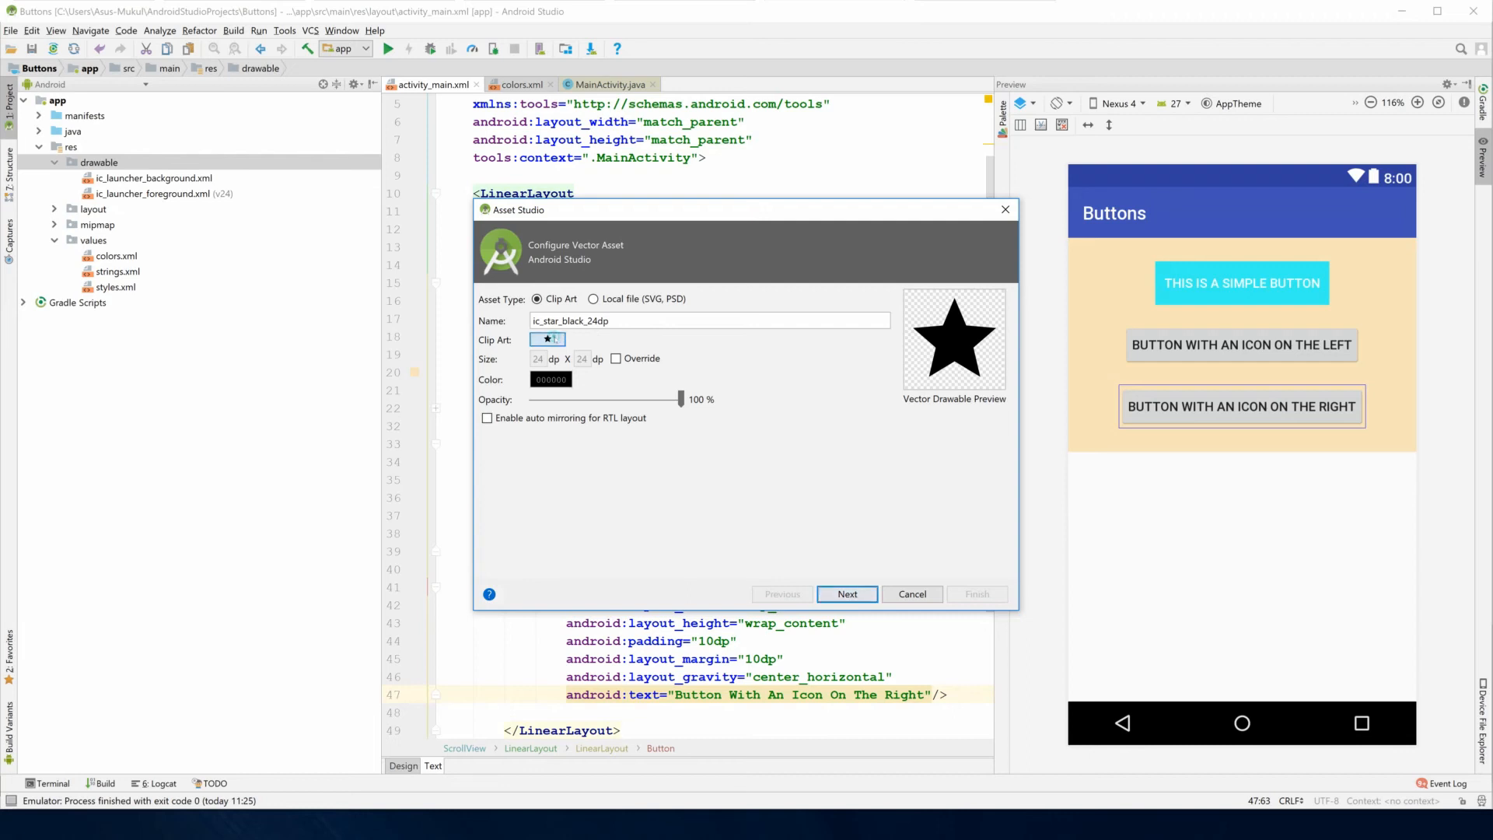
left_click(547, 340)
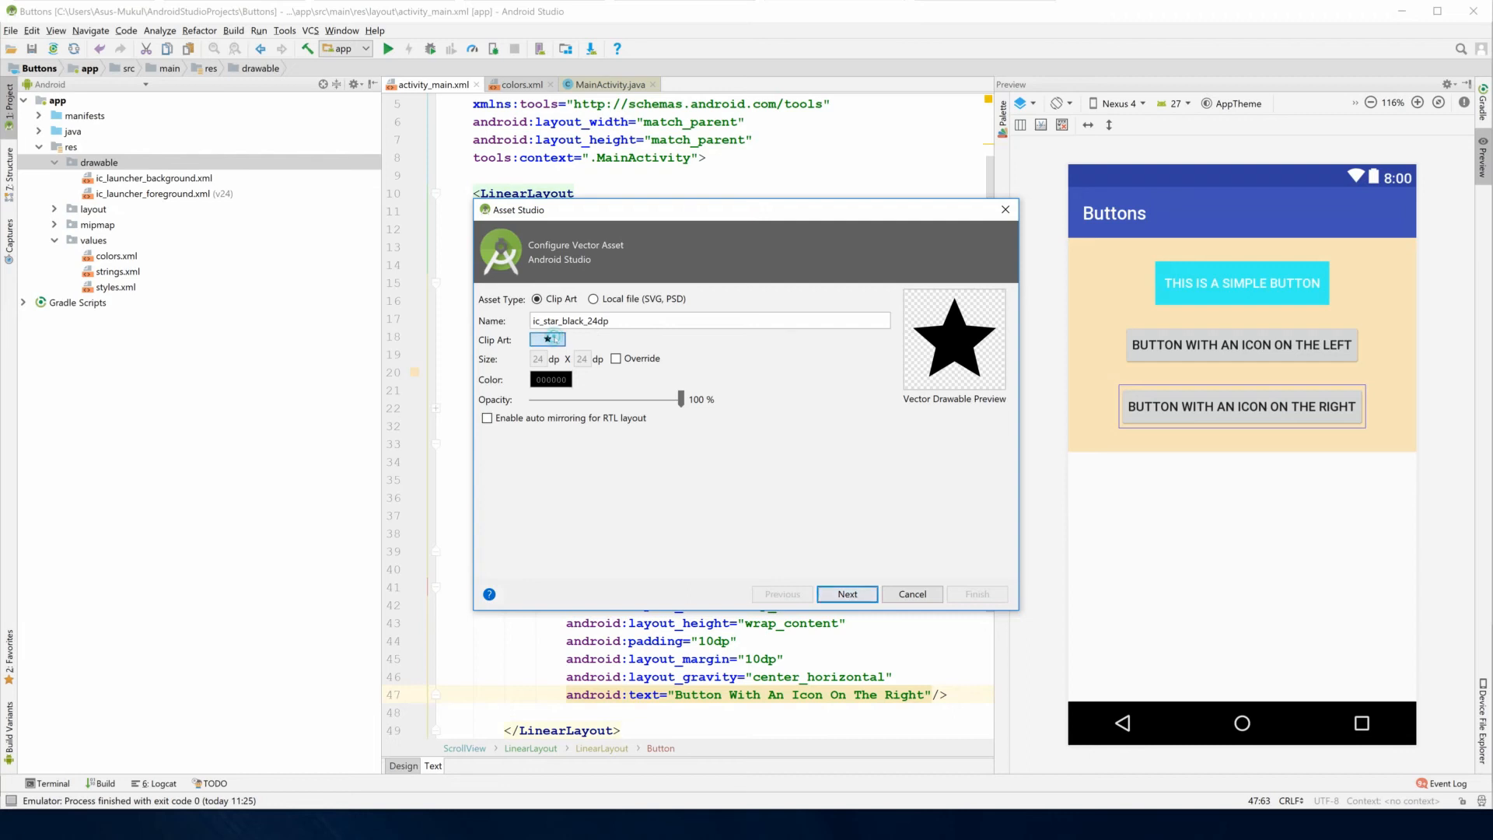
left_click(550, 339)
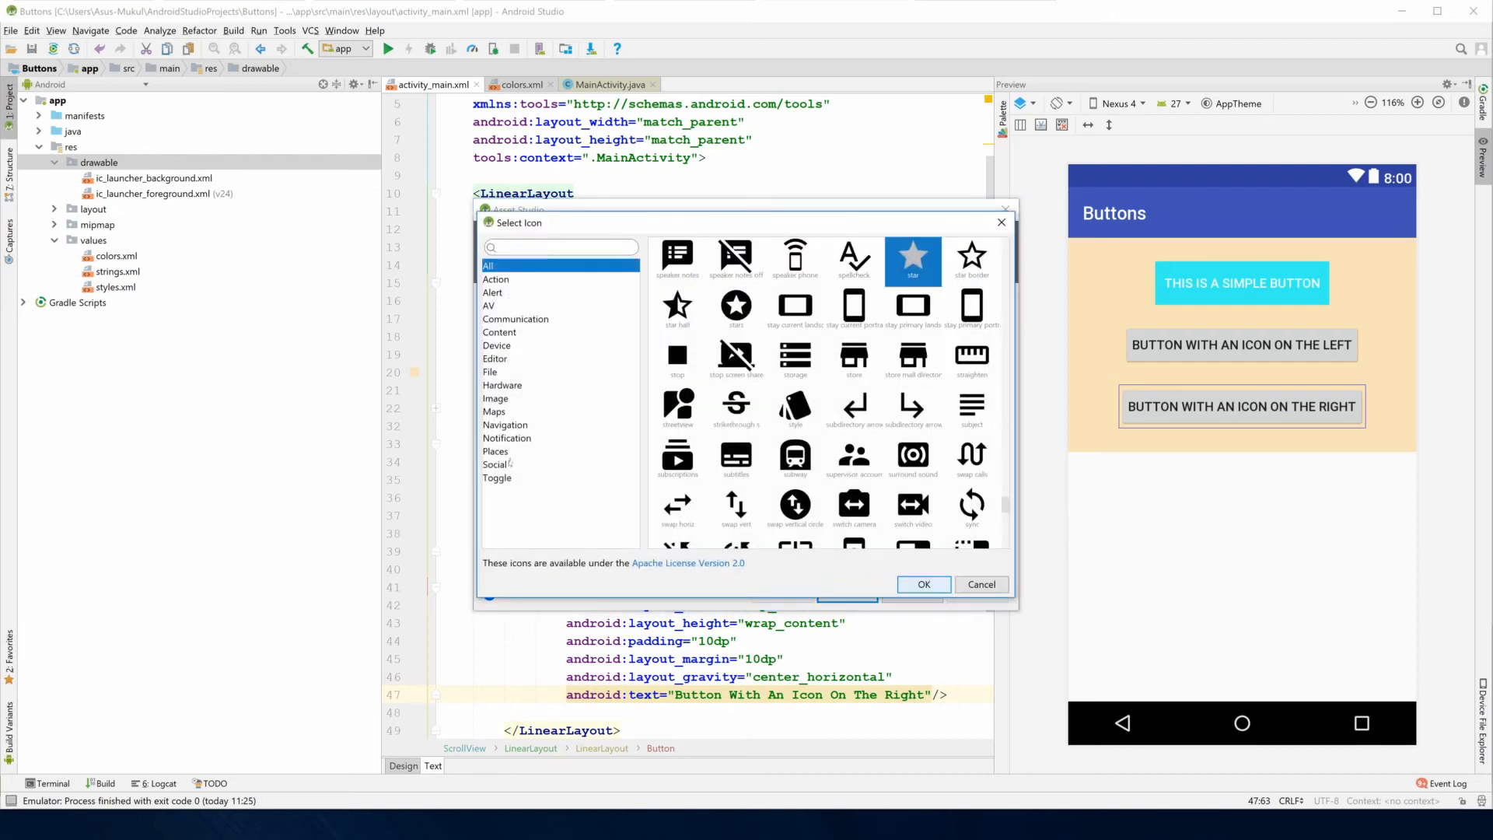
Pick the filled star under Toggle and finish creating ic_star_black_24dp.xml
left_click(497, 476)
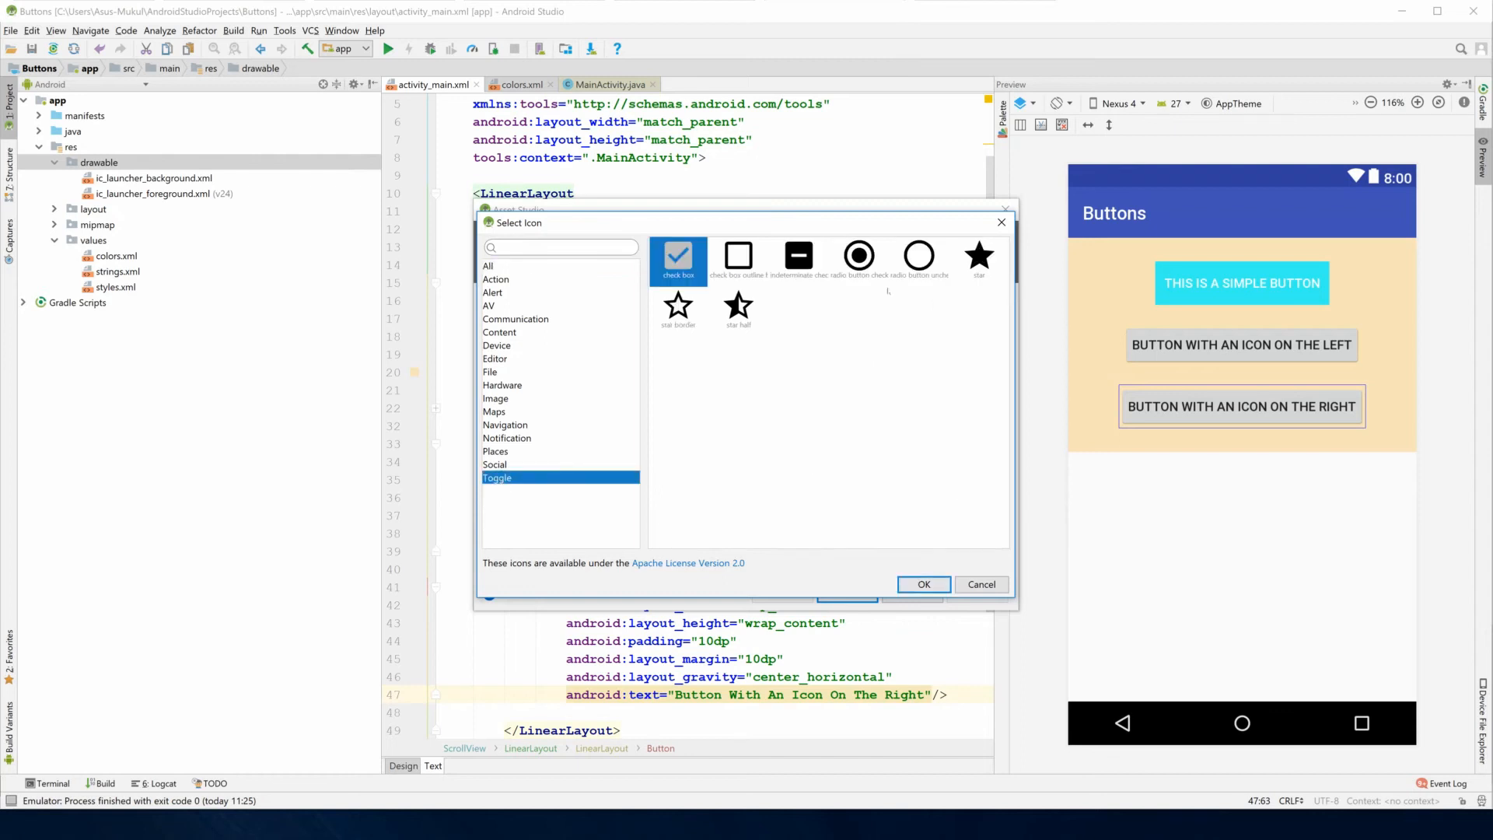
left_click(979, 255)
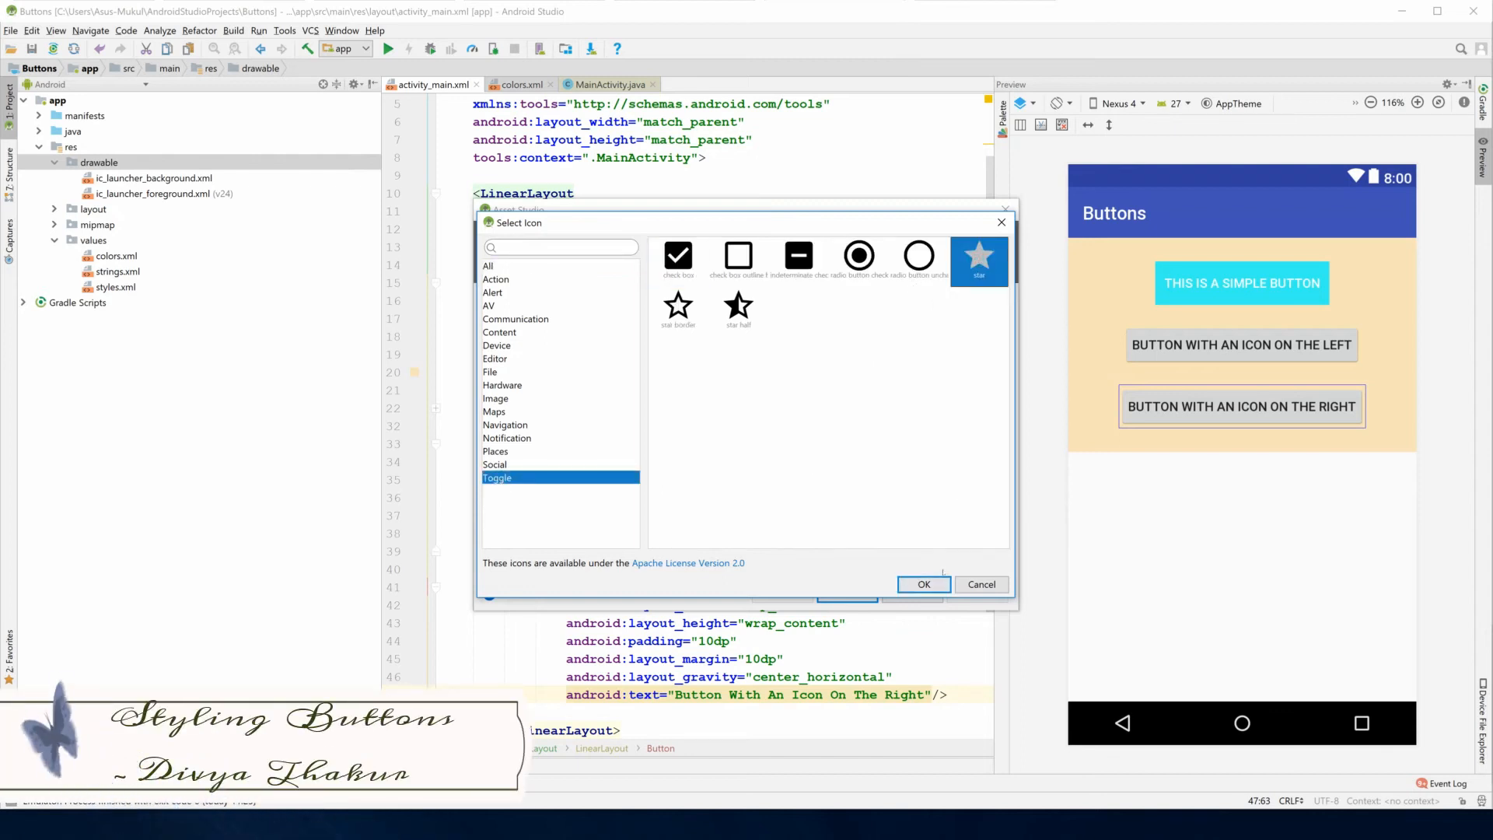
left_click(922, 584)
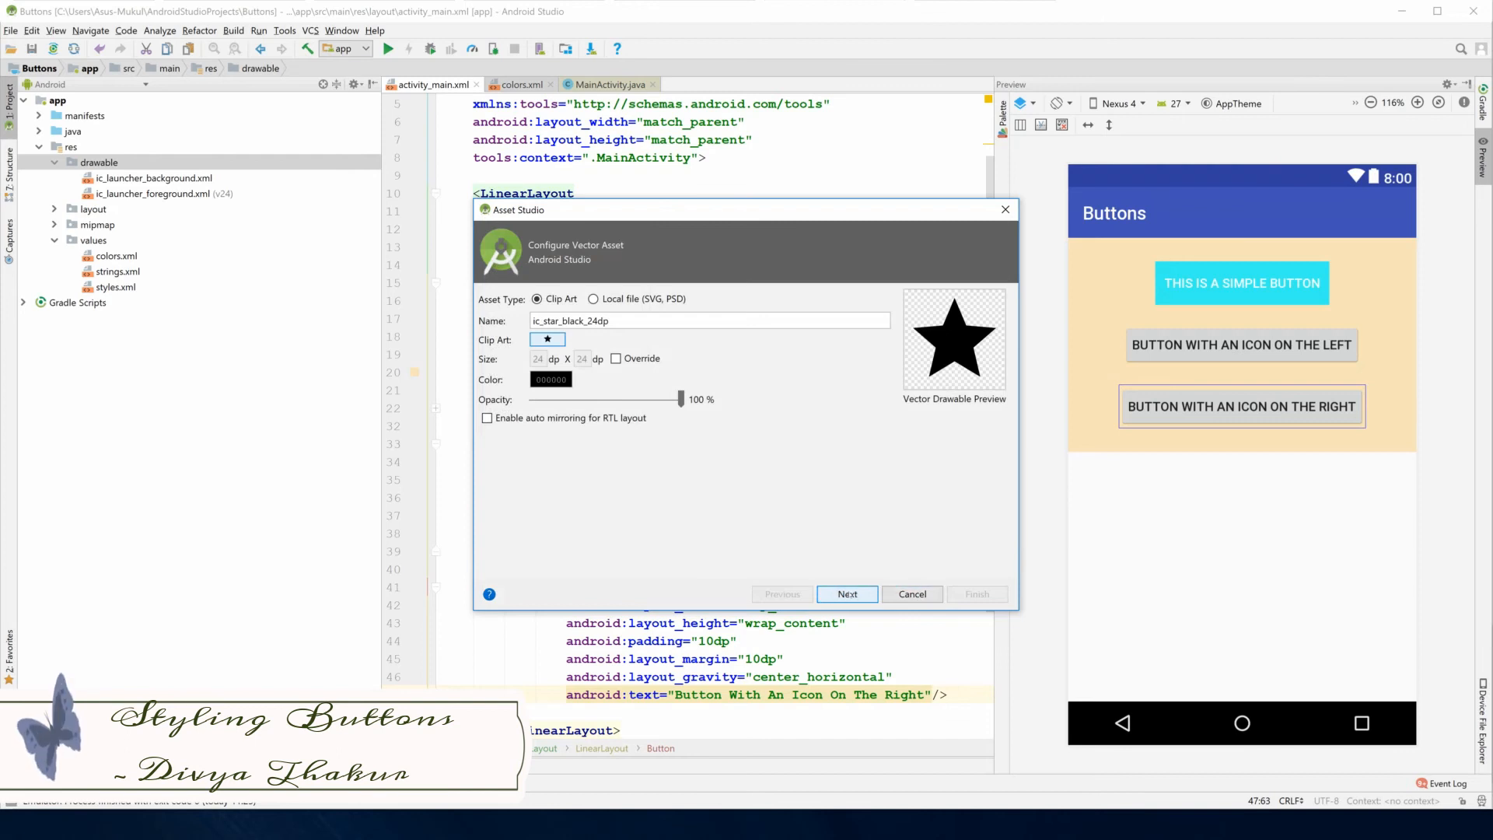
left_click(845, 594)
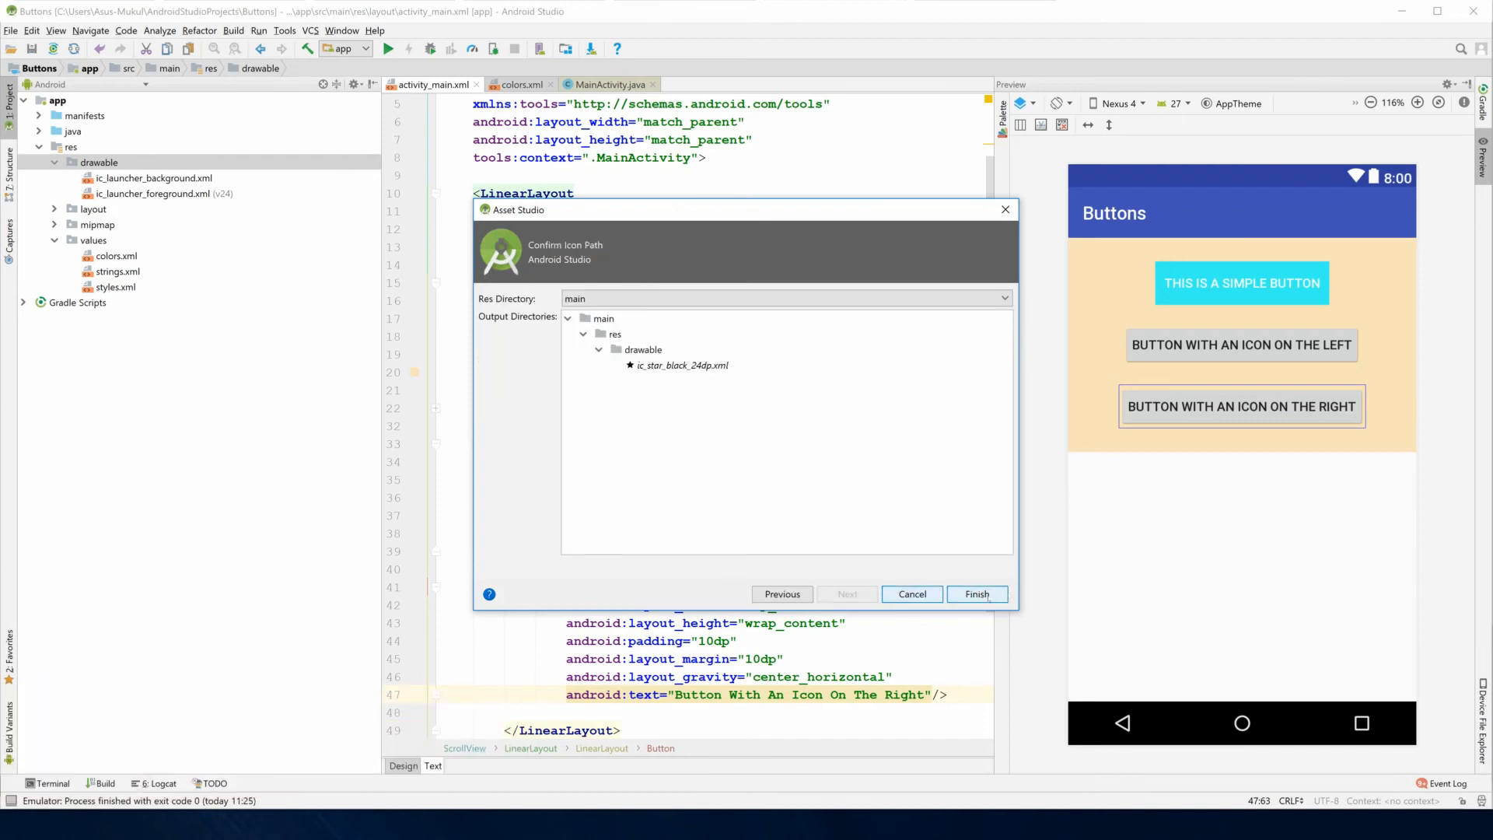
left_click(975, 593)
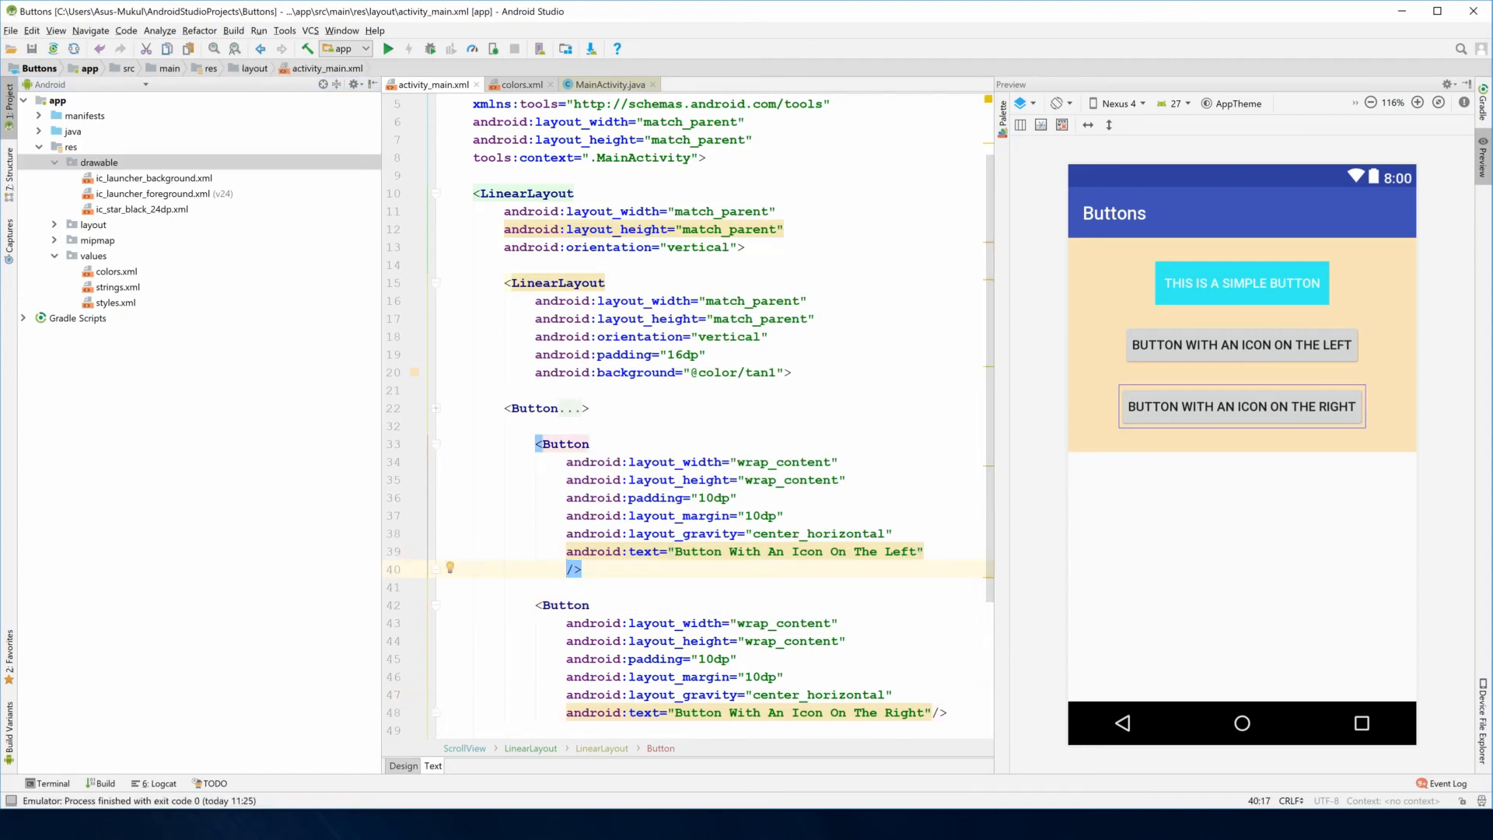
type("drawableLeft=\"")
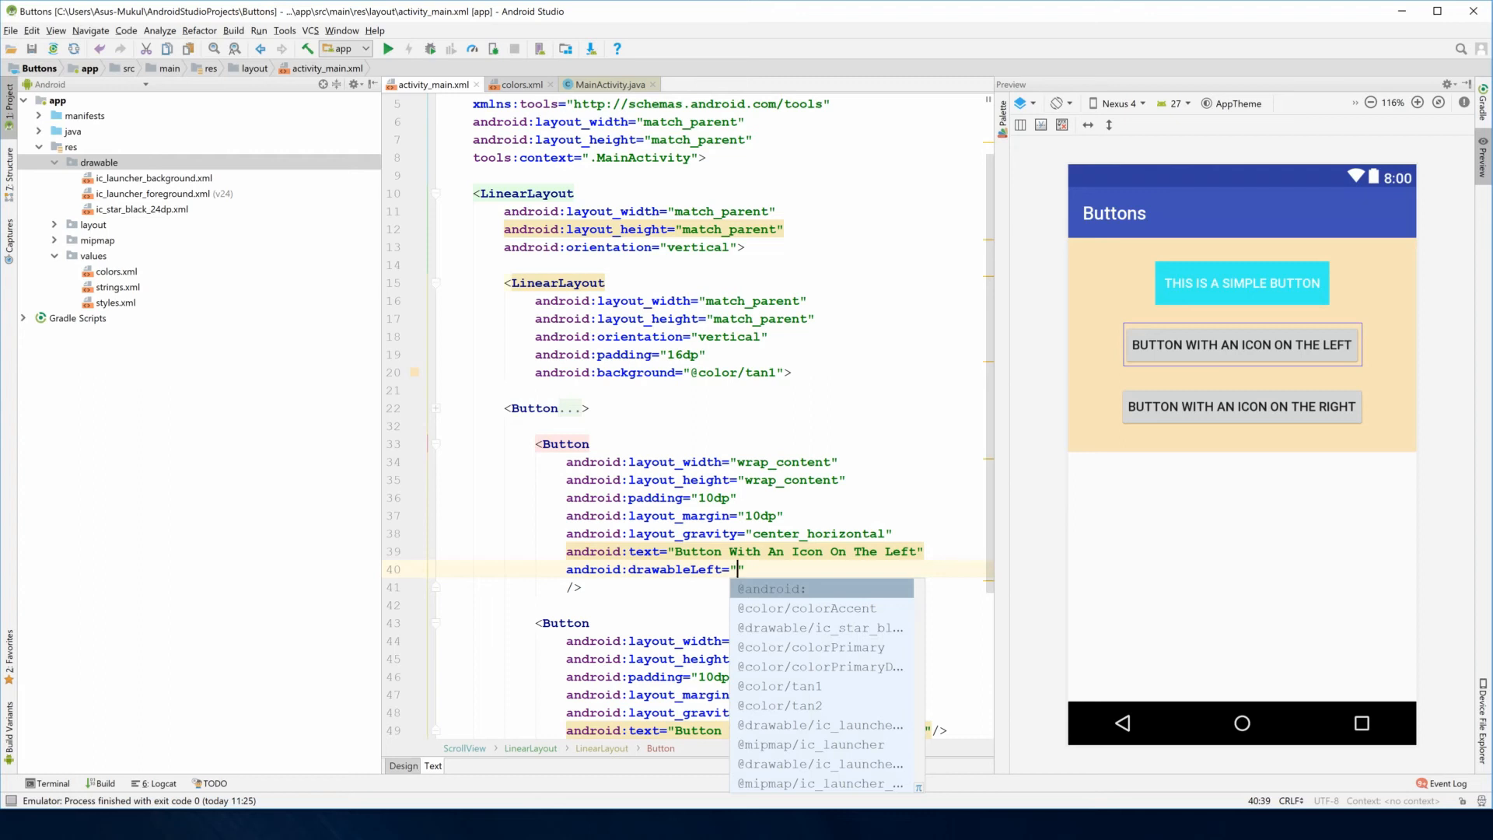
type("@dra")
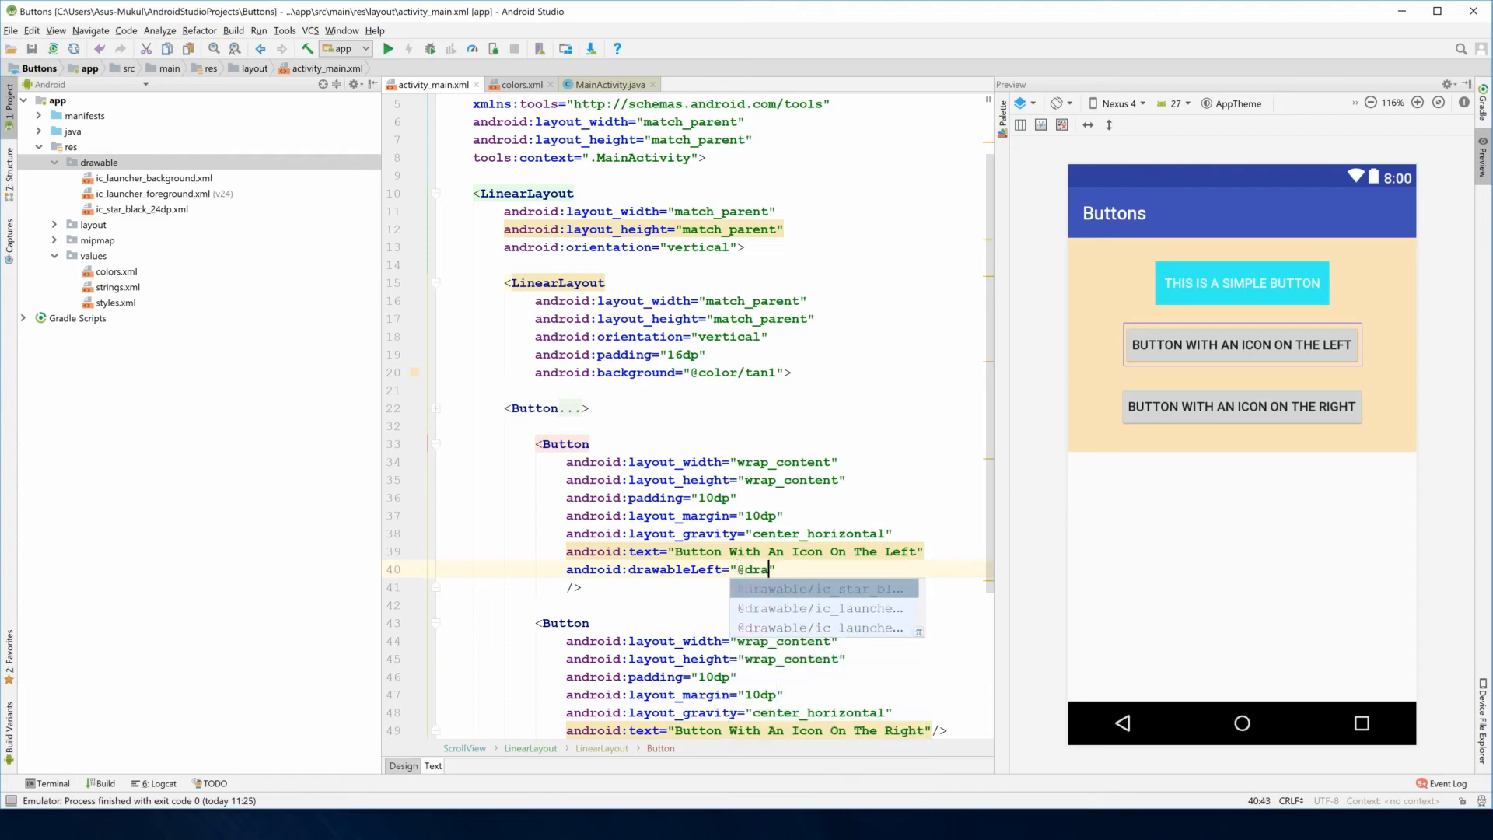
left_click(819, 588)
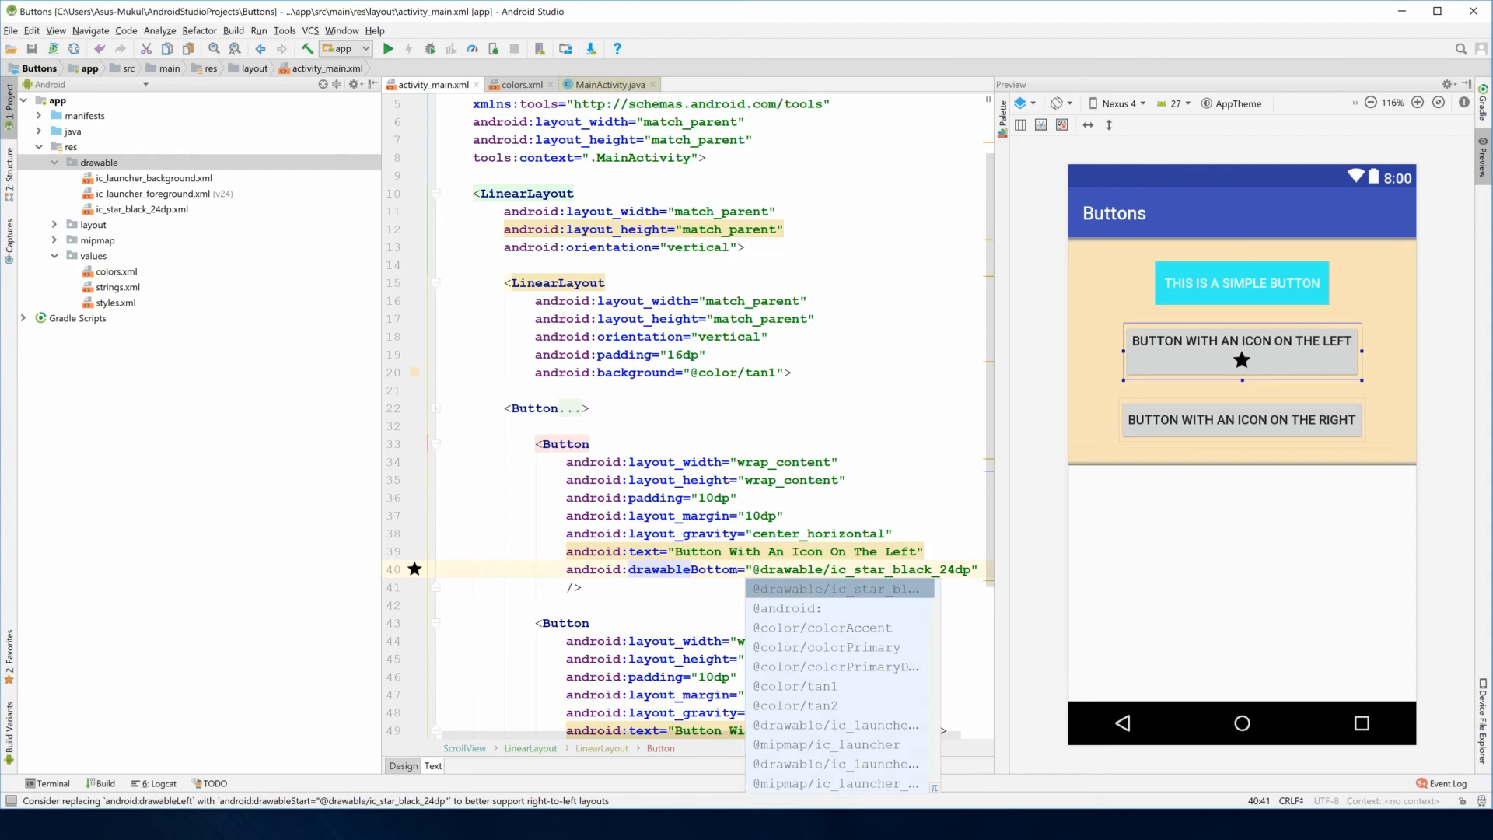
key("Escape")
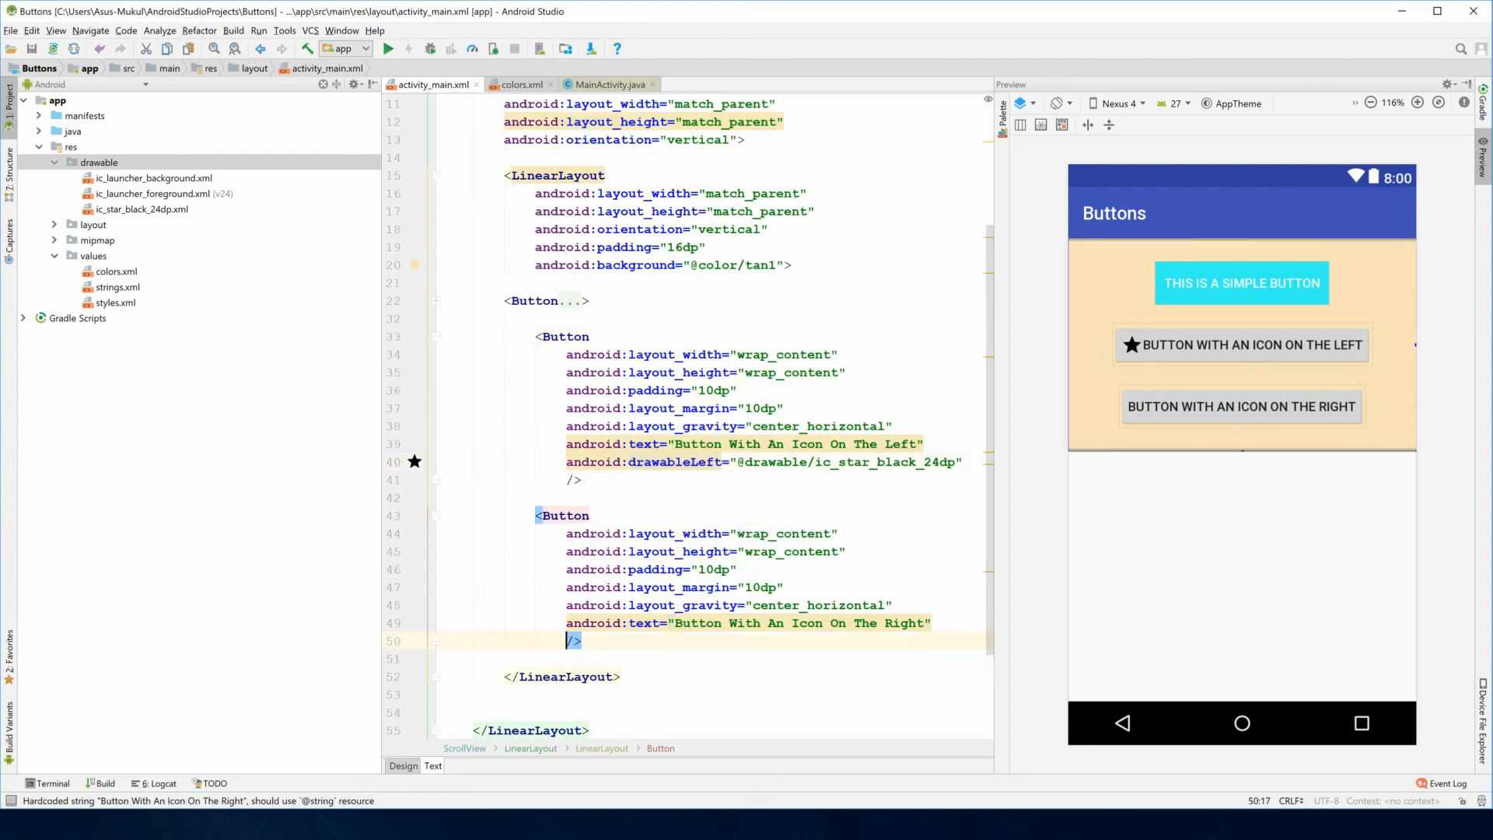
Set drawableRight to the star on the right-icon button and drawablePadding 10dp on both icon buttons
type("dra")
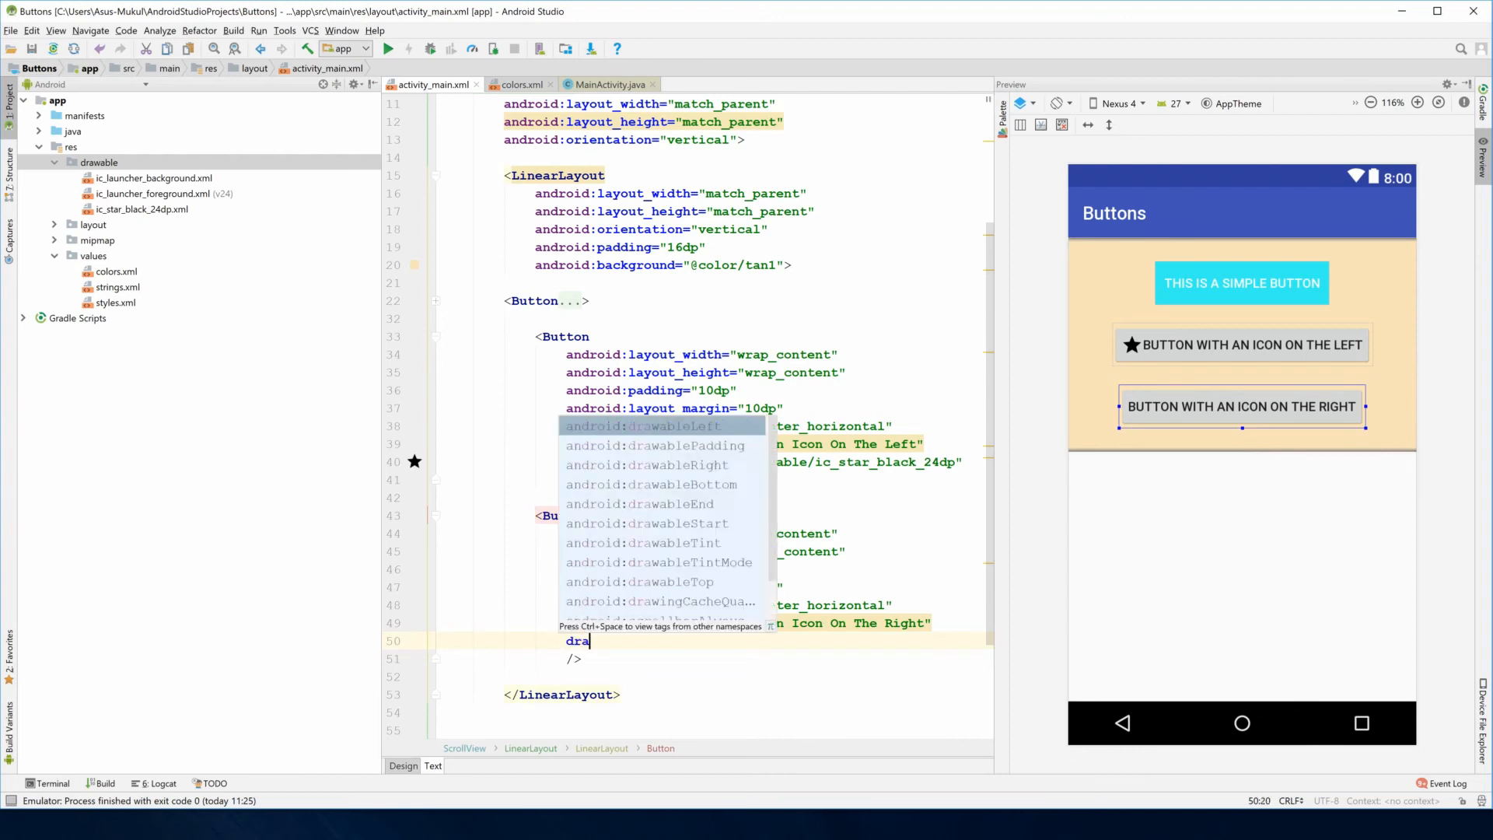
type("wa")
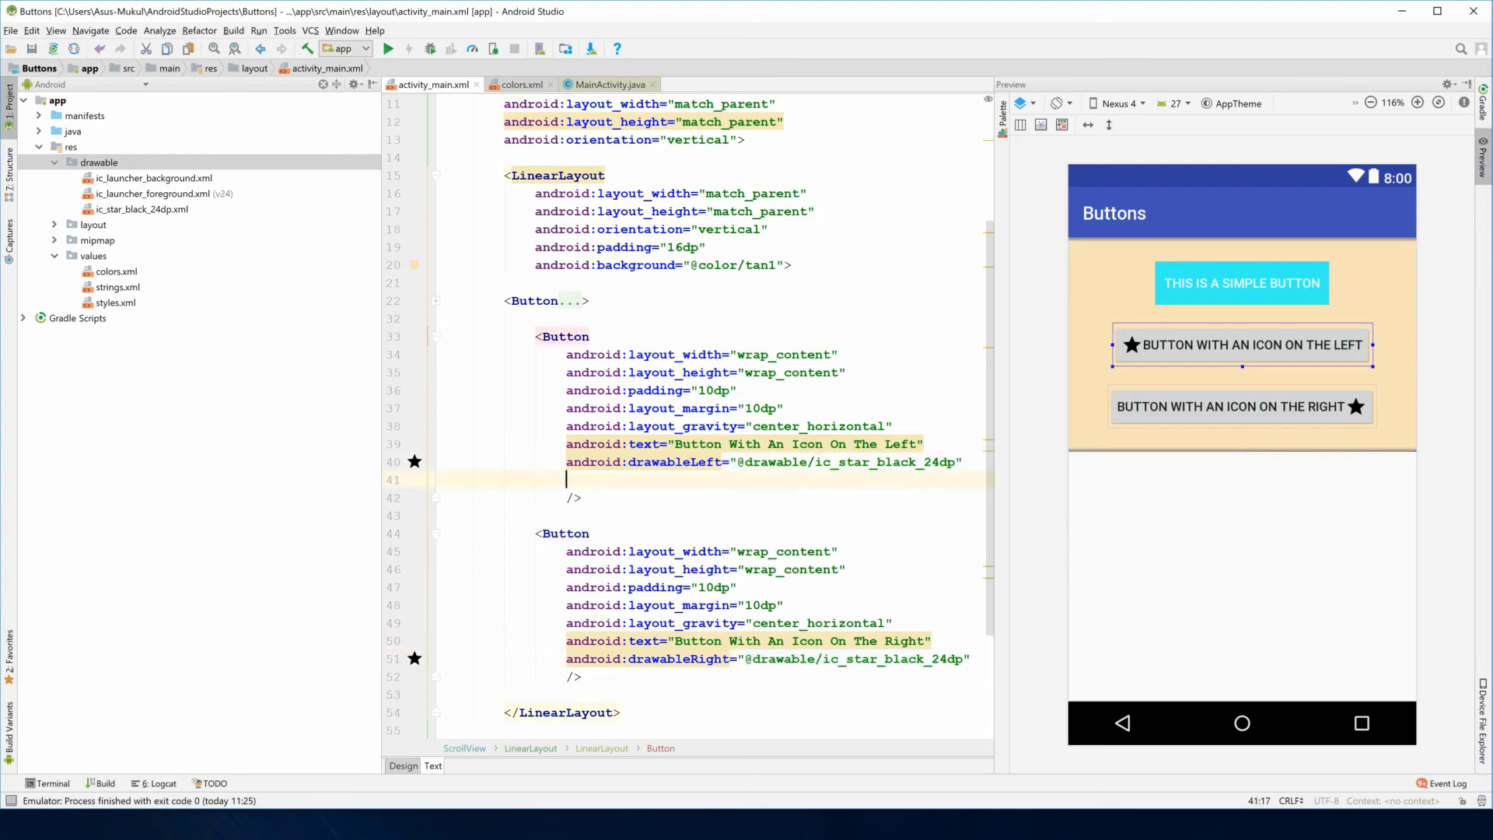
type("drawablePadding=\"")
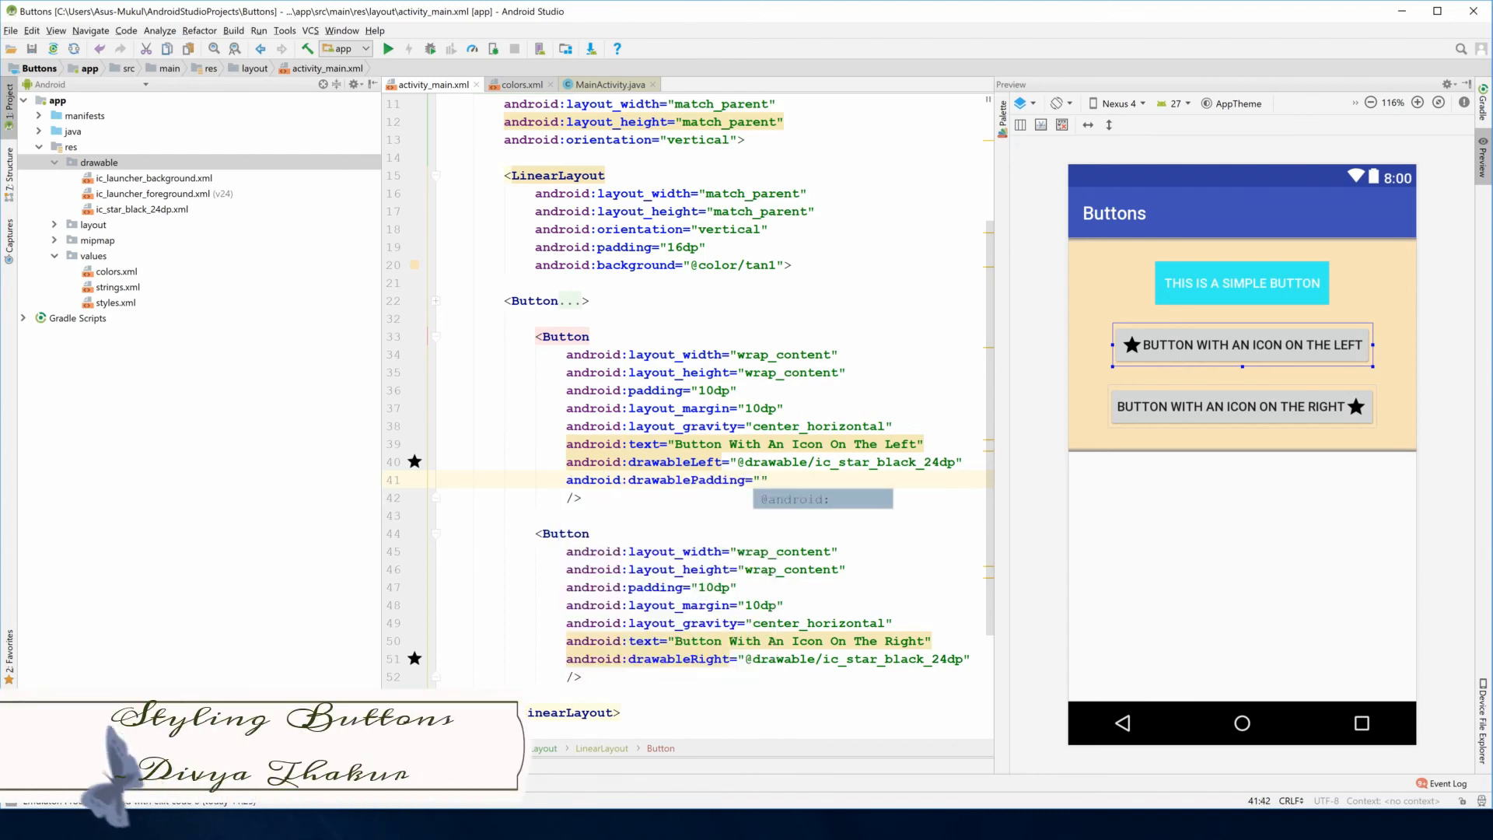
type("10dp")
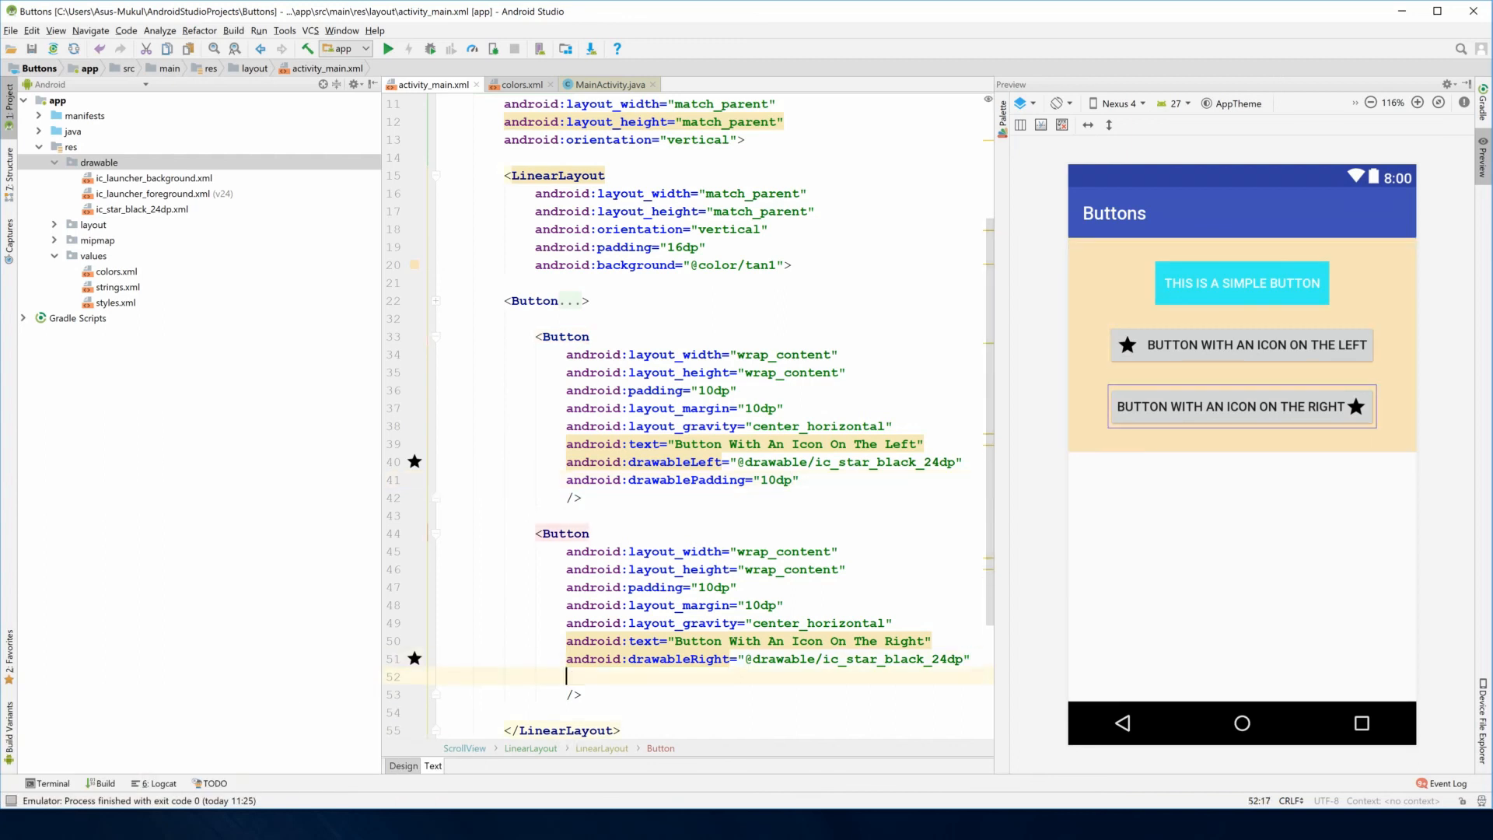
type("drawablePadding=\"10dp")
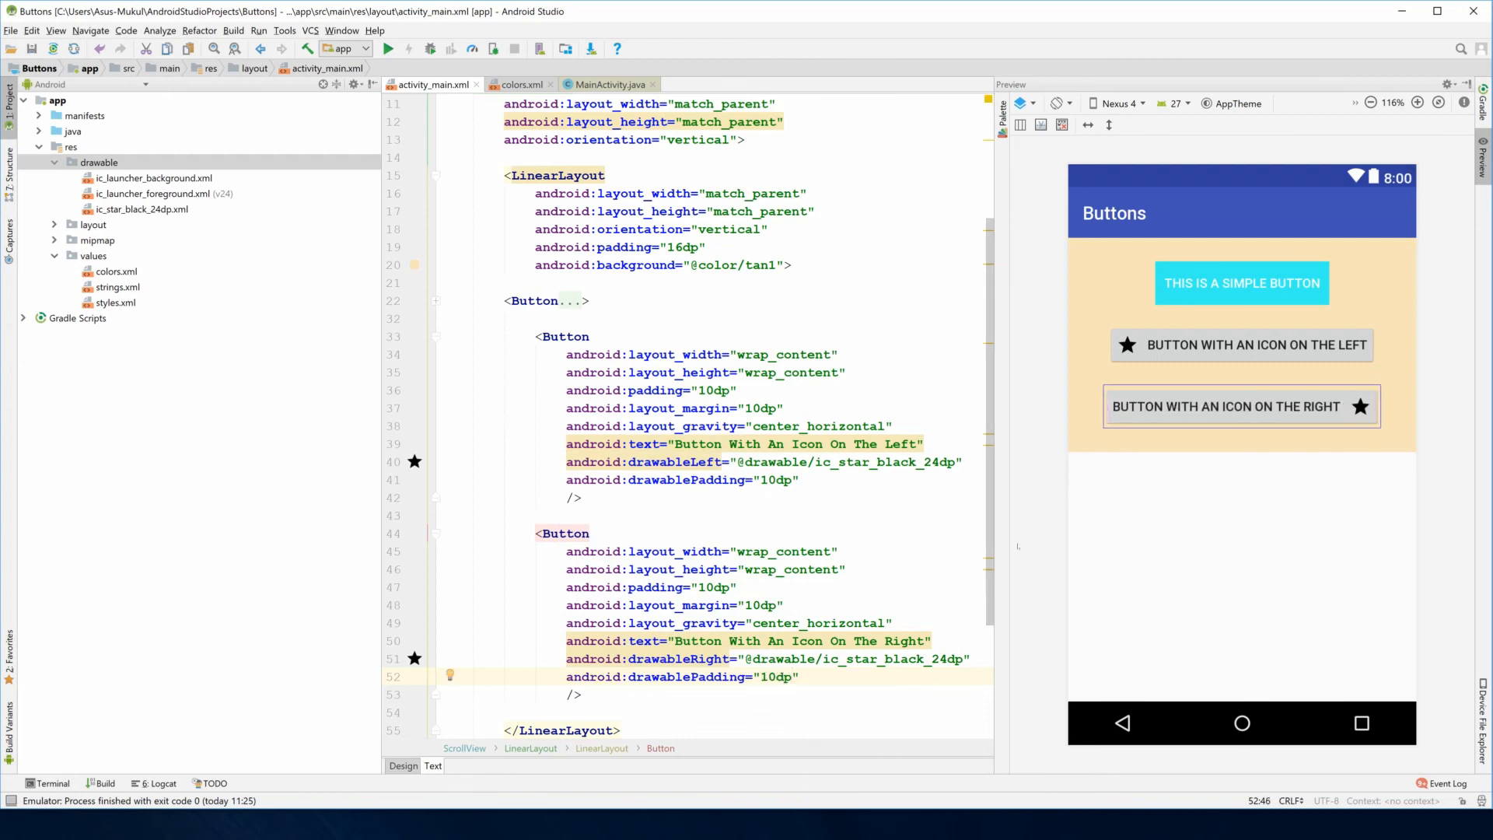
type("background=\"@color/colorAccent")
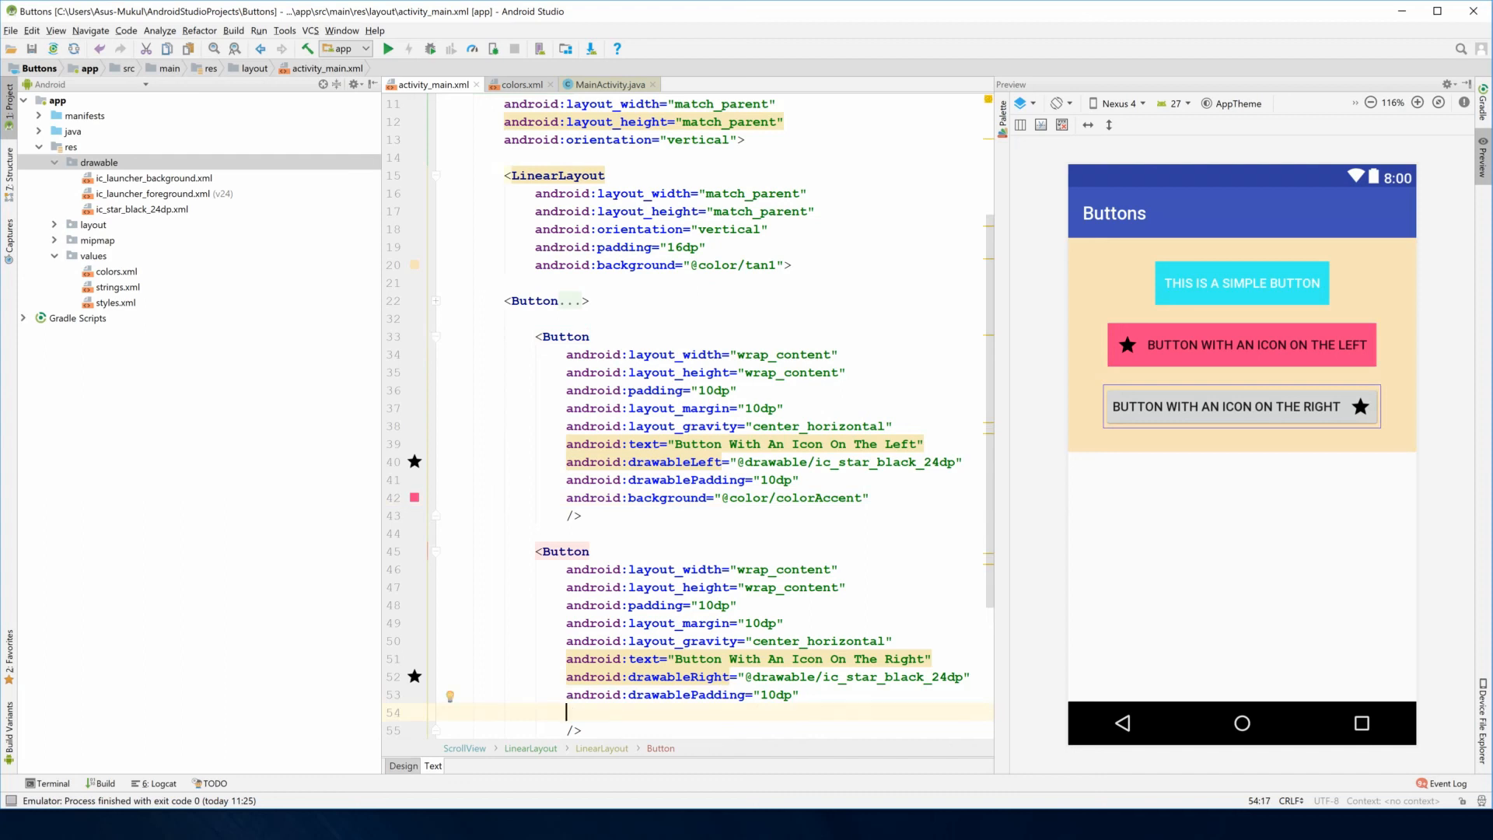
Give the right-icon button a green #24e331 background via the gutter colour picker
type("background=\"#00")
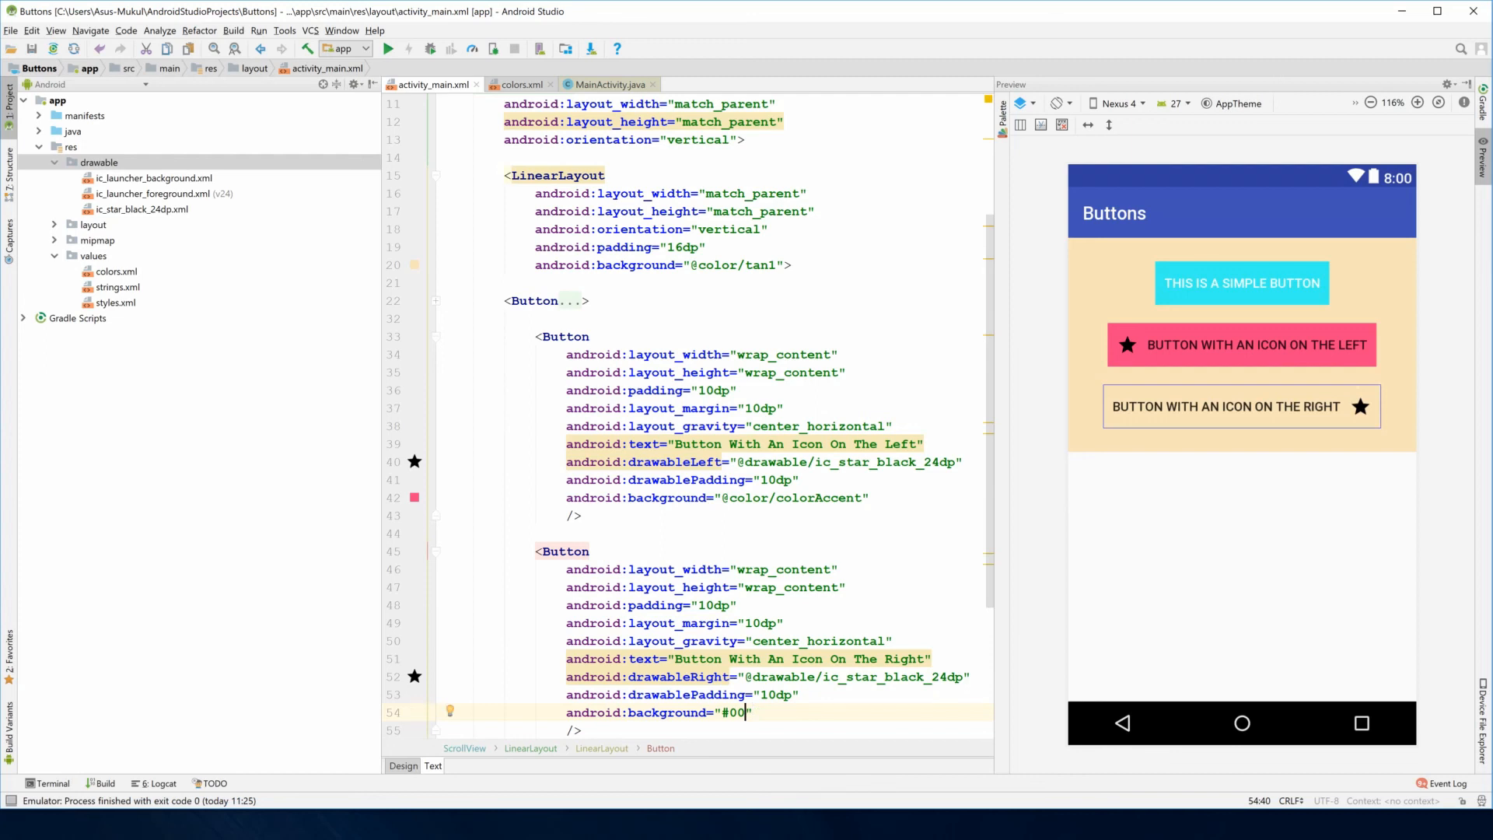
type("FF00")
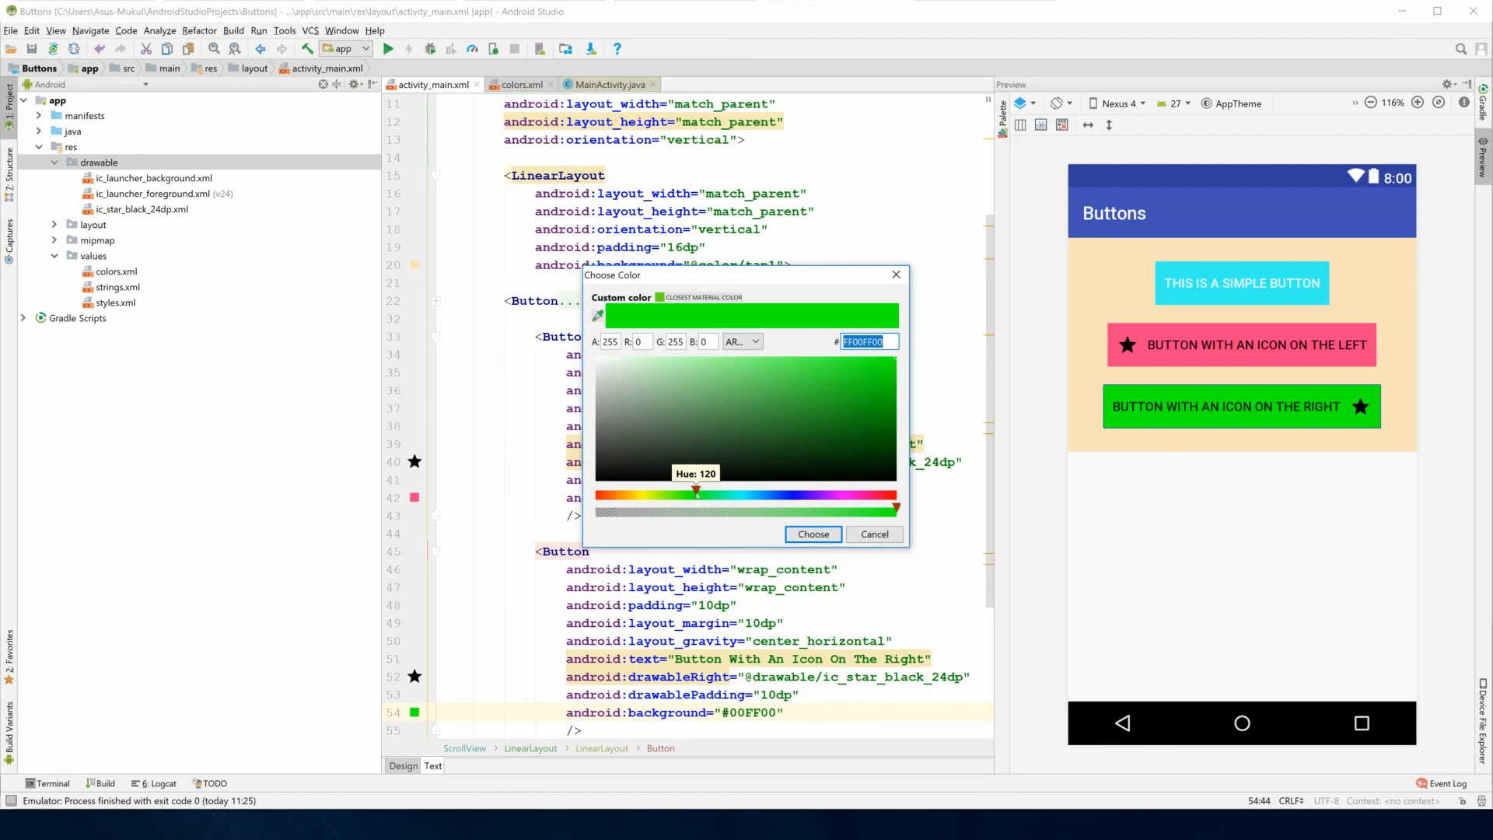
left_click_drag(697, 488, 690, 488)
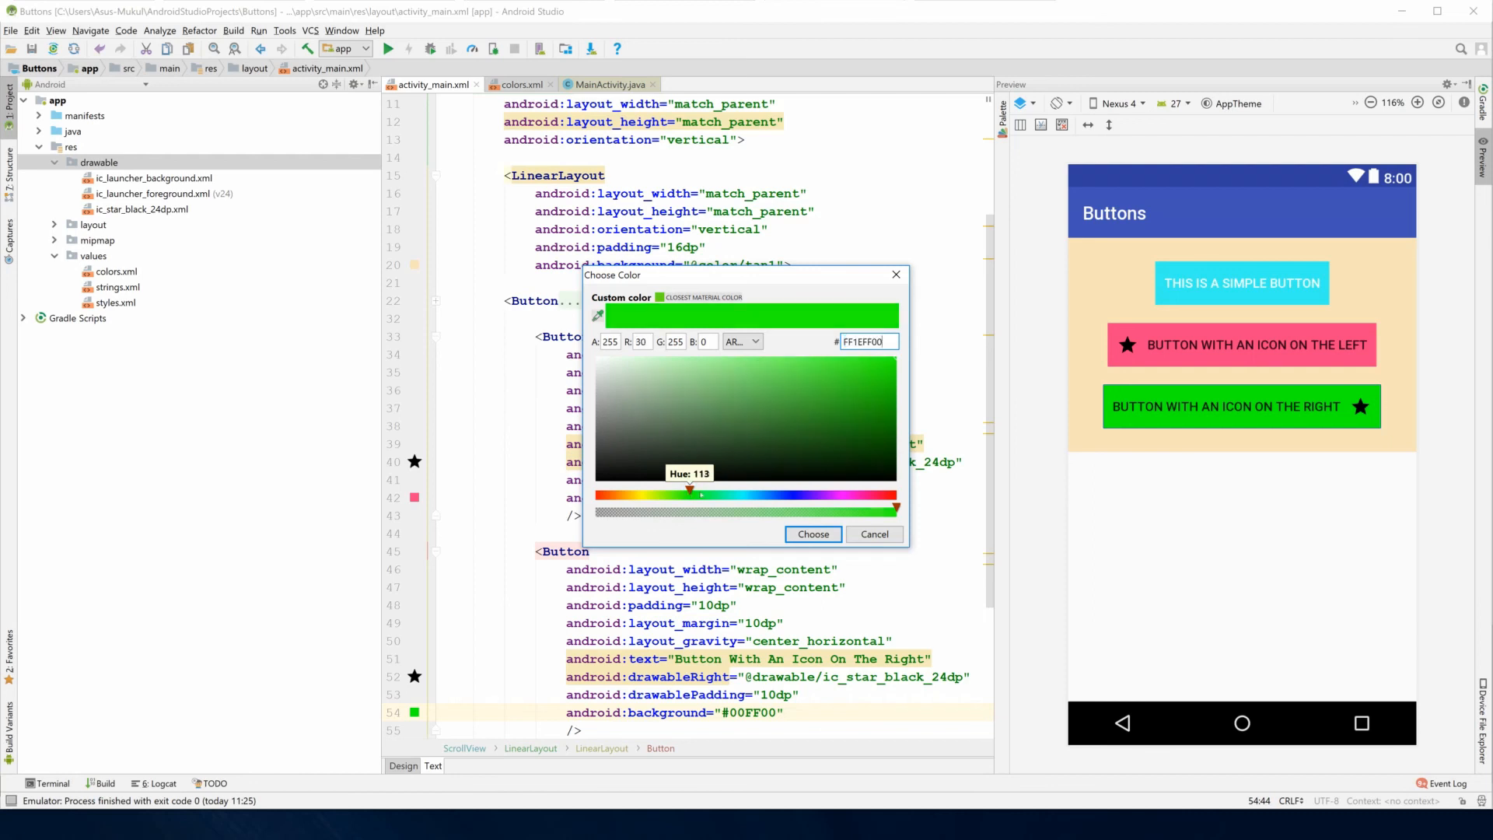
left_click(848, 372)
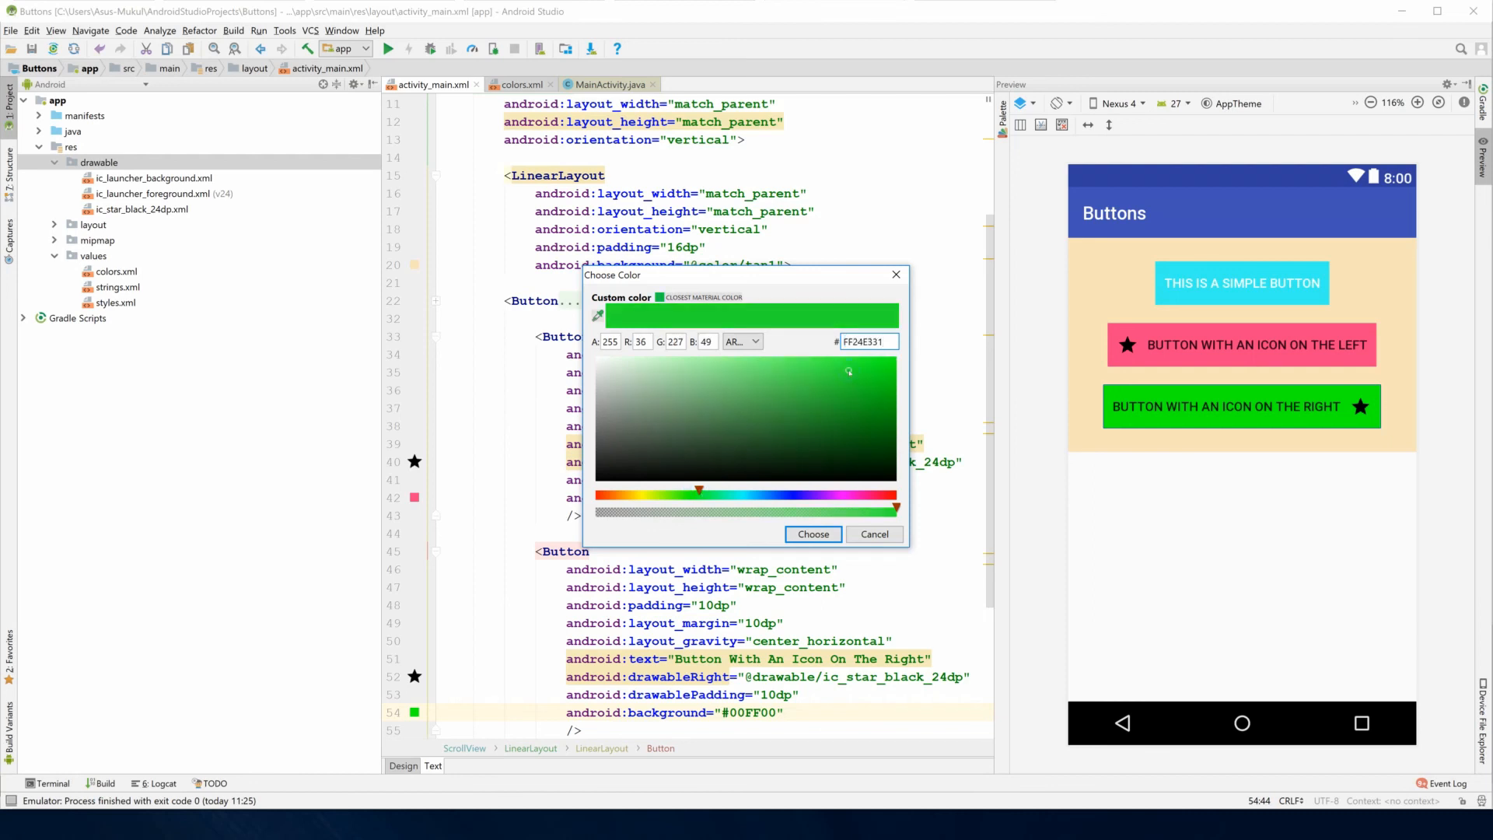
left_click(811, 534)
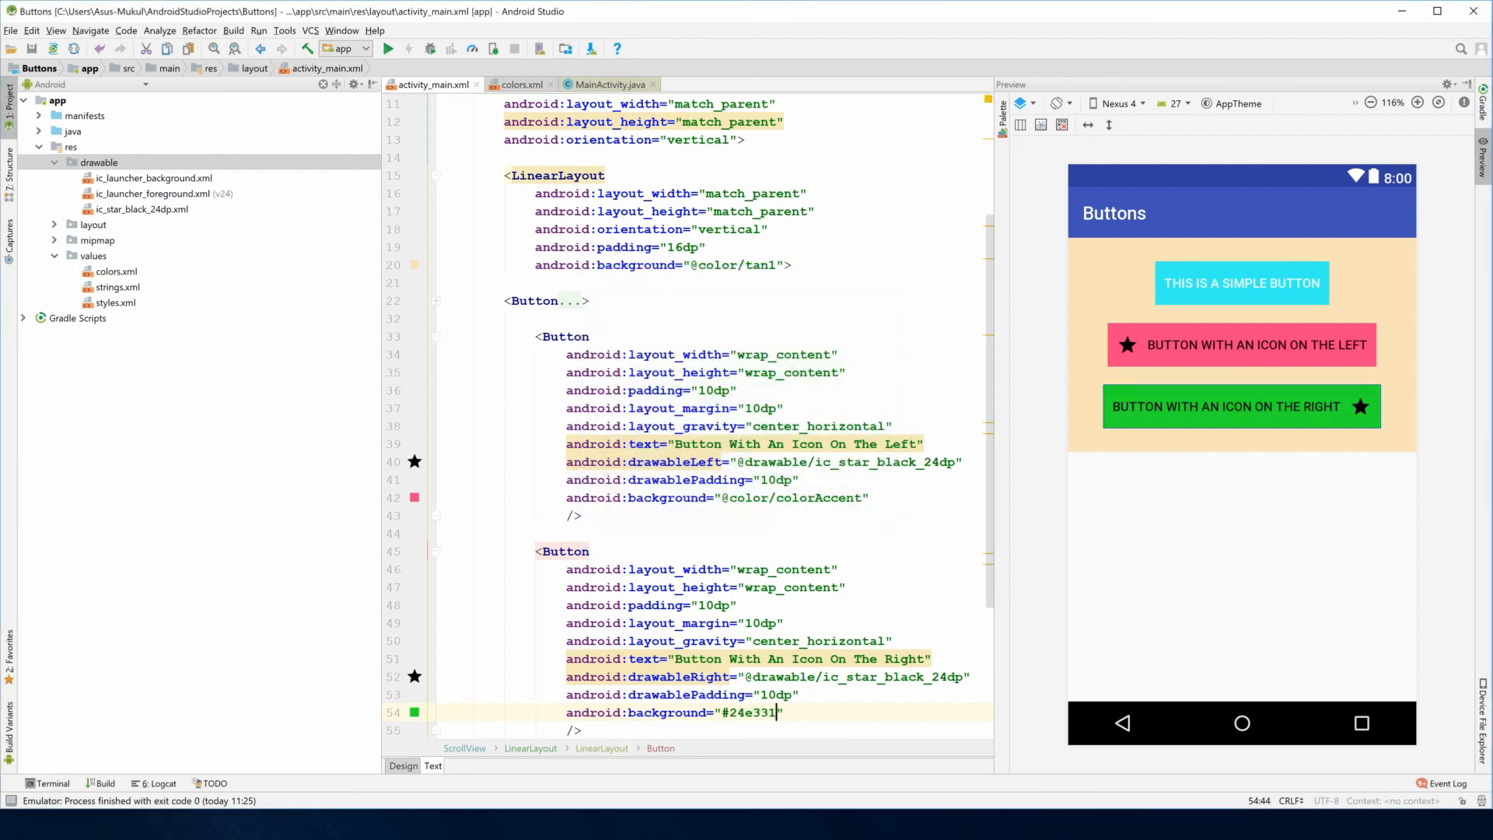